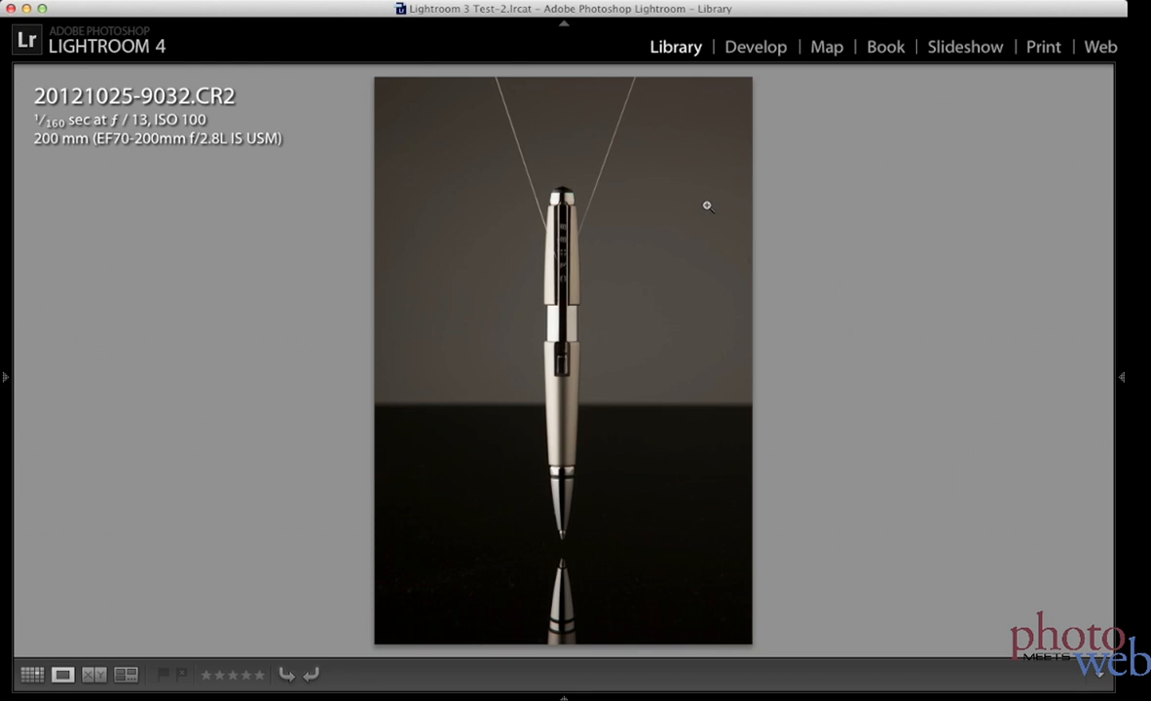
mouse_move(590, 238)
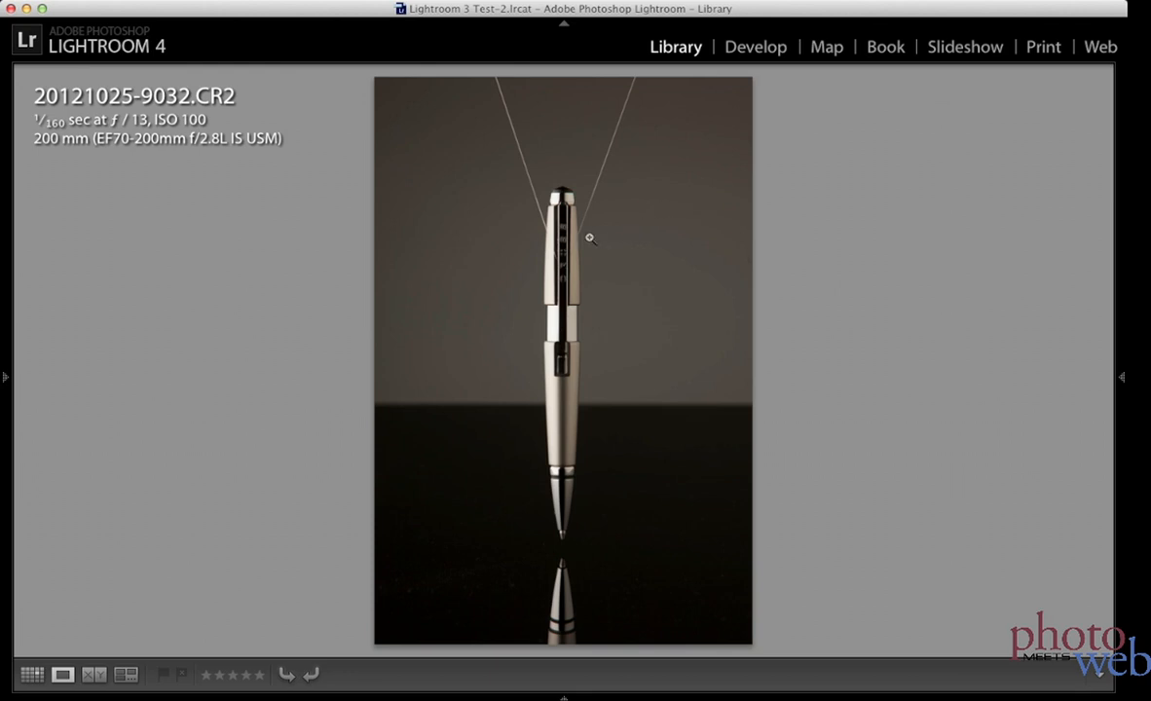
mouse_move(563, 250)
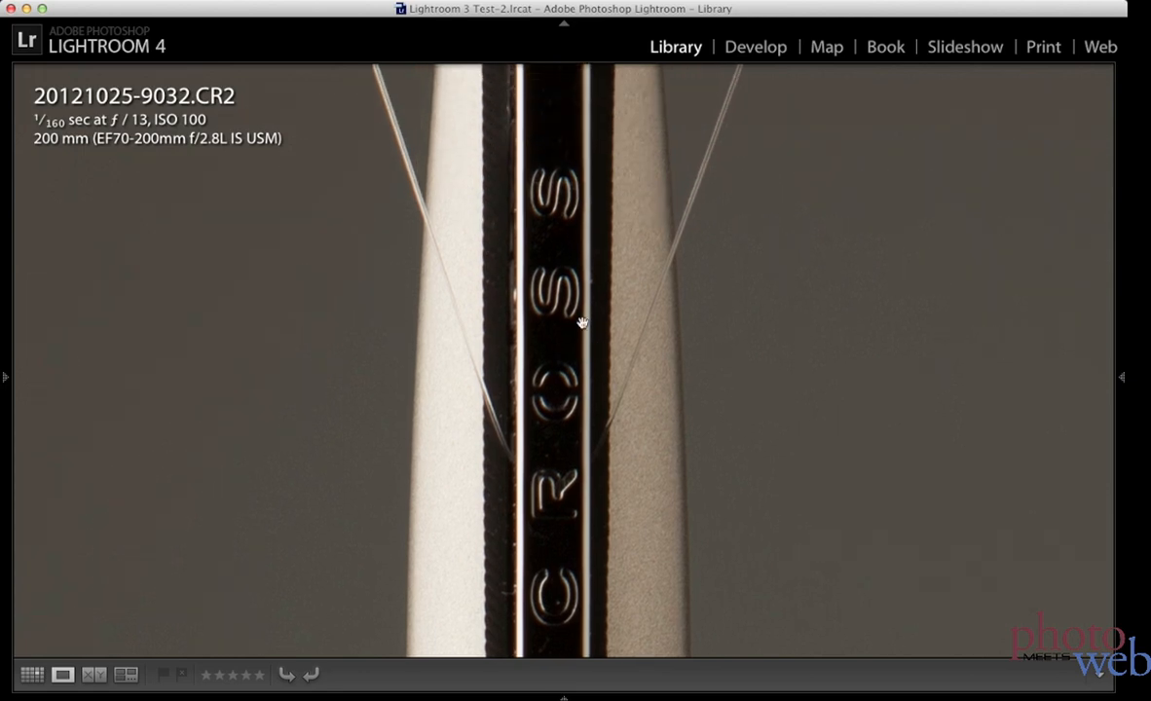
Step: Enable lens profile corrections using the Canon EF 70-200mm f/2.8 L IS USM profile
click(582, 323)
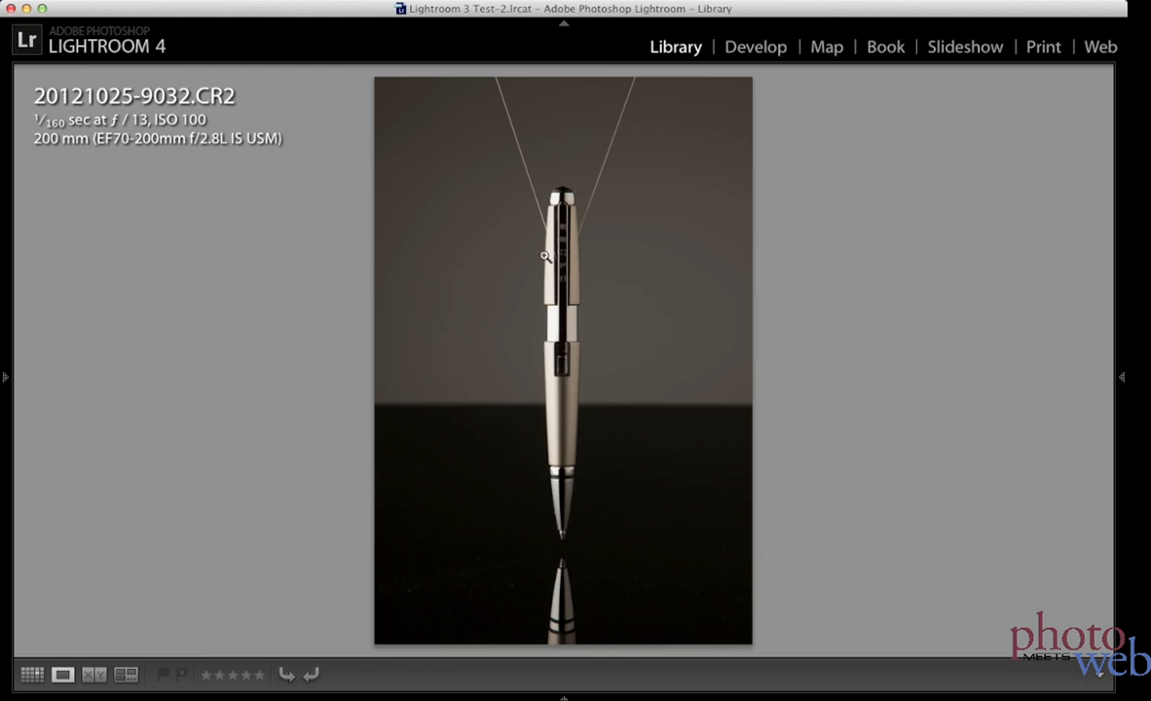
mouse_move(521, 203)
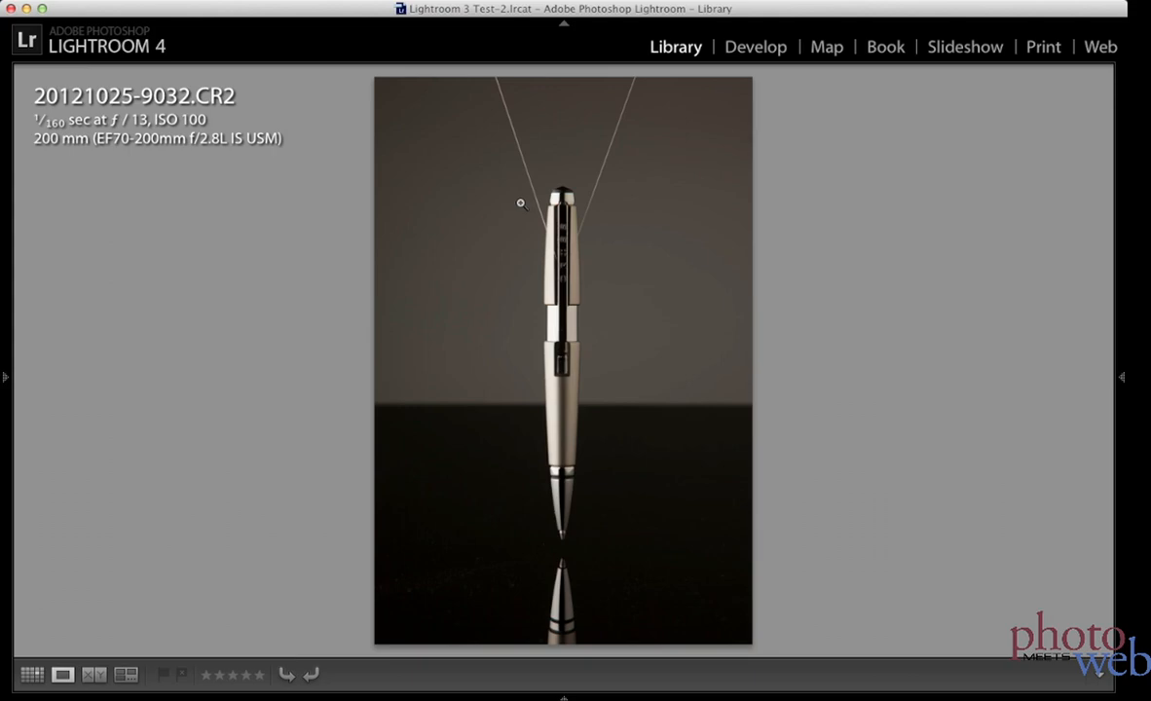
click(756, 46)
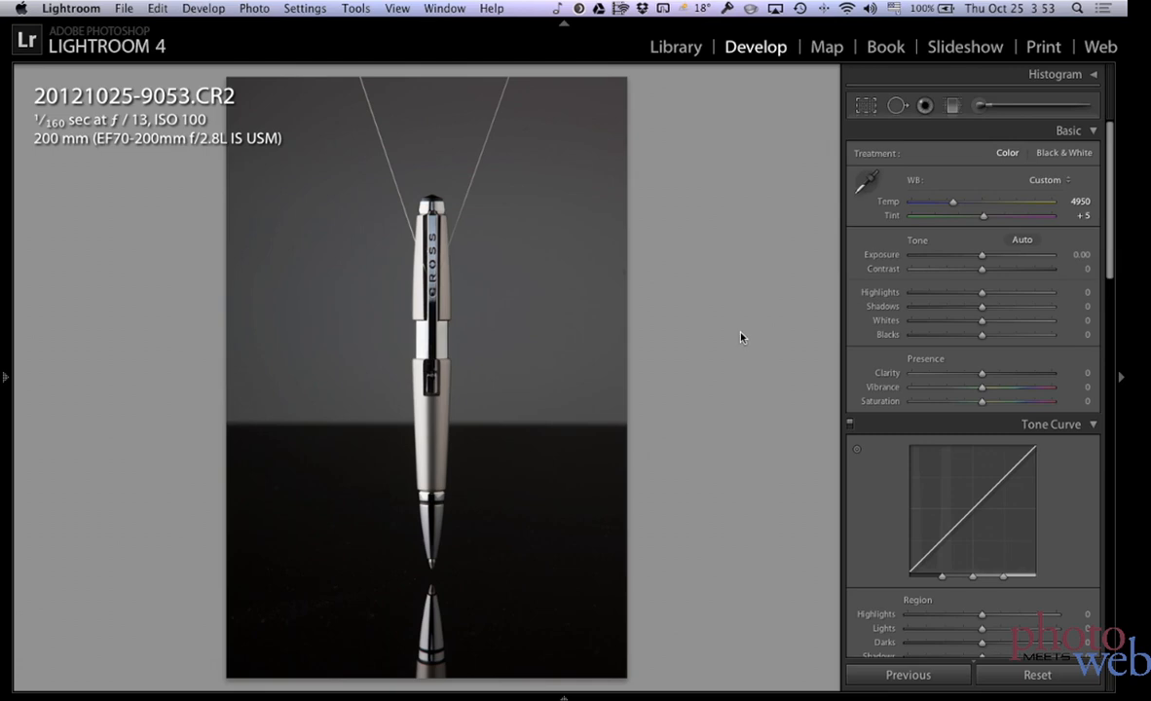
scroll(down, 3)
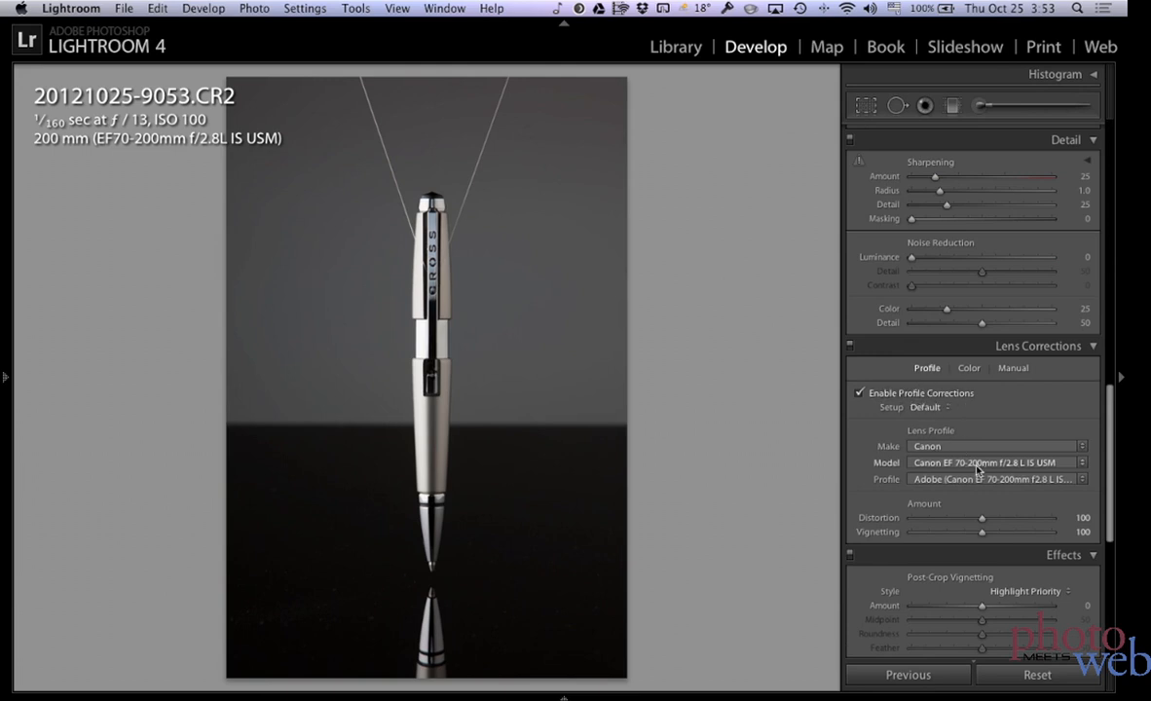
mouse_move(1015, 446)
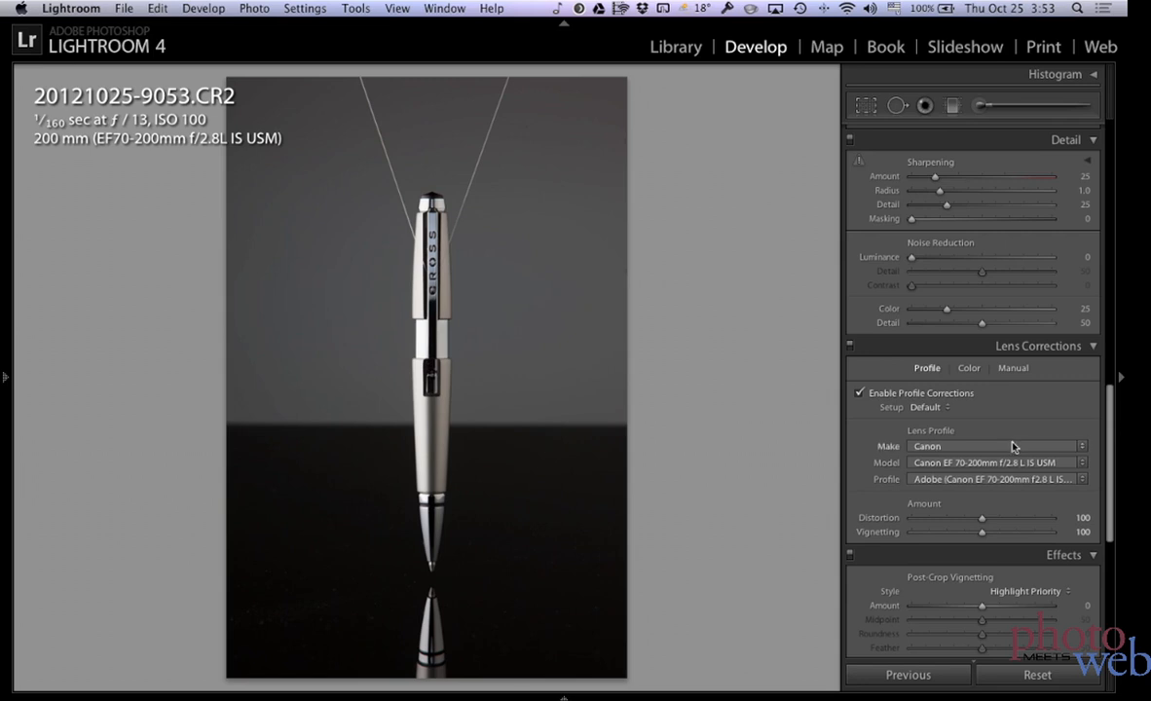
click(969, 368)
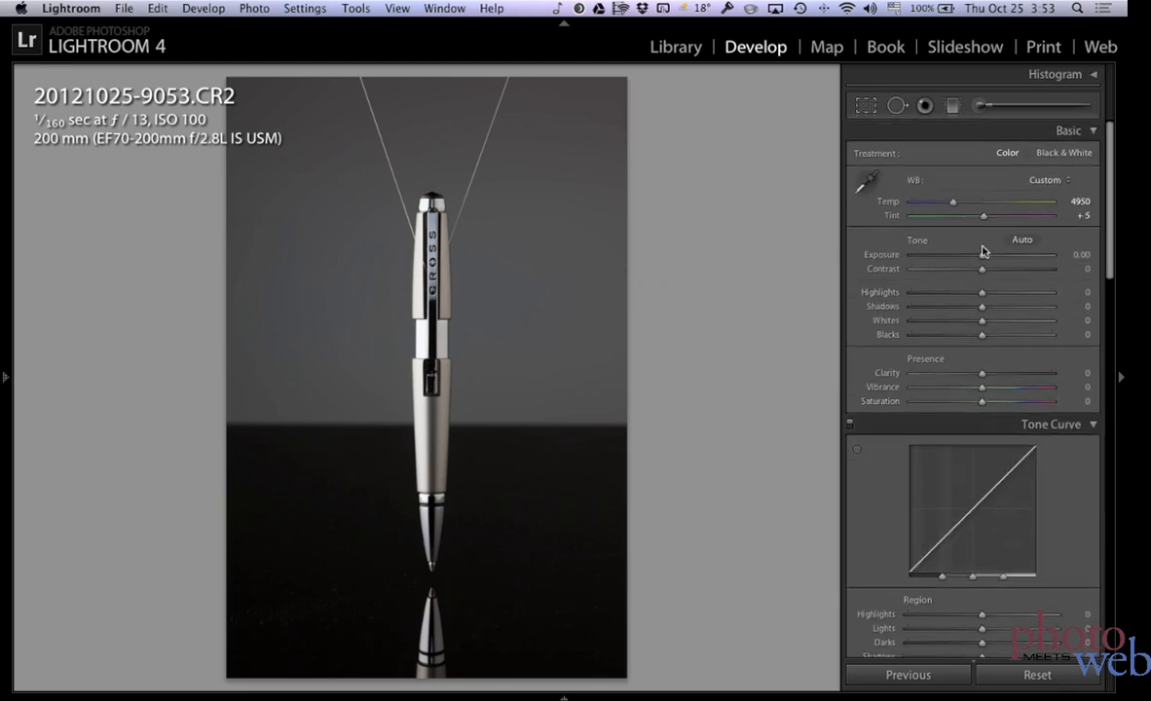
Step: Set Contrast to +72, Highlights to −100 and Shadows to +93
drag(981, 268, 1018, 269)
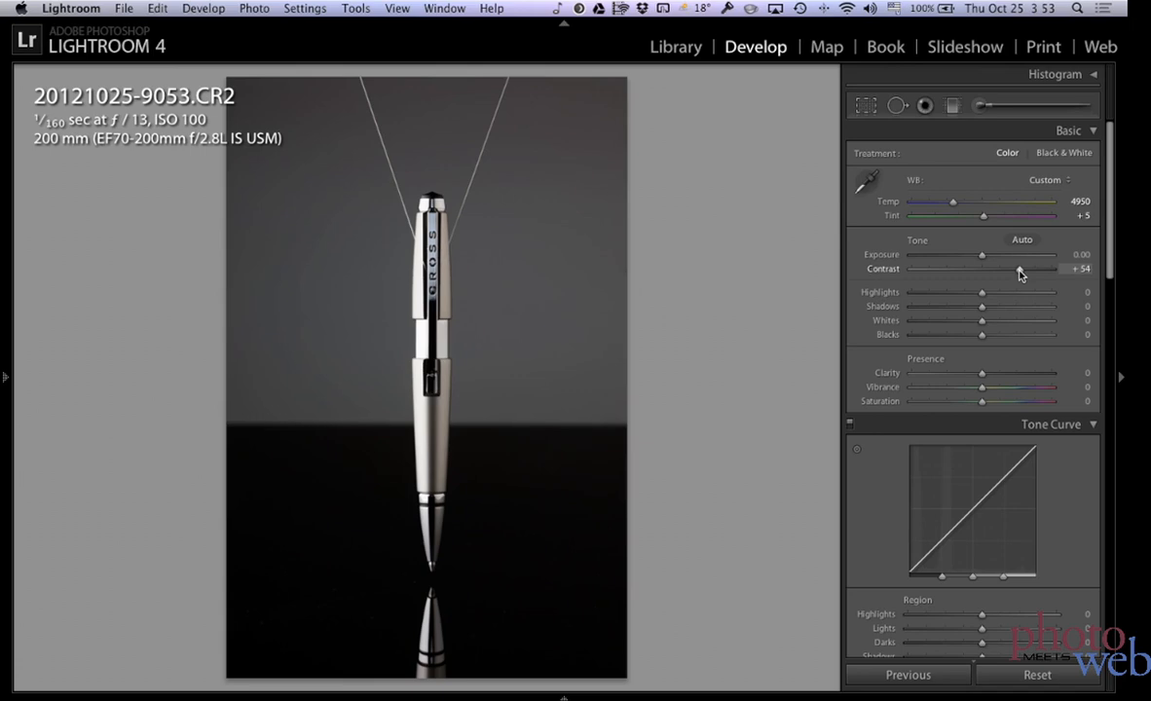
drag(1020, 270, 1033, 270)
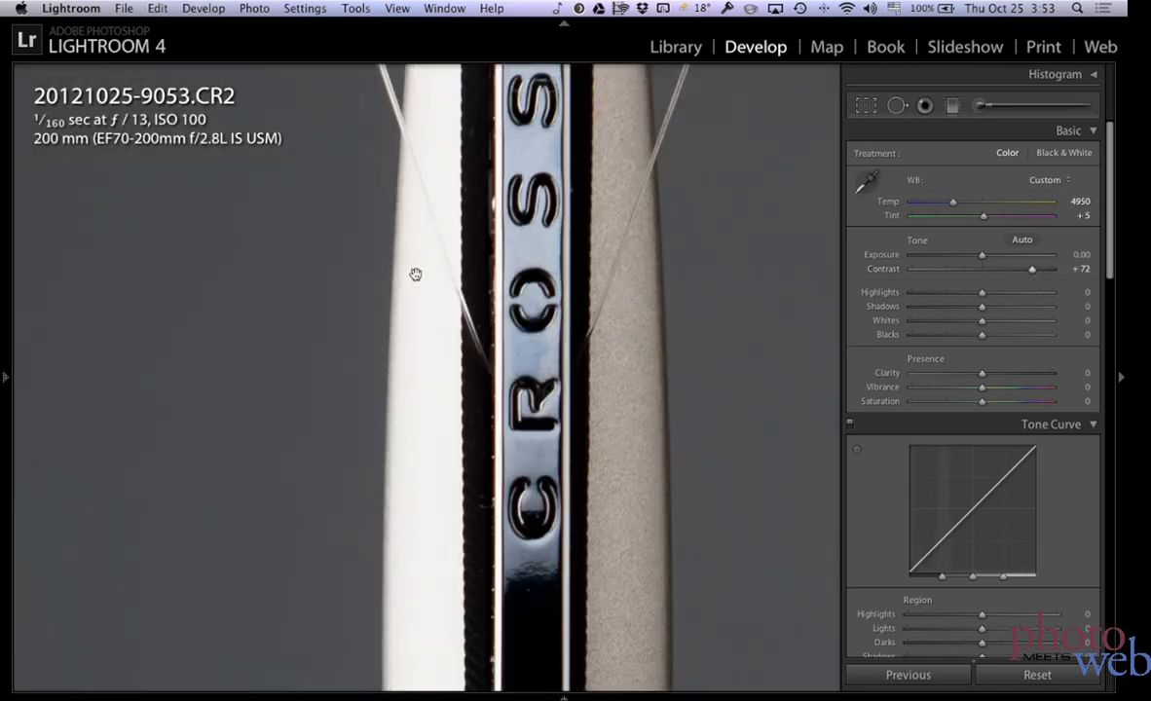
drag(982, 292, 977, 292)
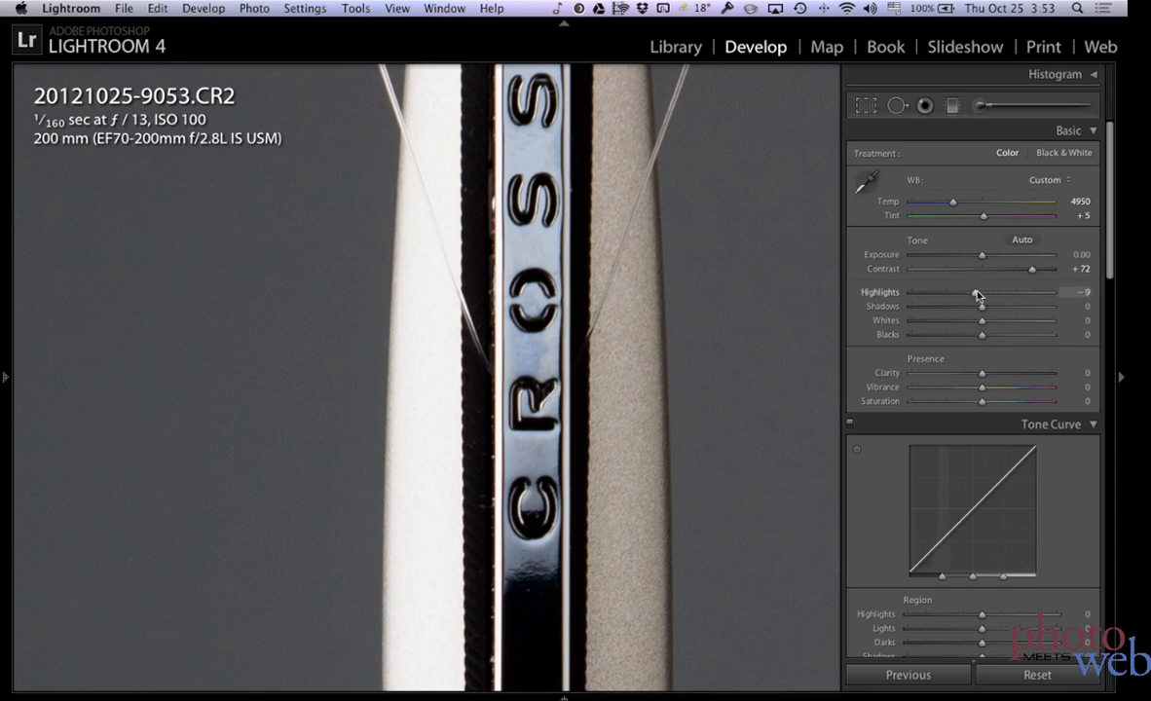
drag(979, 292, 911, 292)
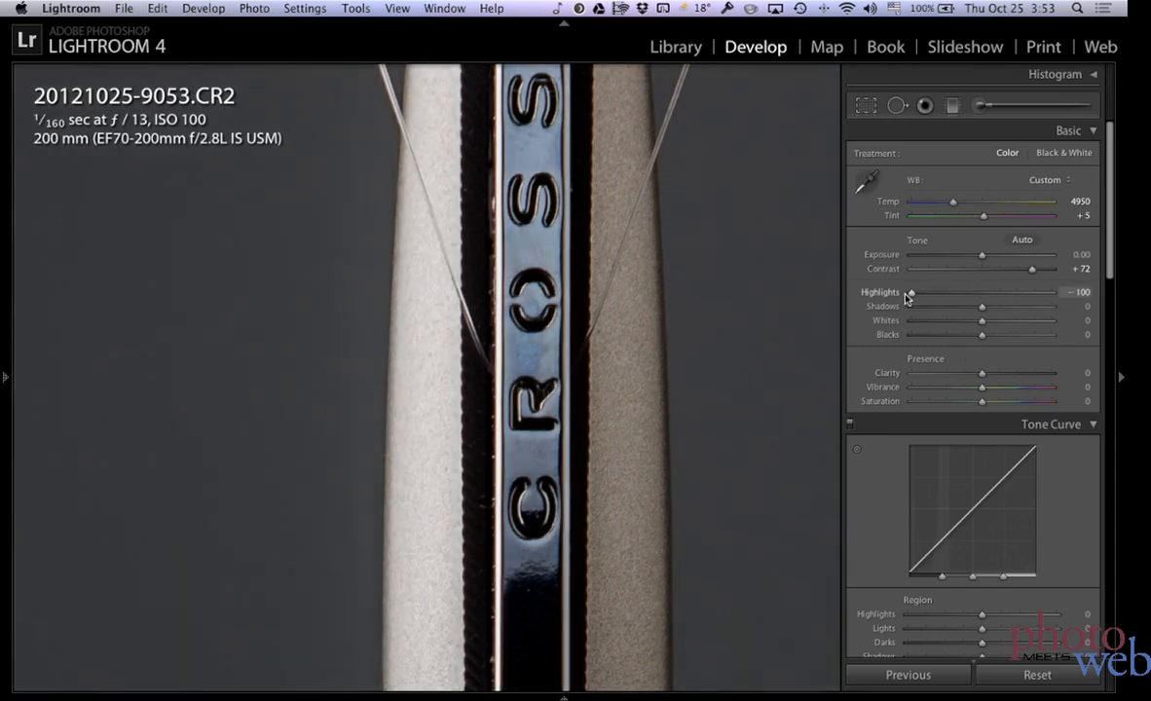
drag(982, 306, 1040, 306)
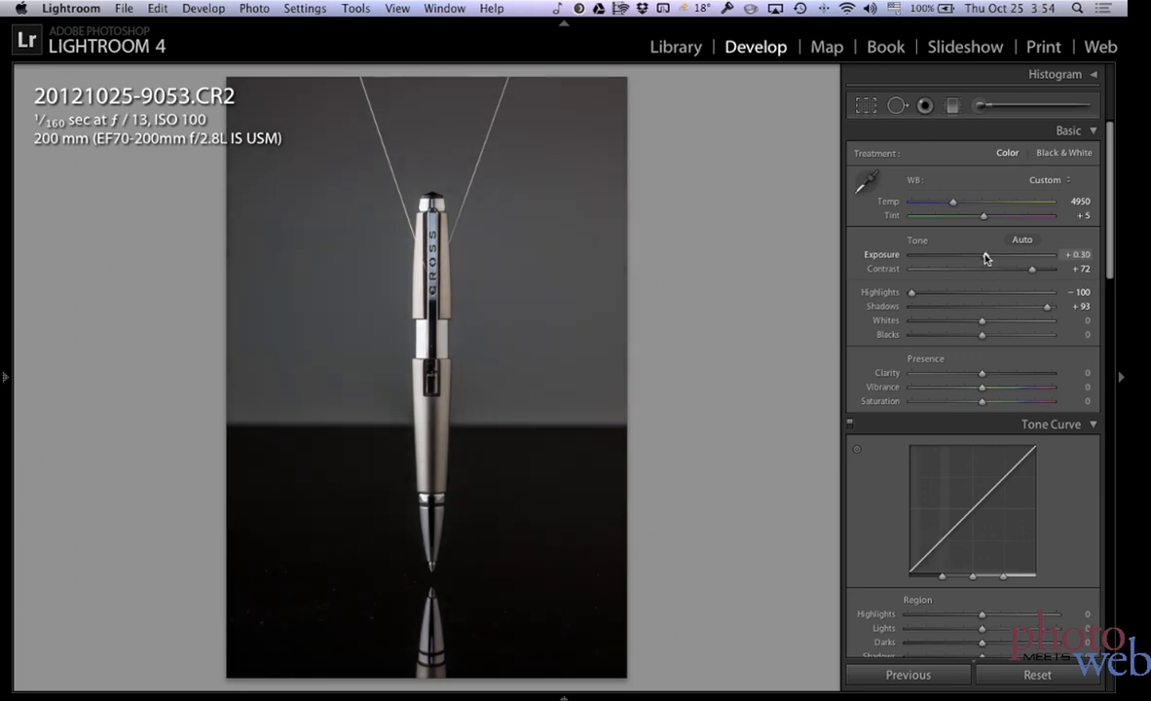
Step: Set Exposure to +0.05, Whites to −10 and Blacks to +23
drag(1003, 254, 982, 254)
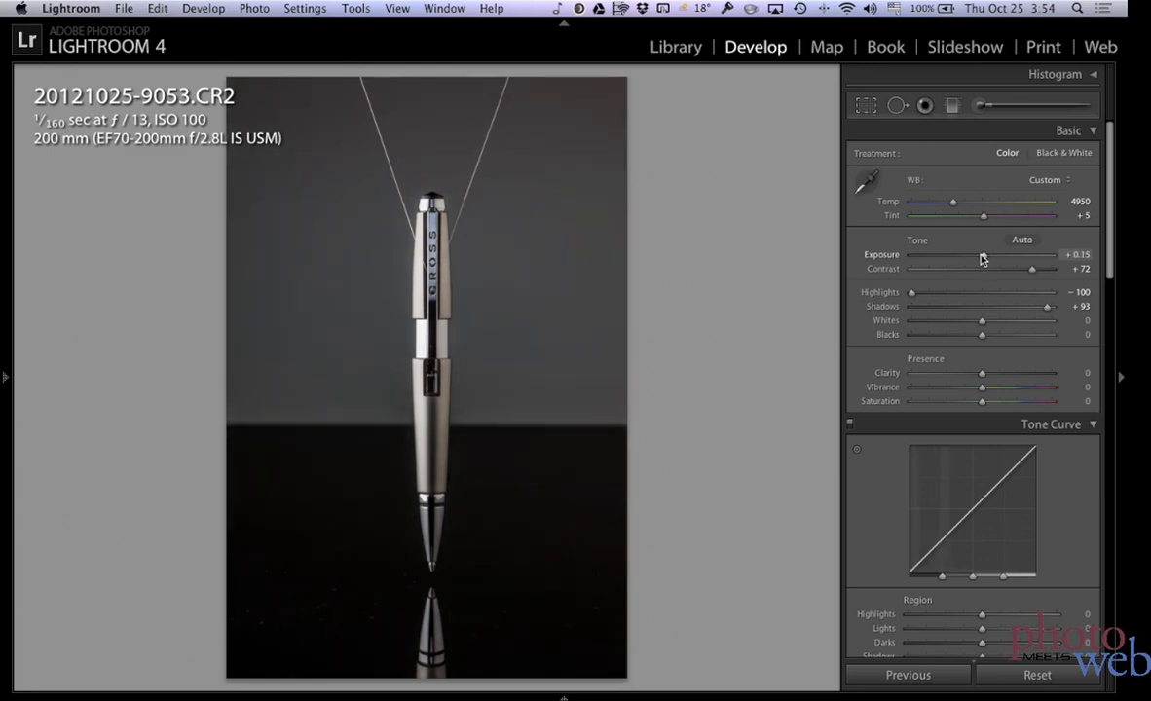
drag(983, 254, 978, 254)
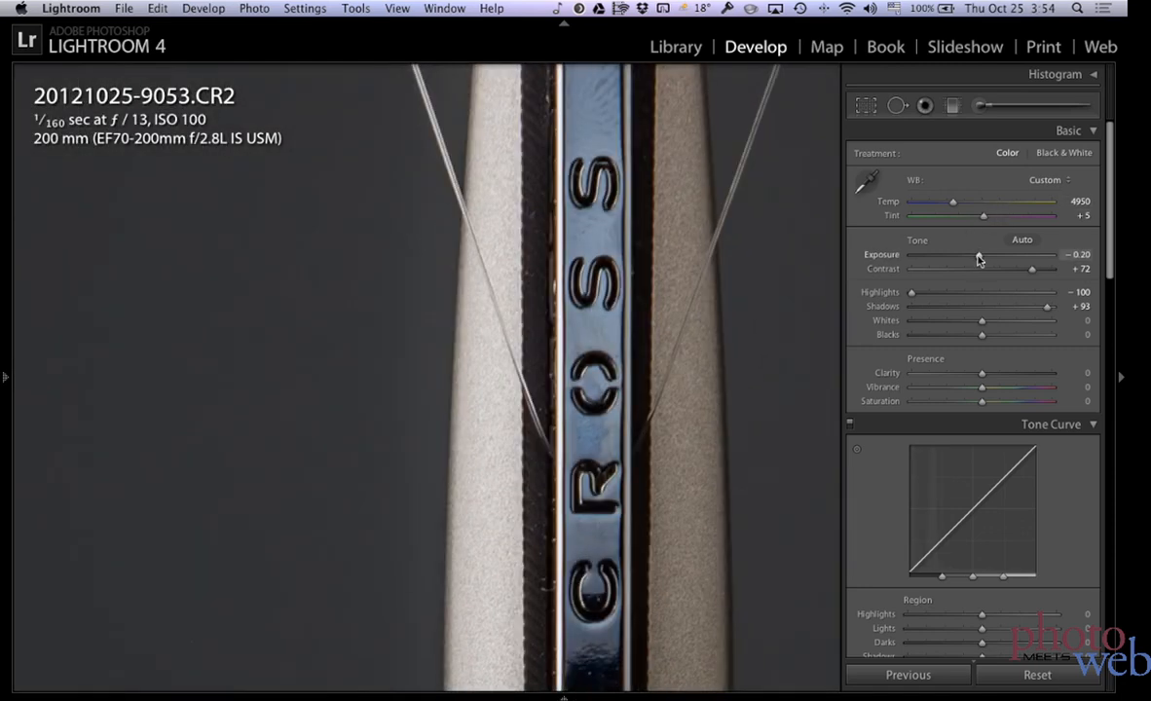
drag(981, 254, 994, 255)
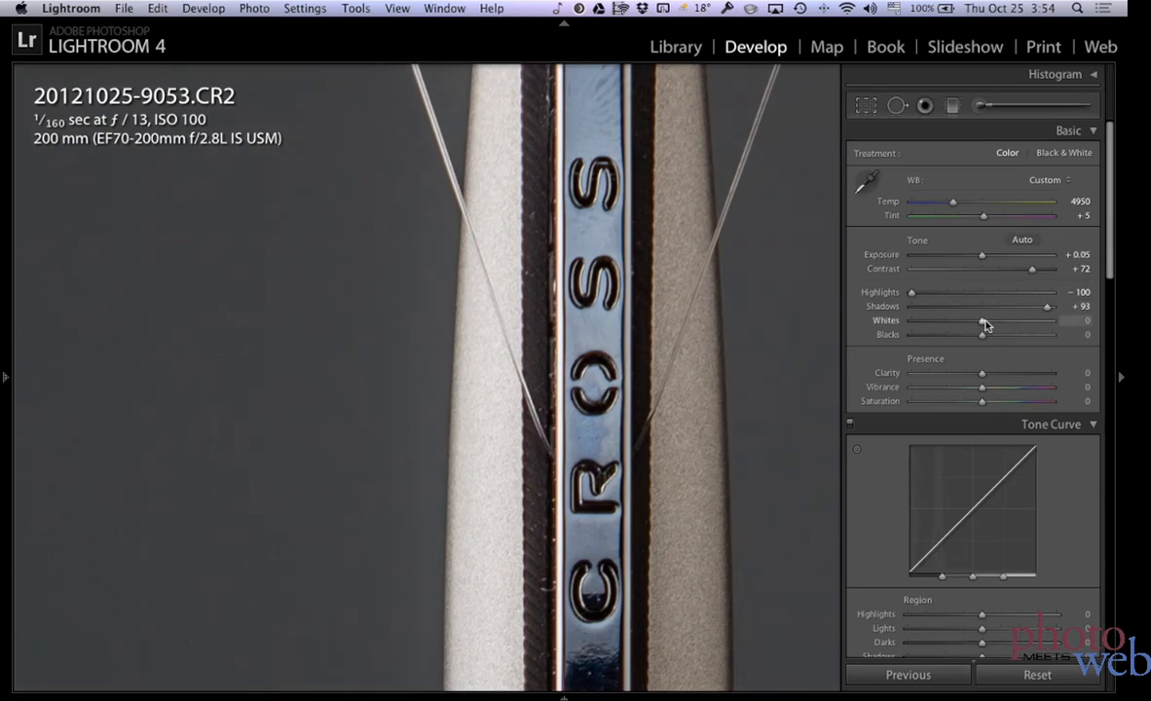
drag(983, 321, 975, 321)
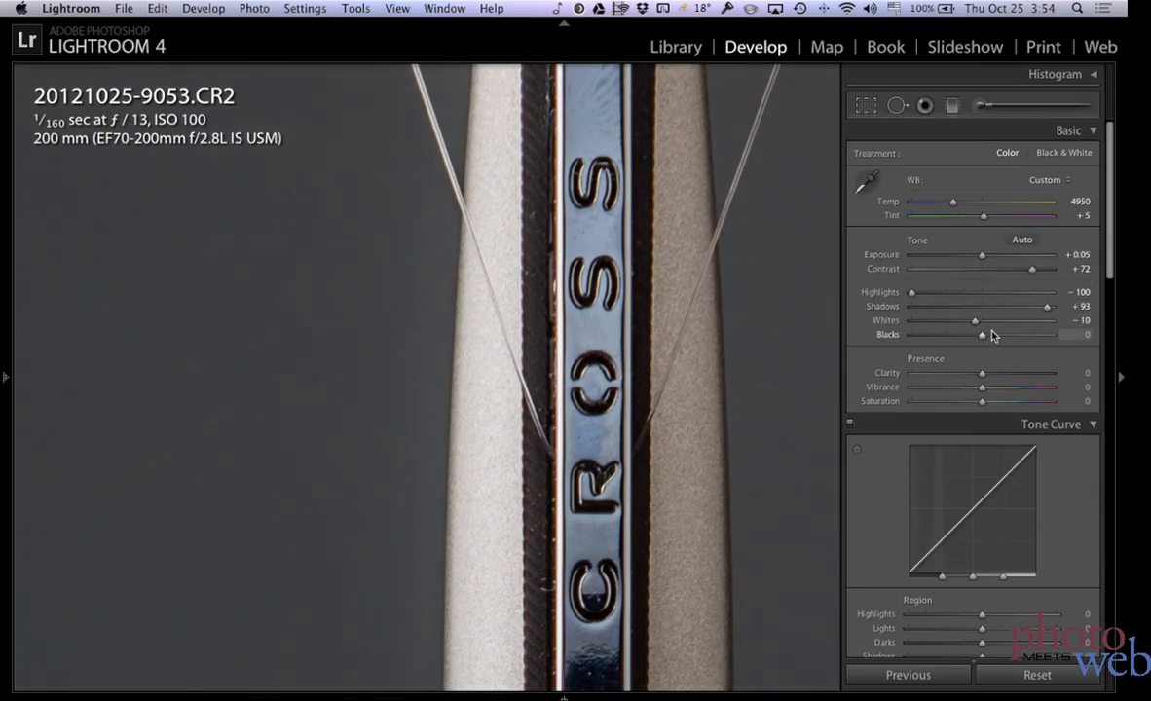
drag(981, 335, 998, 334)
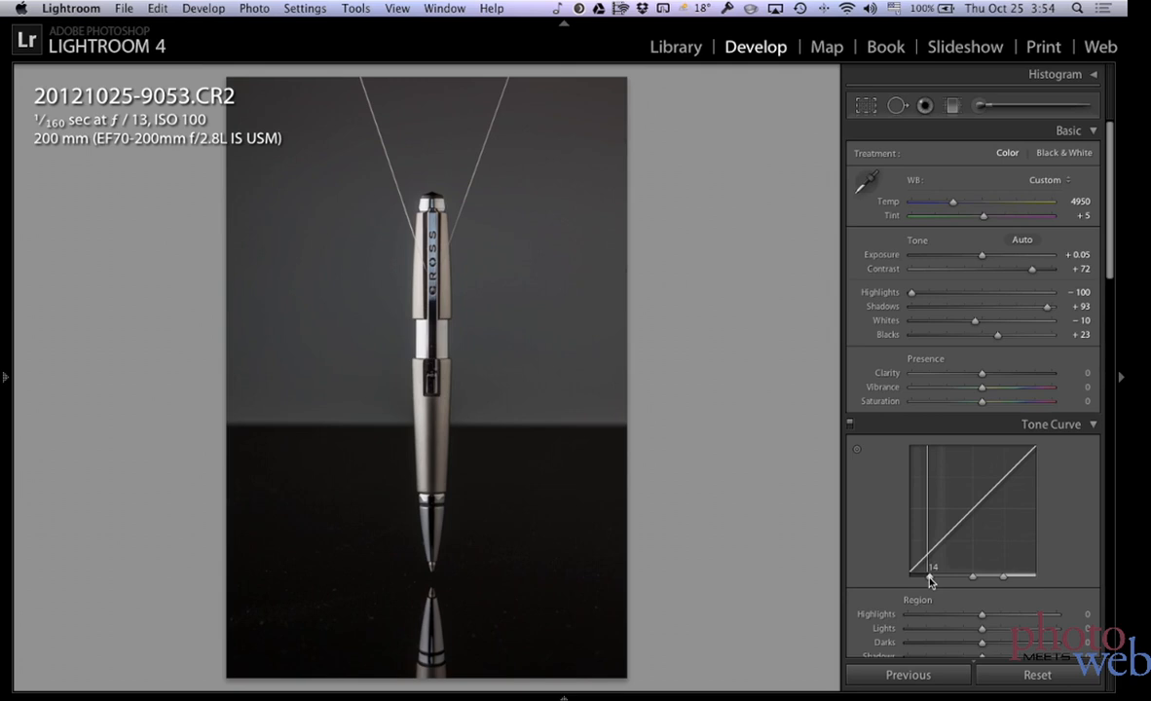
Step: Set the tone curve Shadows region to −50 and the Darks region to +28
scroll(down, 3)
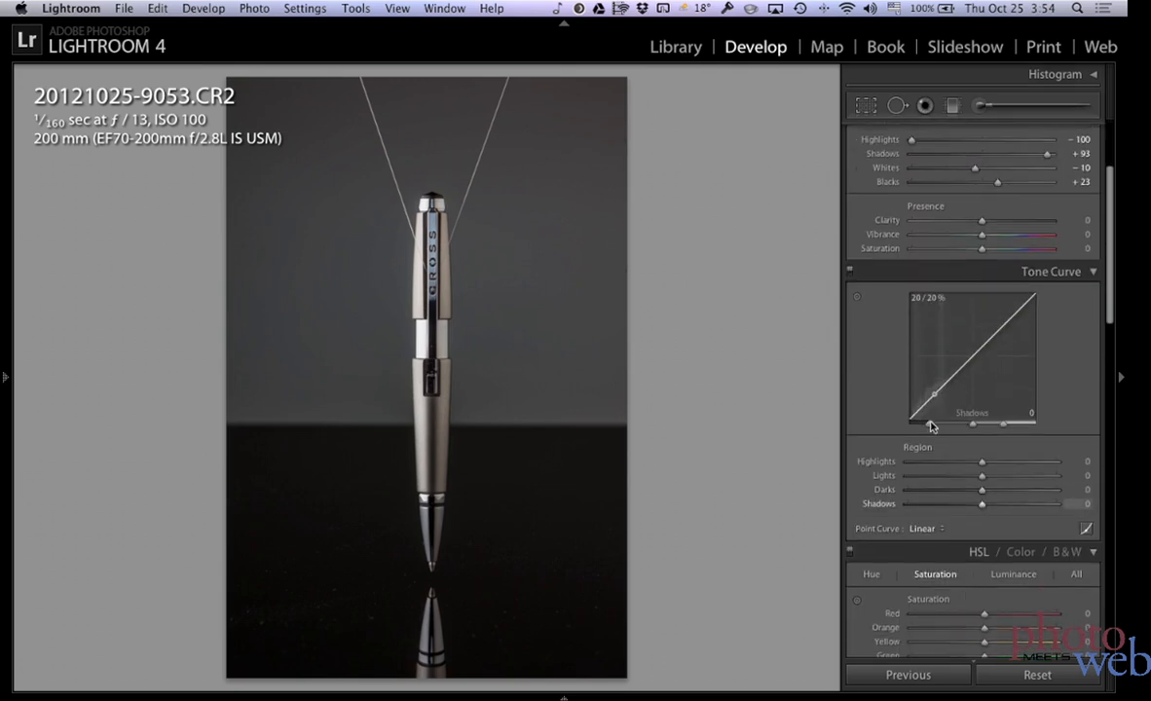
drag(982, 504, 933, 503)
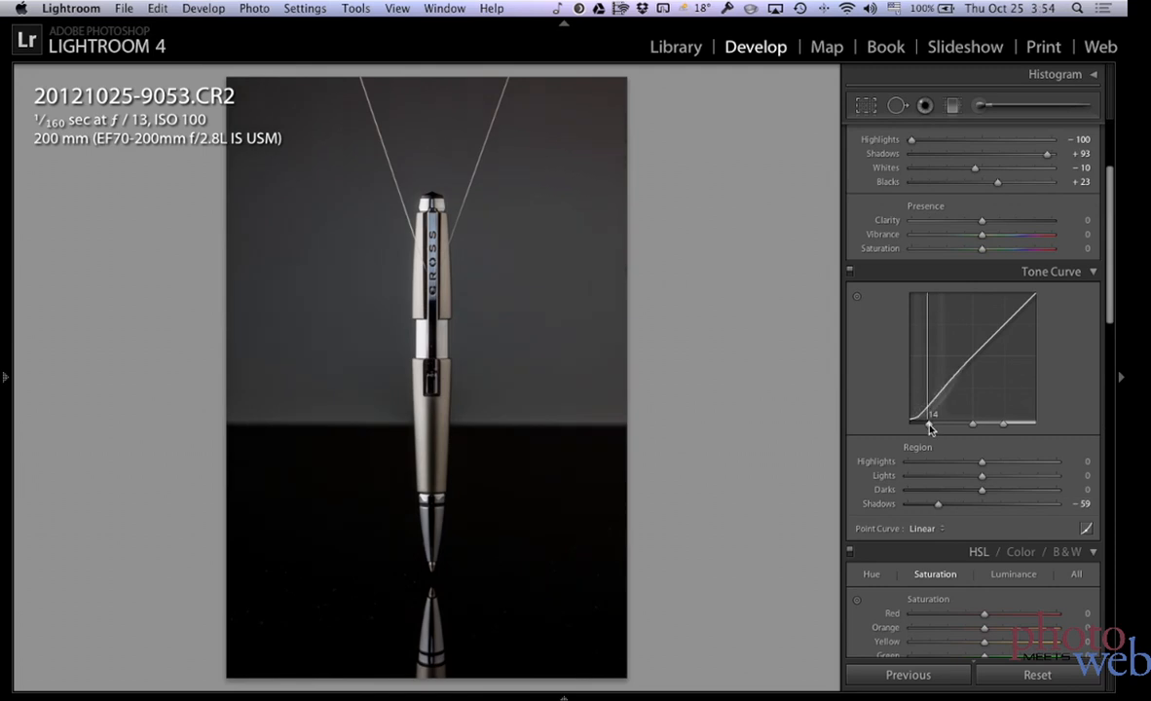
drag(936, 490, 984, 490)
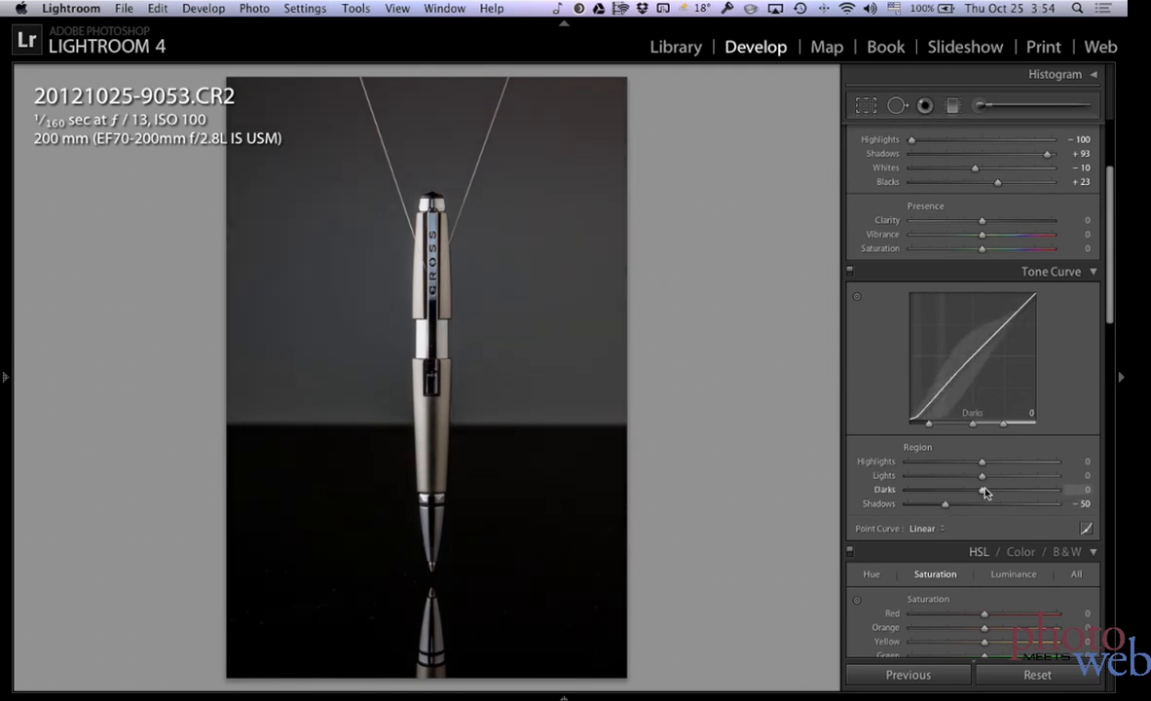
drag(983, 490, 1003, 490)
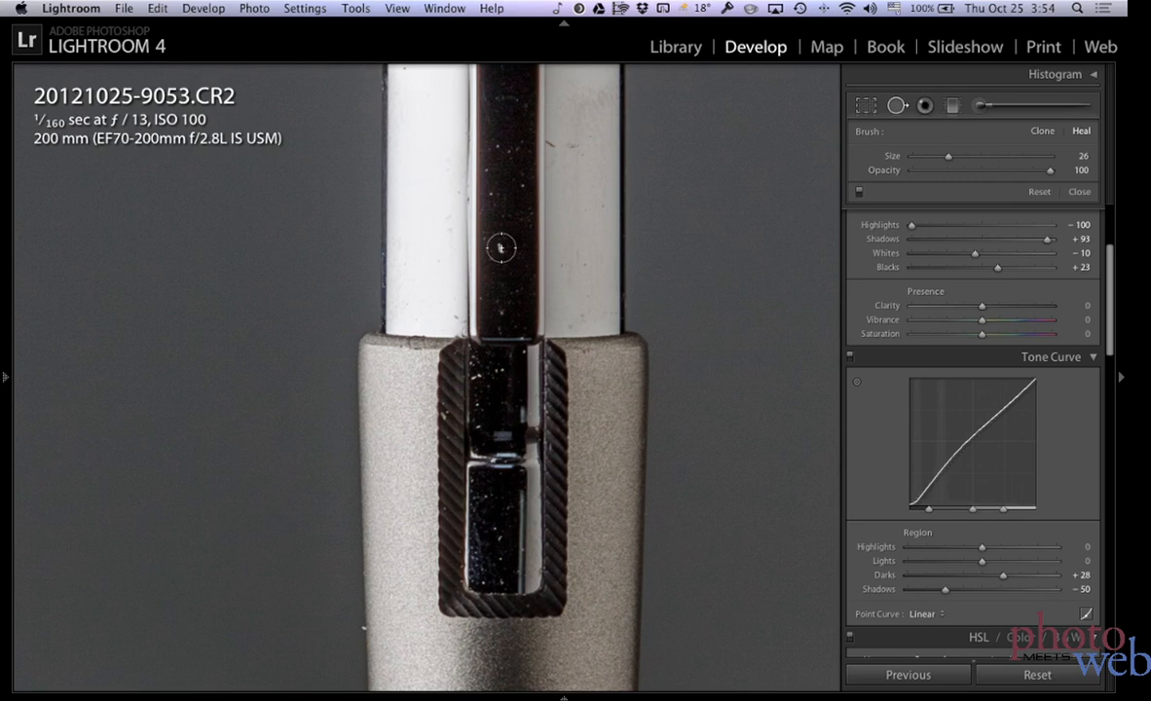
Step: Heal the dust specks on the pen clip and lower chrome barrel with spot removal
click(500, 247)
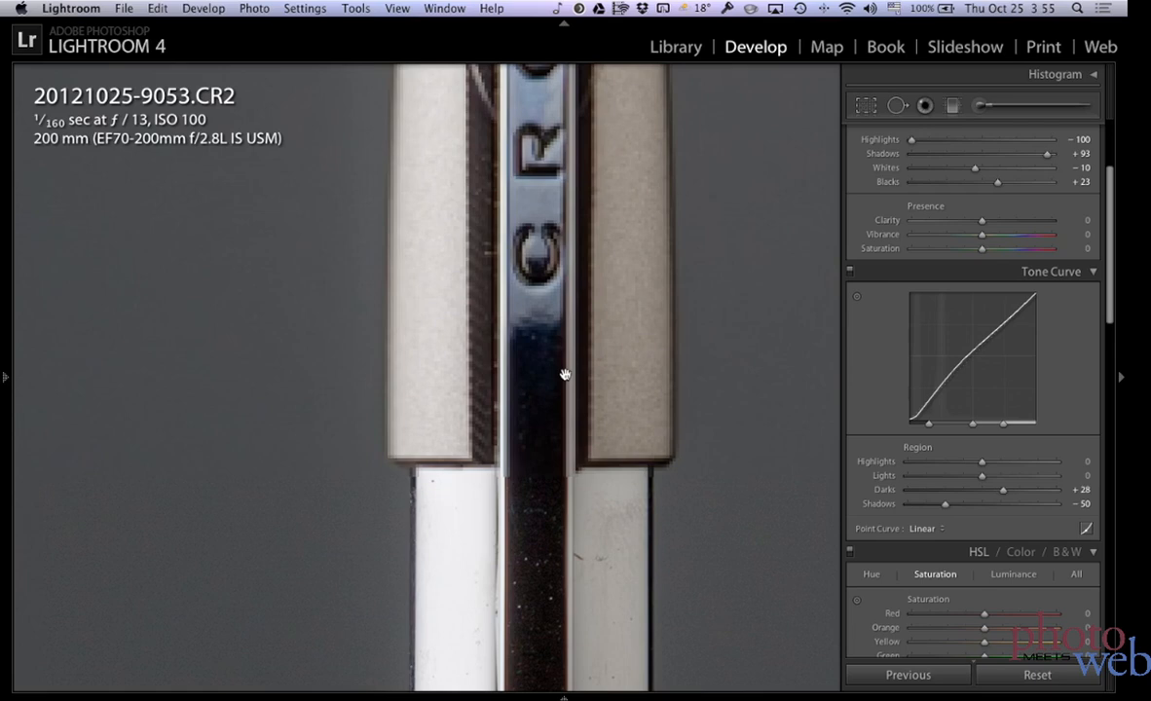
click(953, 105)
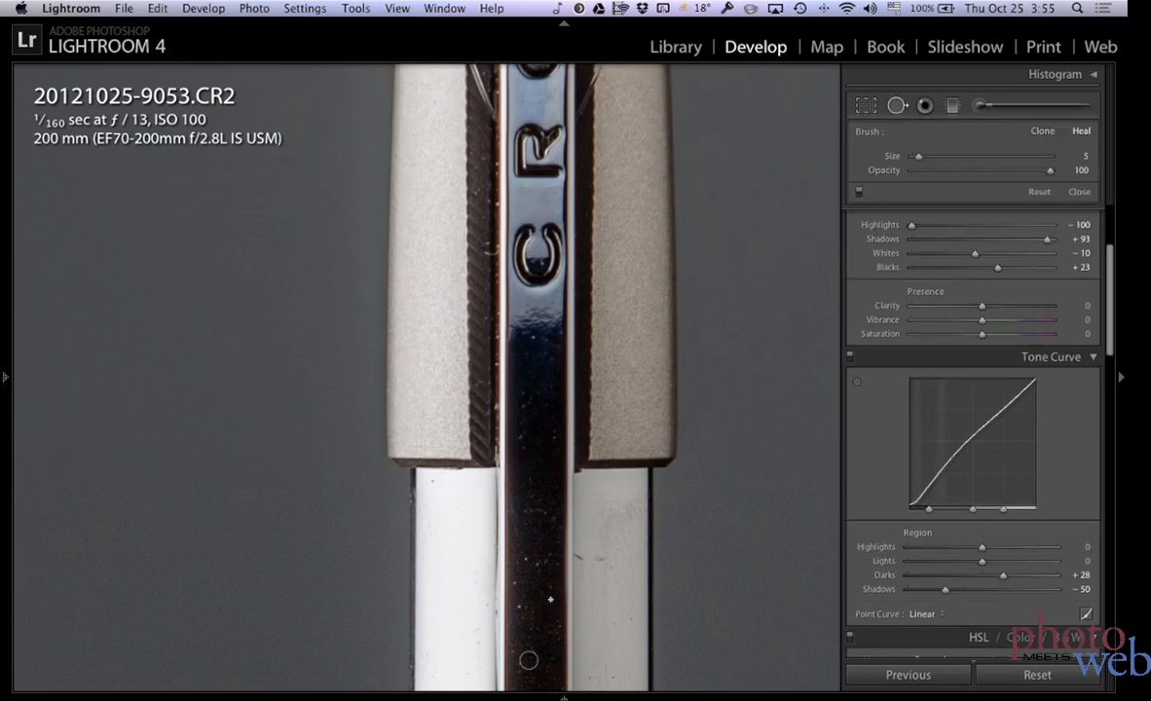
click(553, 591)
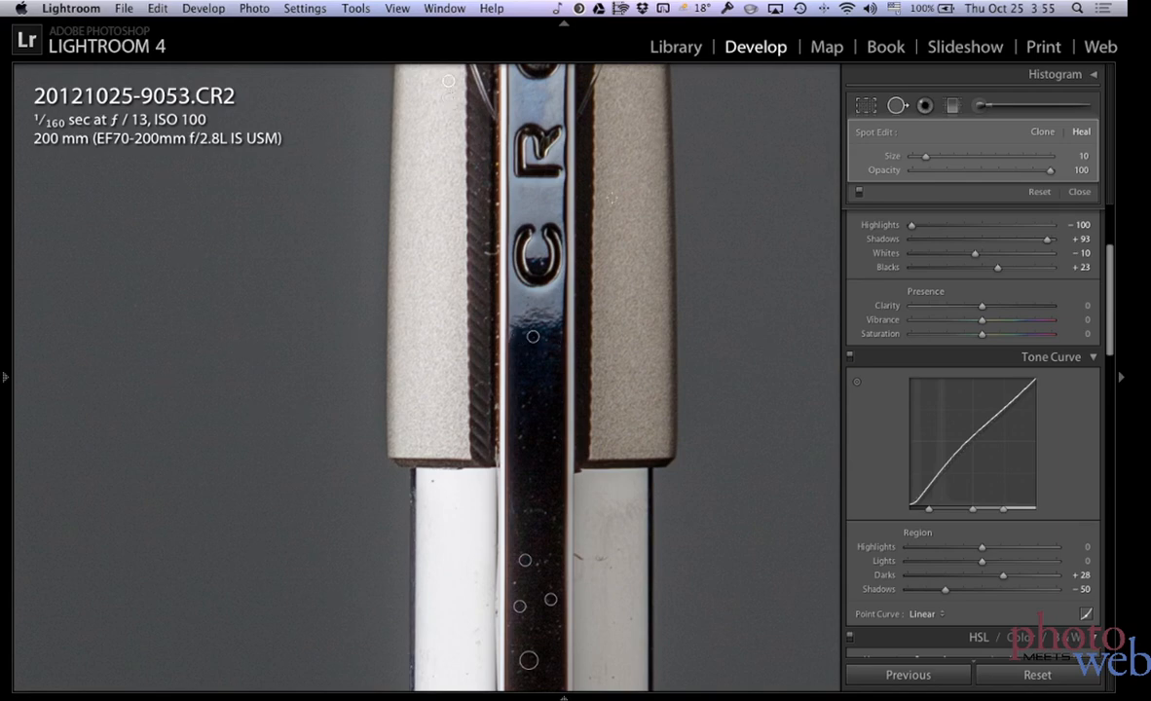
click(1080, 191)
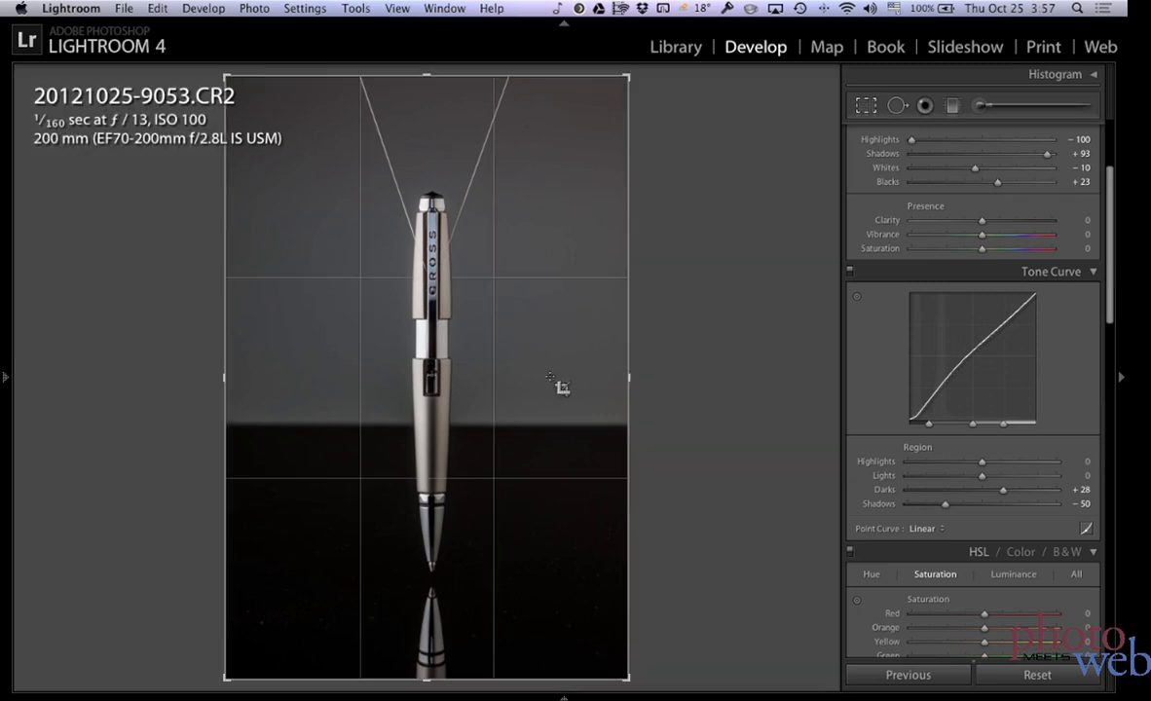
click(863, 105)
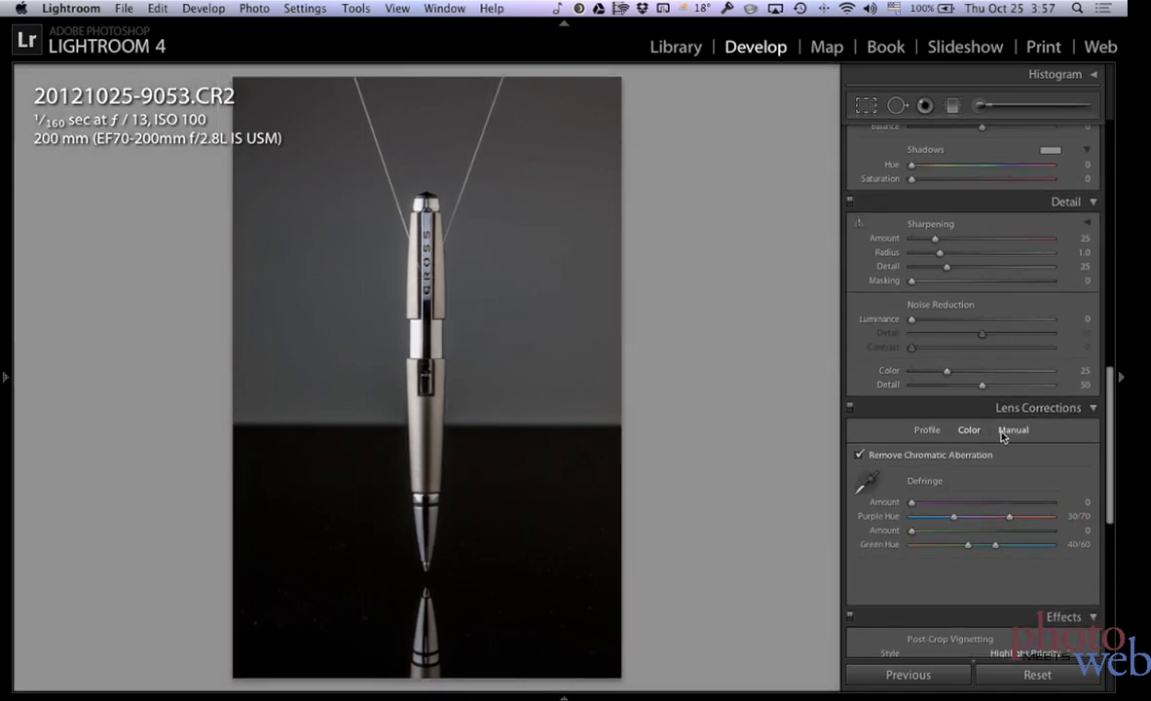
click(1013, 430)
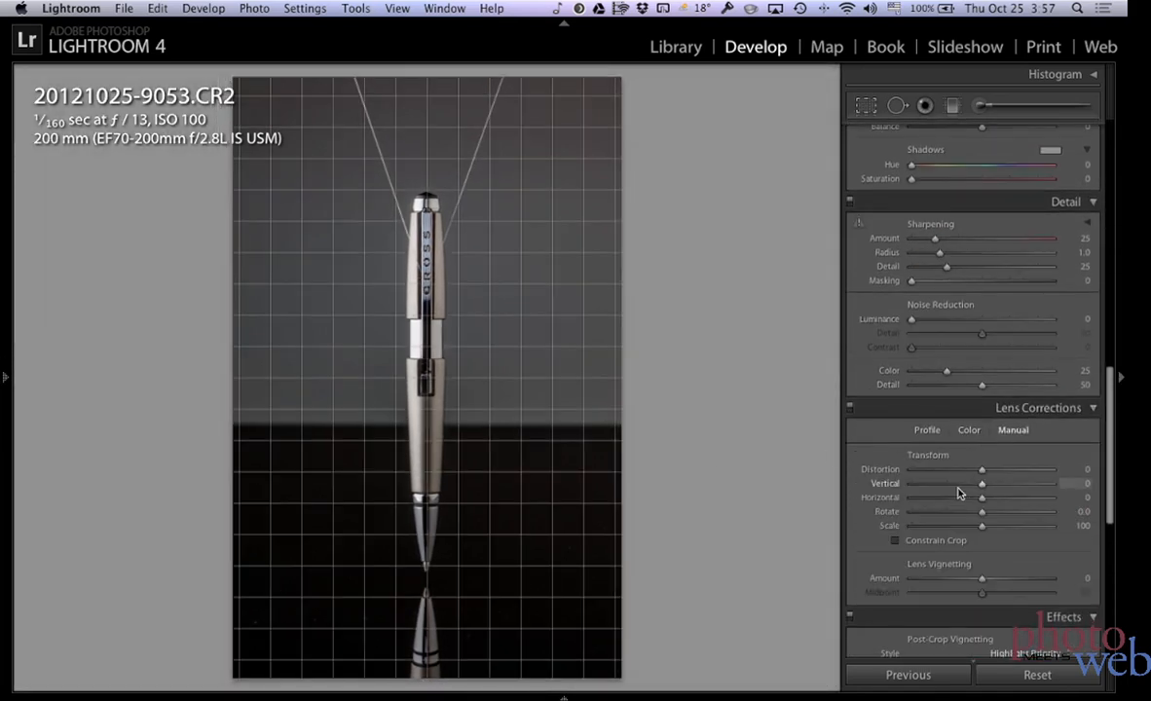
scroll(down, 3)
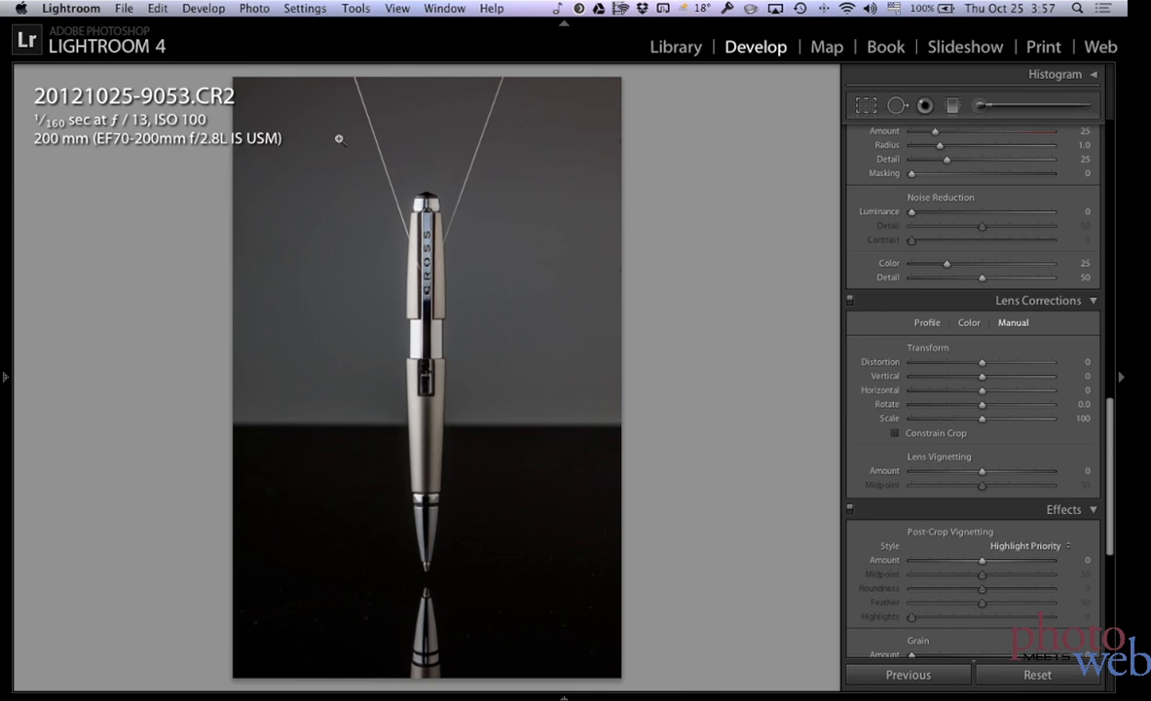
mouse_move(553, 152)
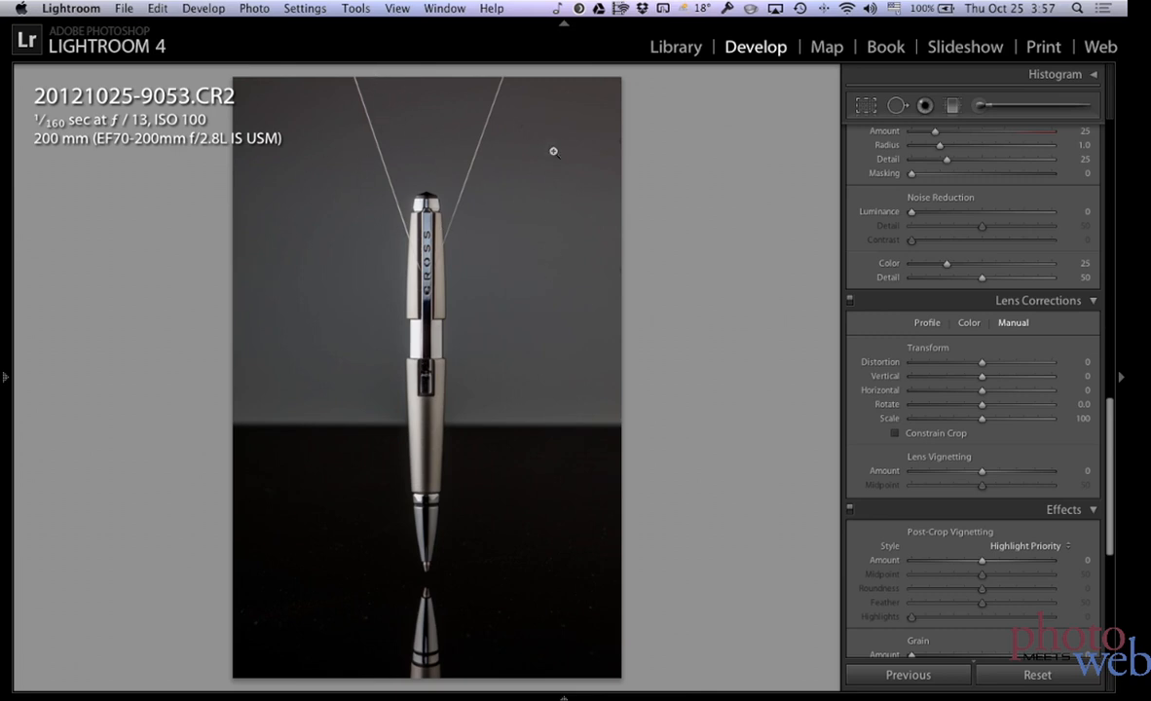
mouse_move(485, 313)
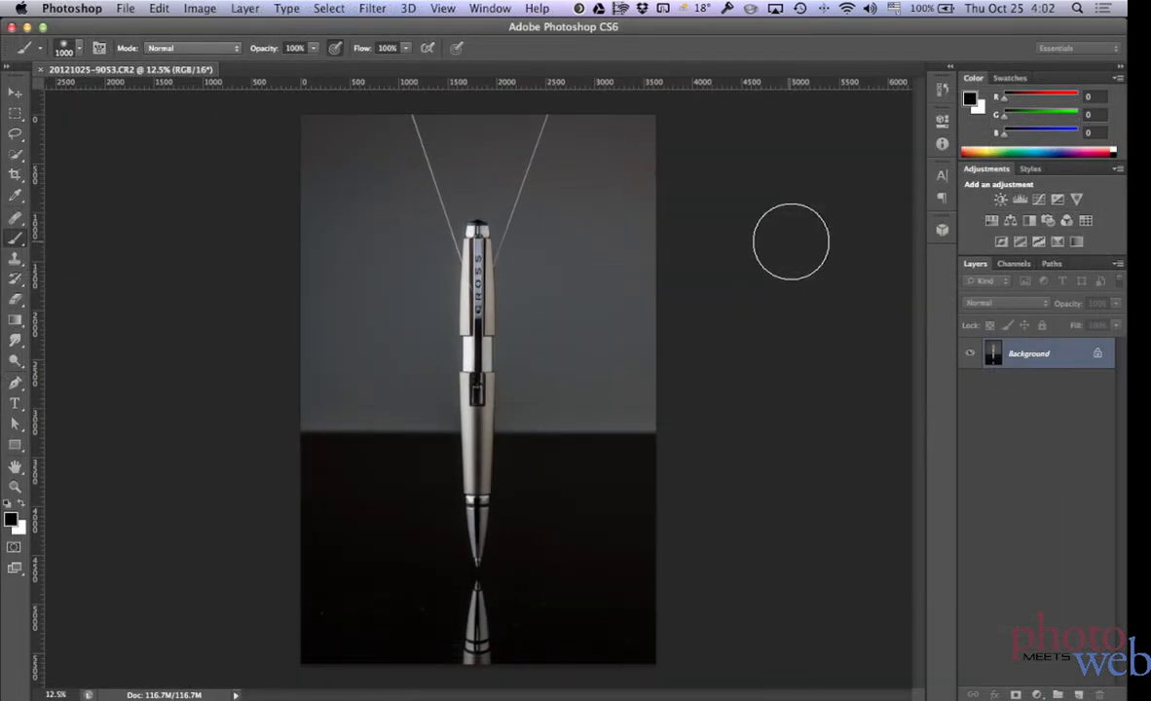
mouse_move(679, 243)
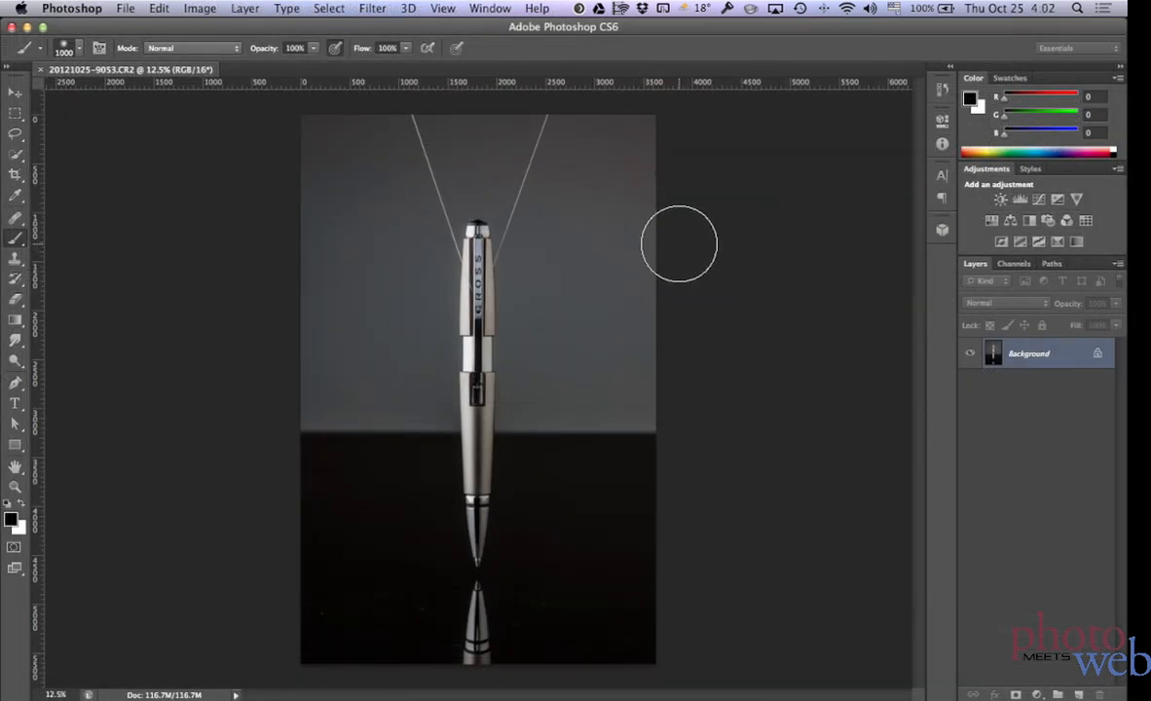
mouse_move(444, 271)
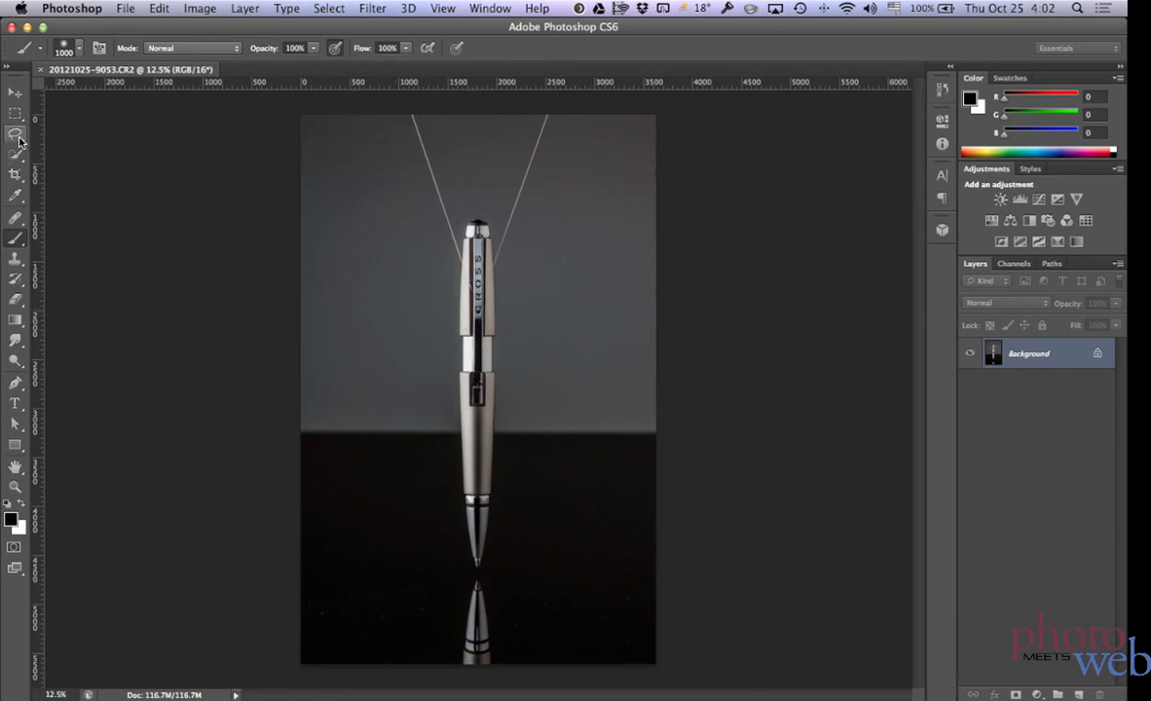
Step: Content-aware fill the lassoed top of the left wire, then outline the right wire's top
click(16, 134)
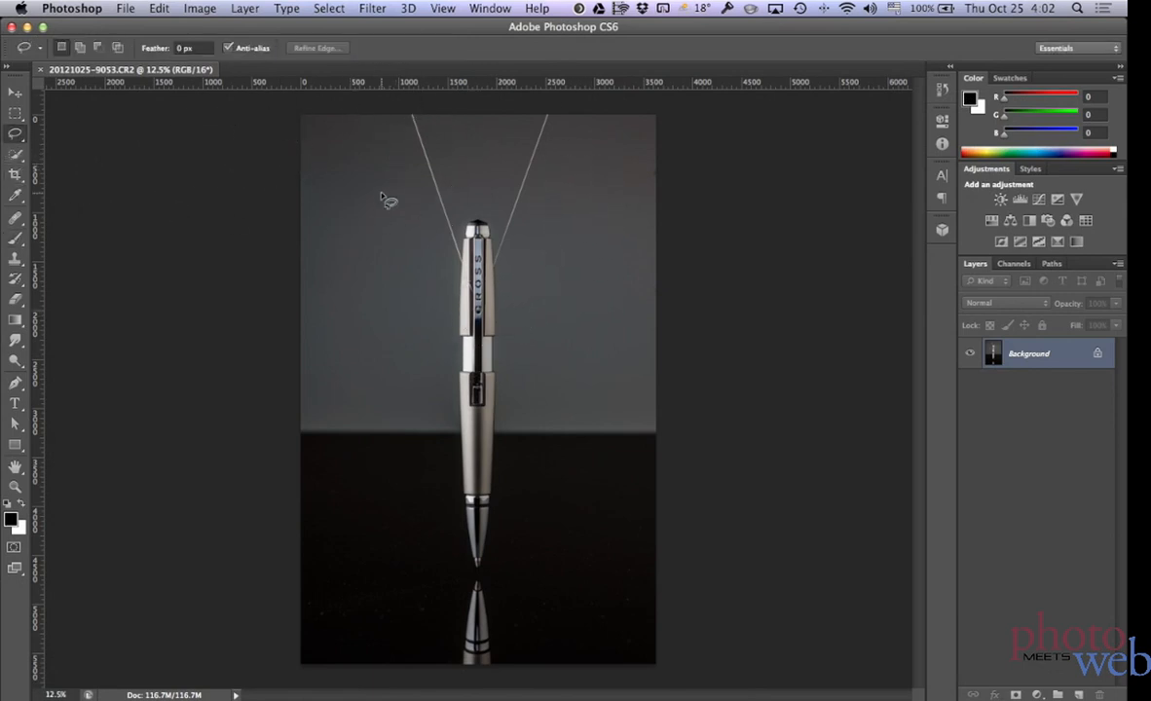
mouse_move(452, 241)
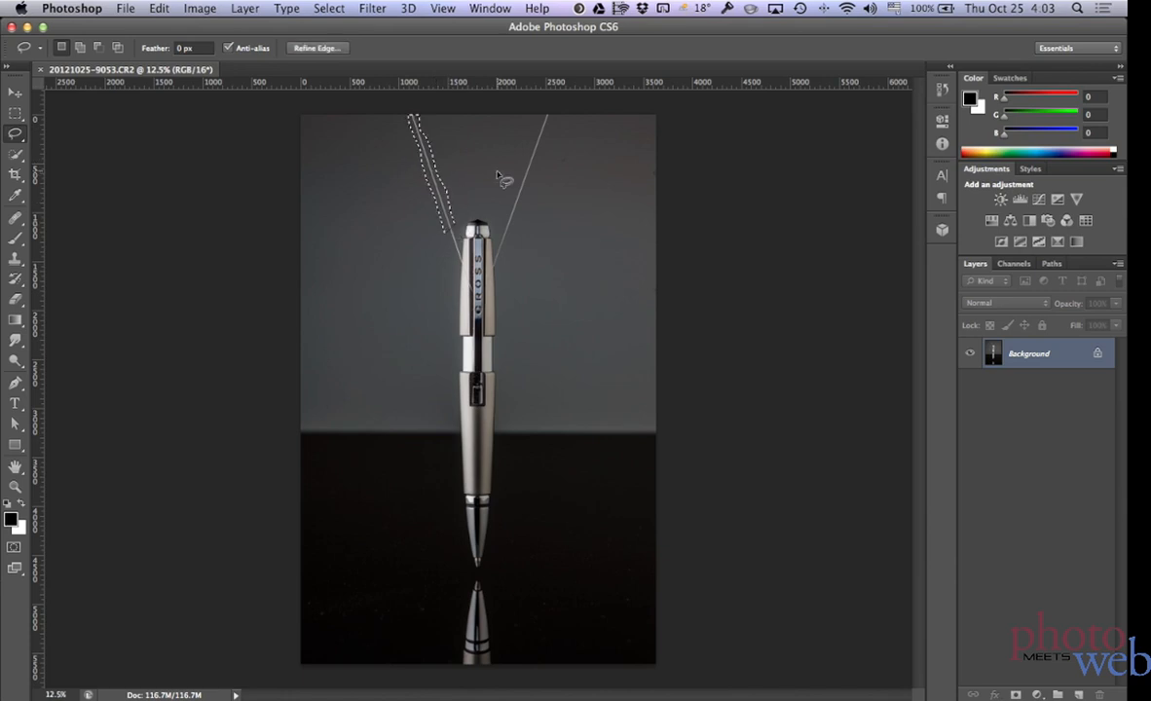
click(159, 8)
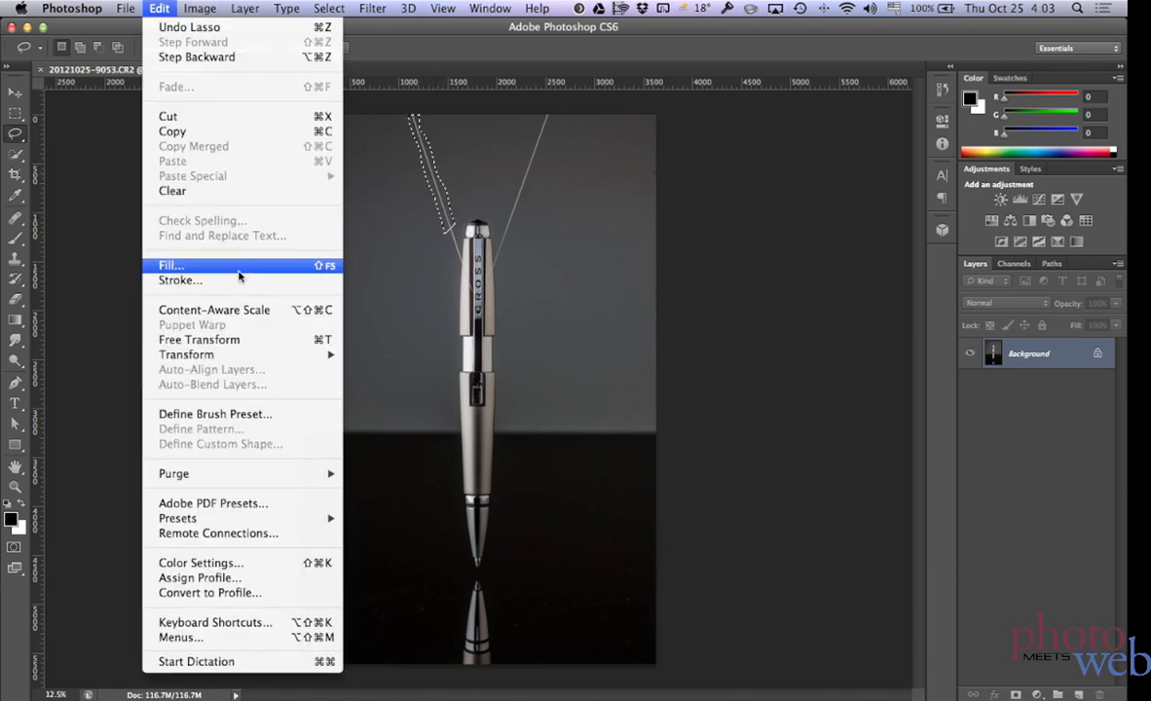
click(170, 265)
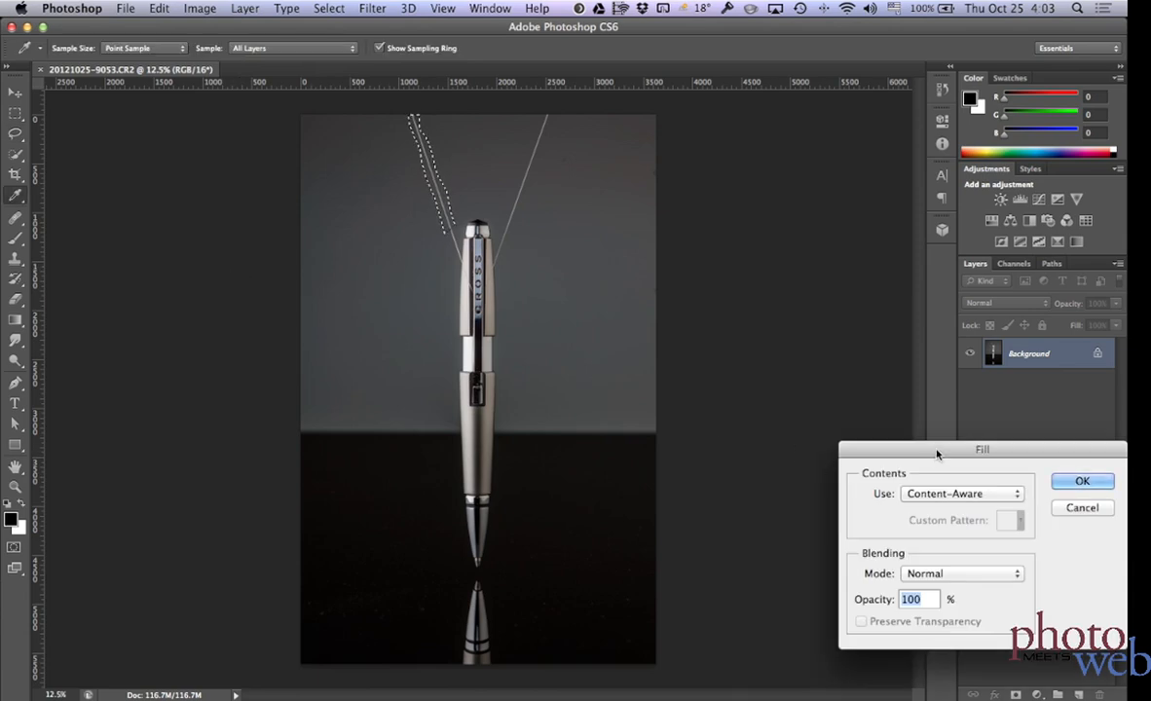
click(1082, 480)
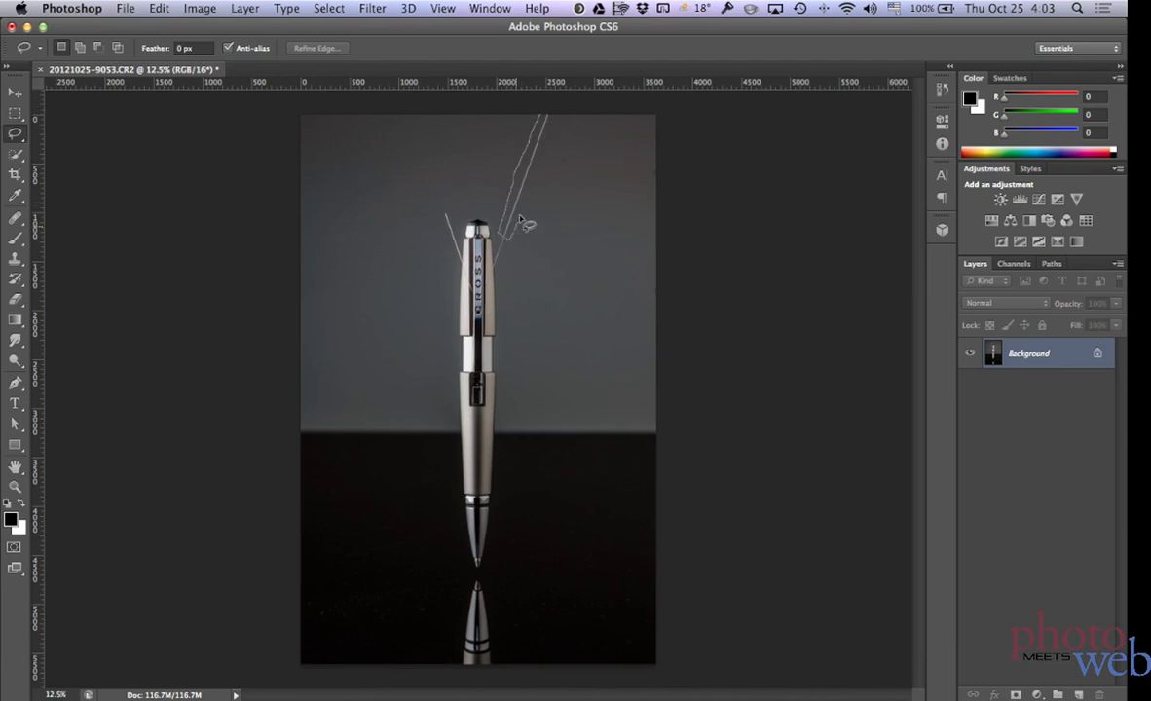
drag(512, 229, 560, 112)
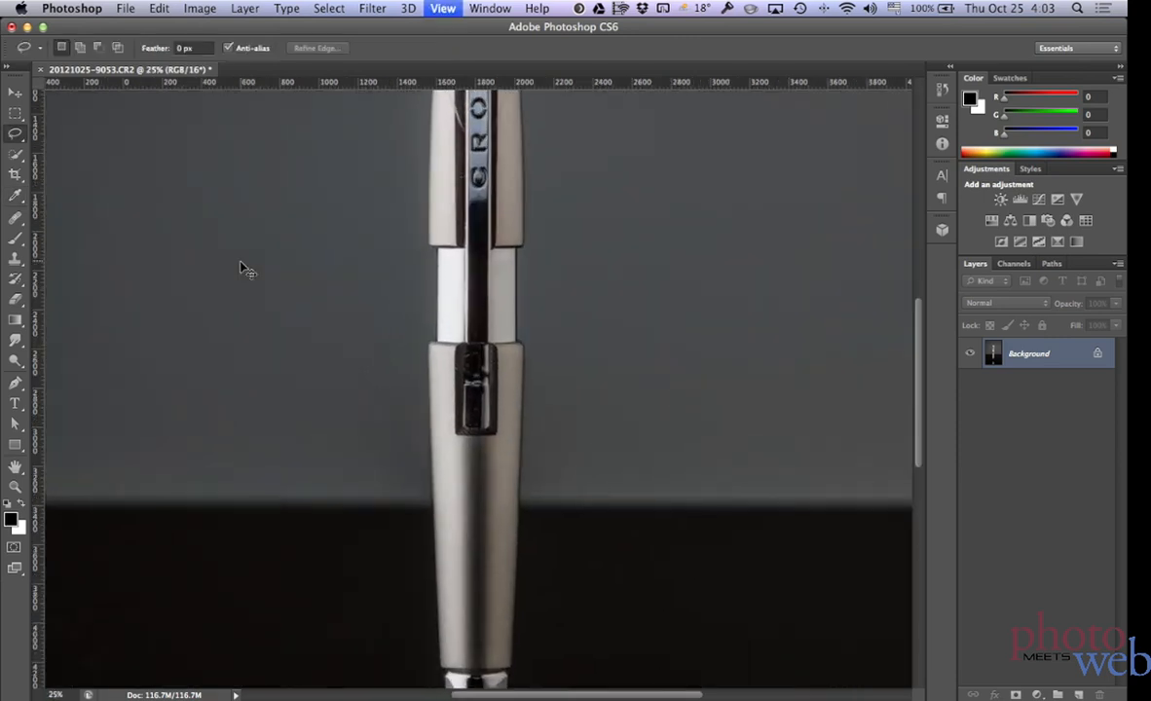
Step: Content-aware fill the upper right wire and a remaining left wire section
click(521, 110)
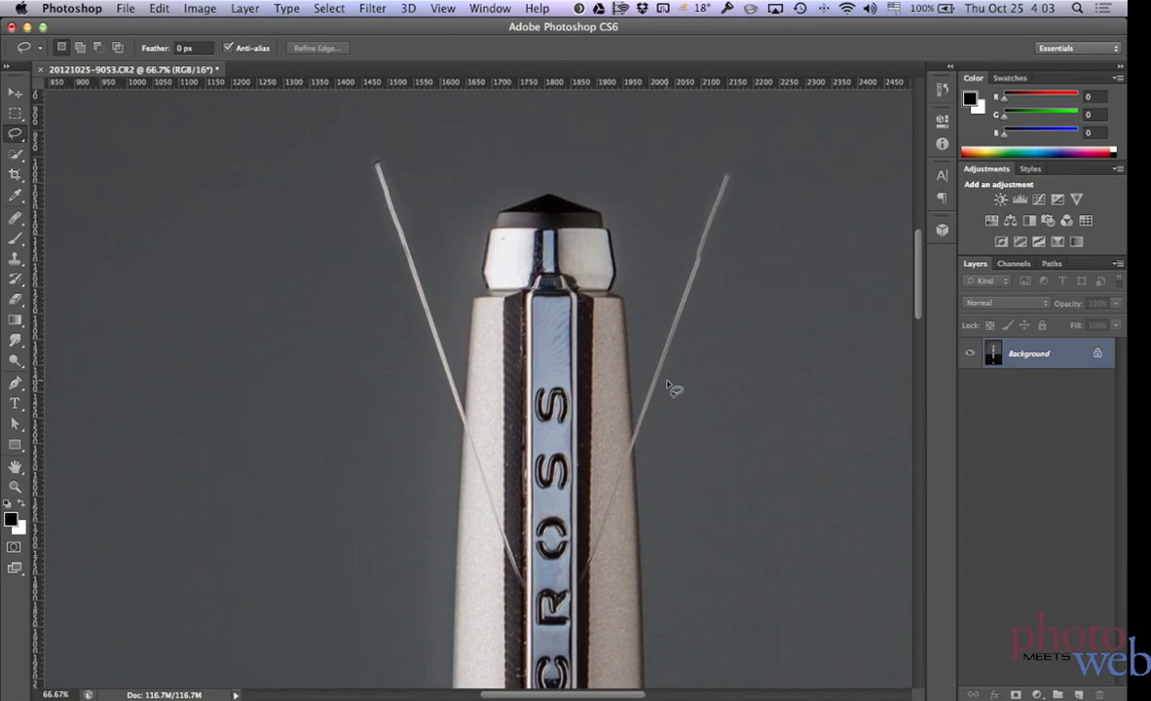
mouse_move(657, 341)
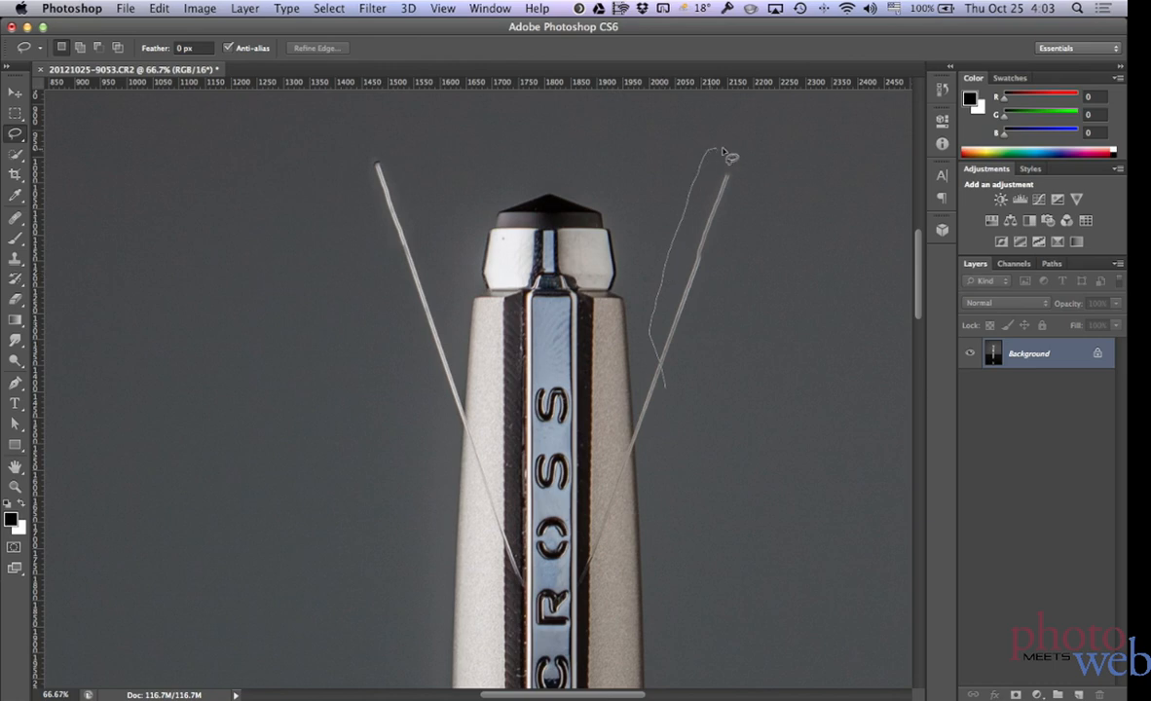
click(159, 8)
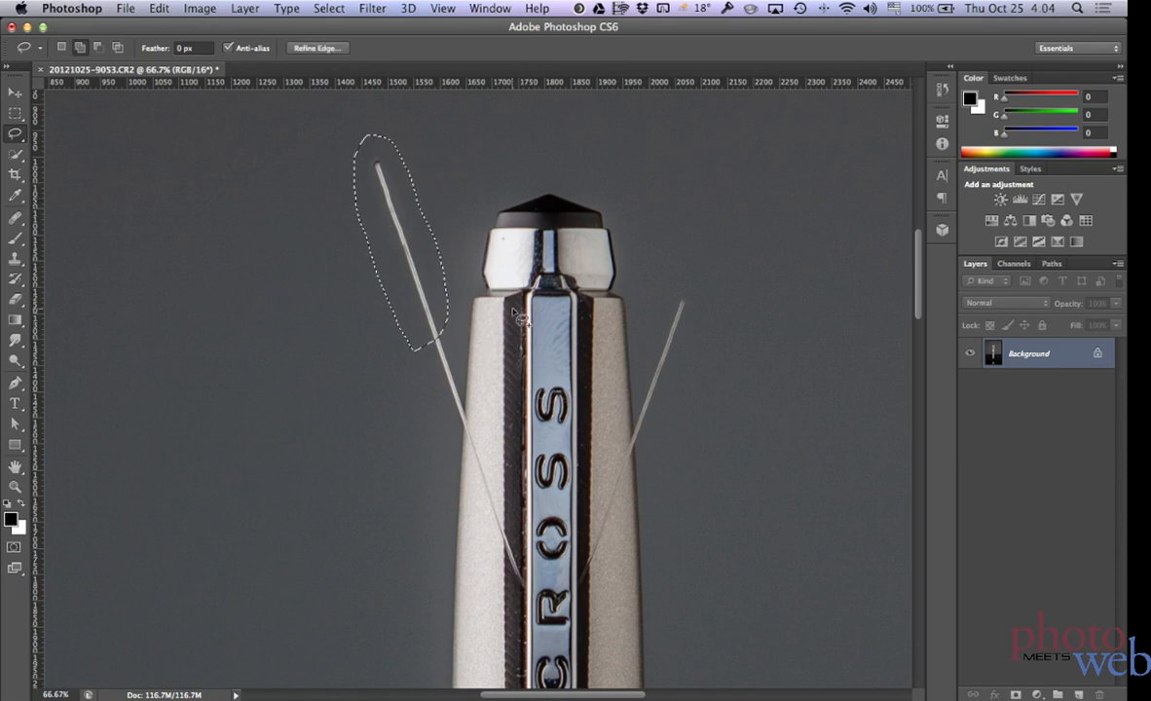
click(158, 8)
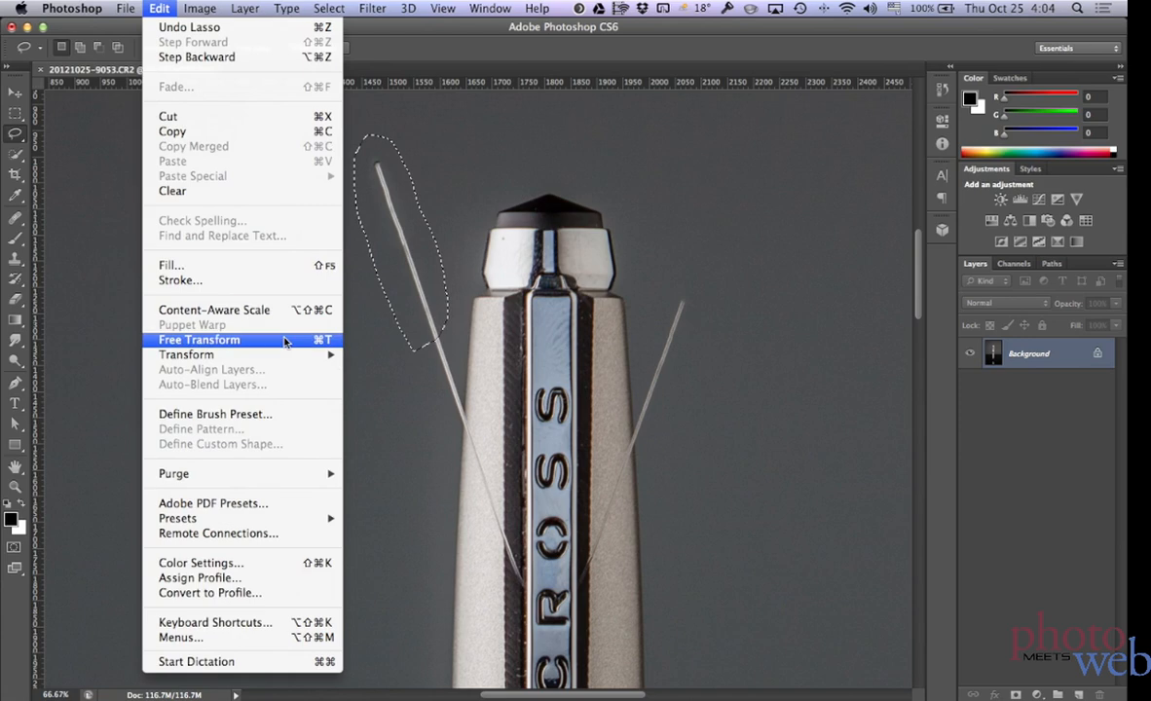
click(170, 265)
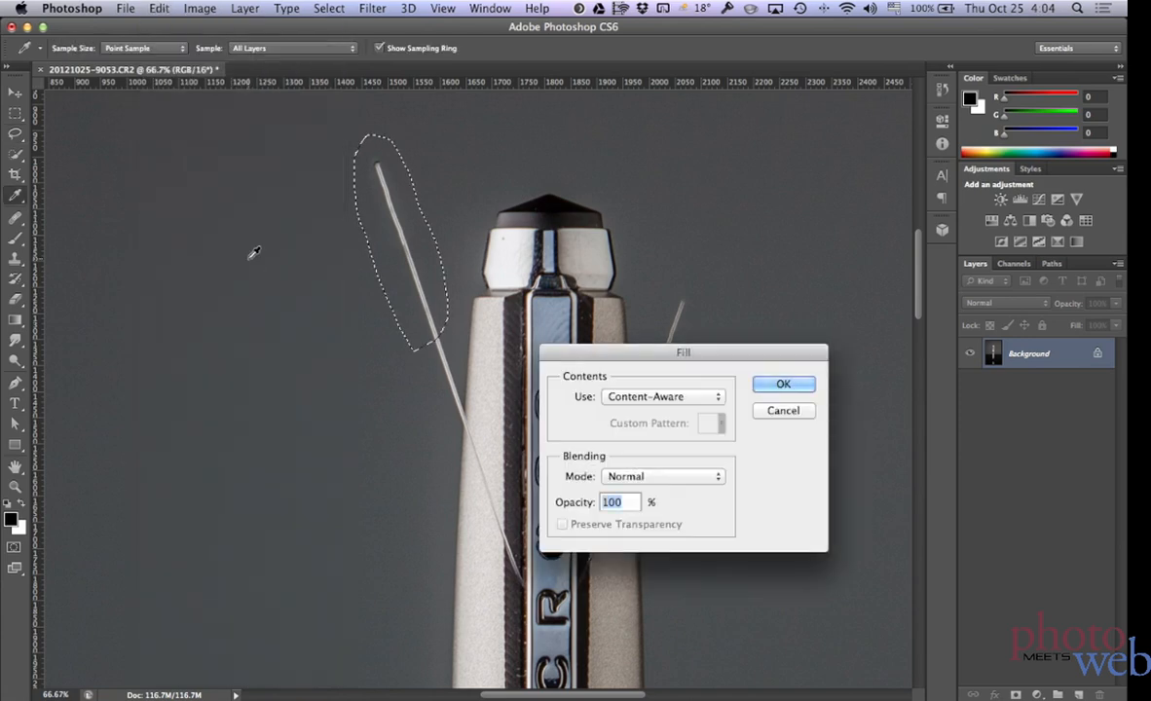
click(783, 383)
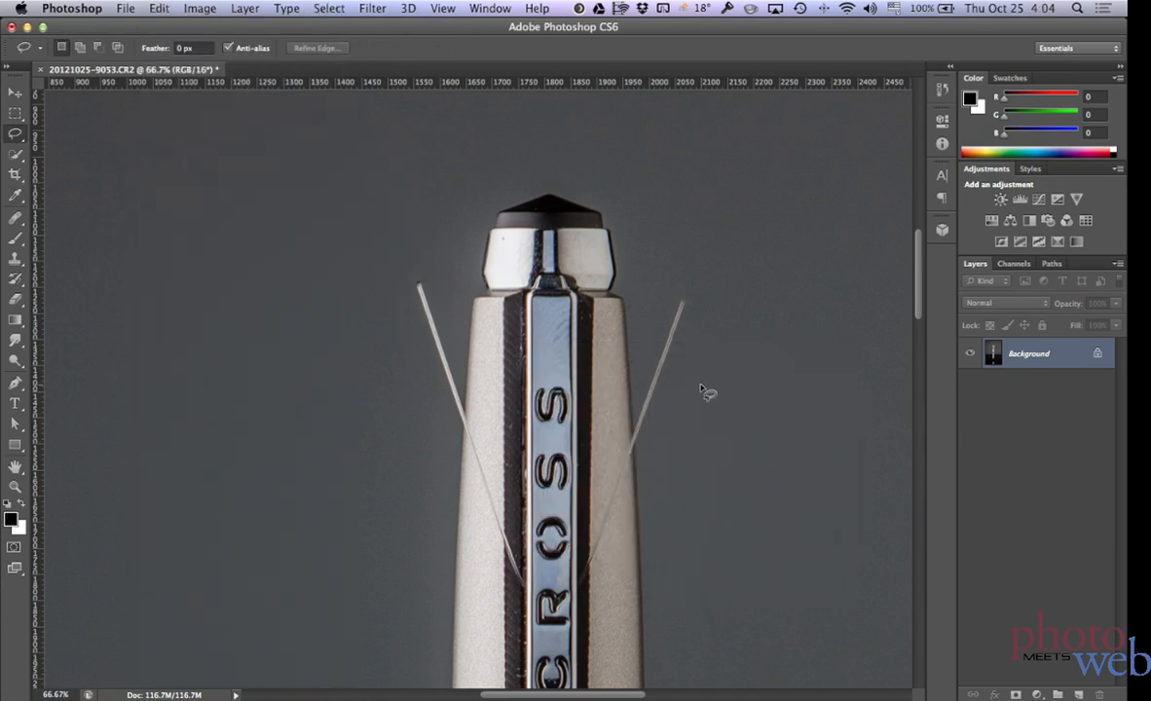
Step: Lasso the remaining right wire beside the pen and content-aware fill it
scroll(down, 3)
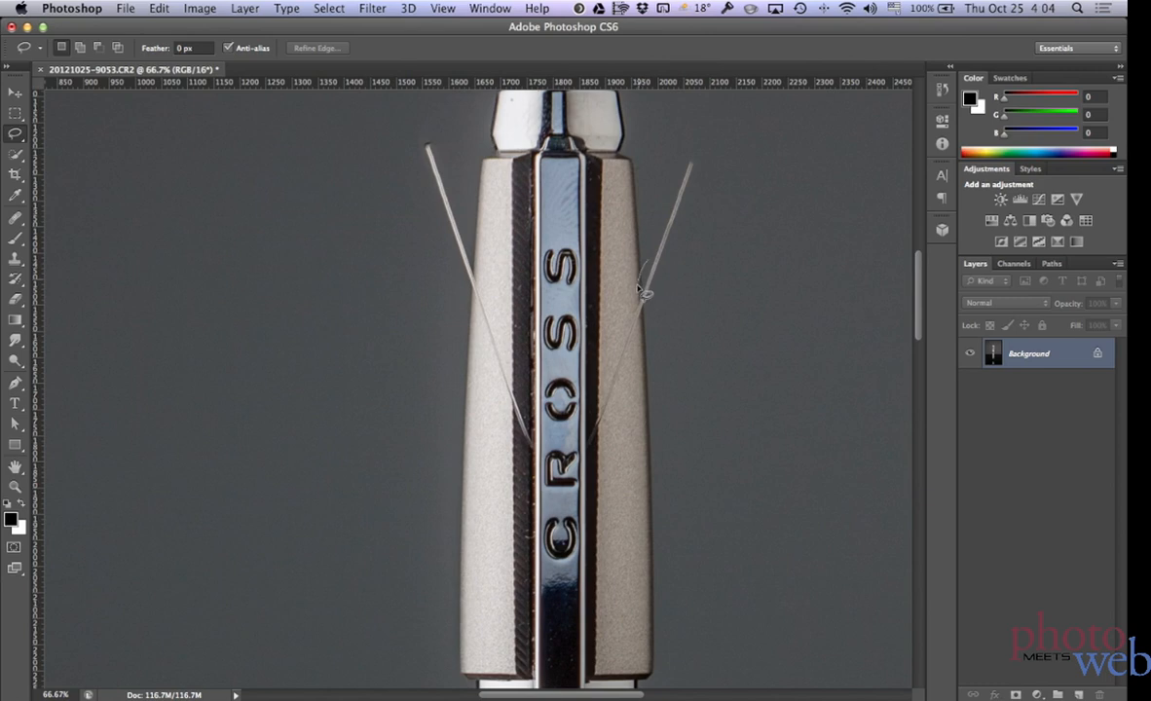
mouse_move(655, 331)
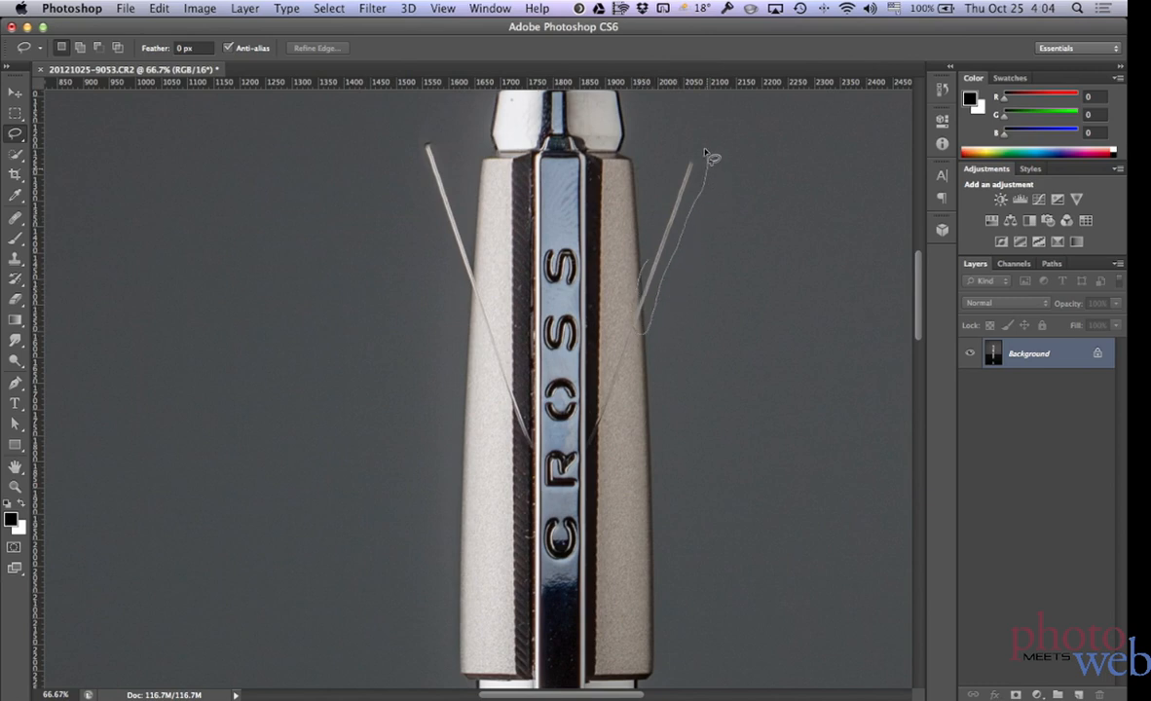
drag(711, 156, 633, 331)
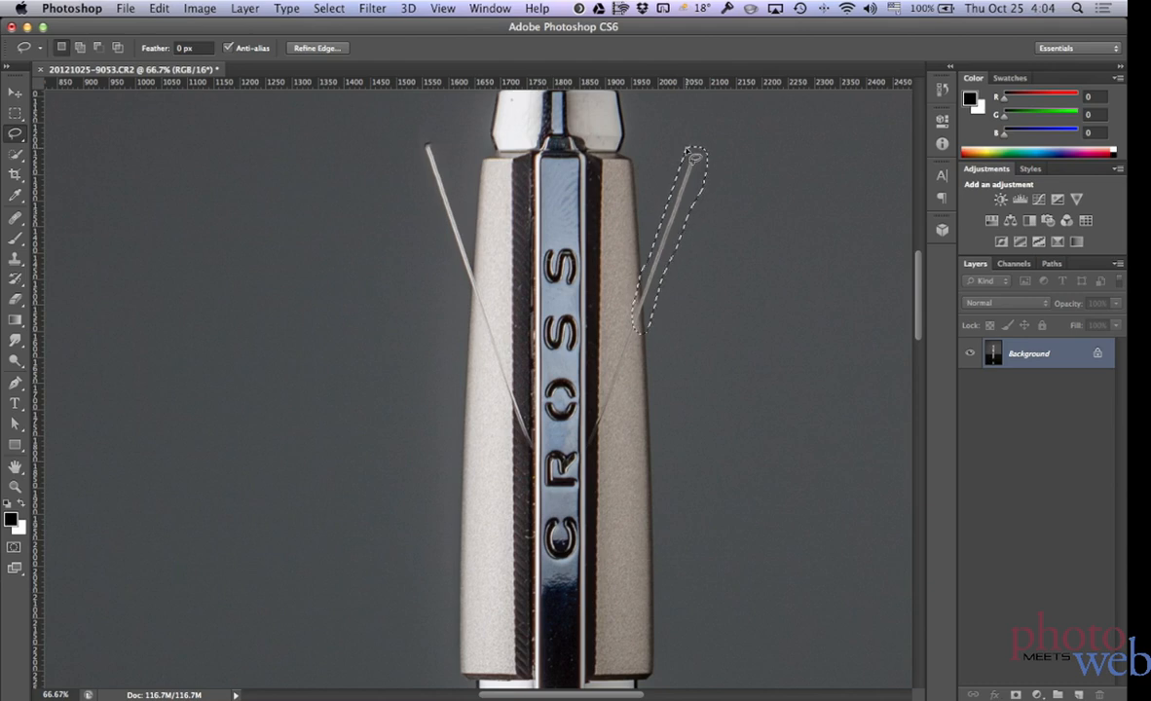
click(157, 8)
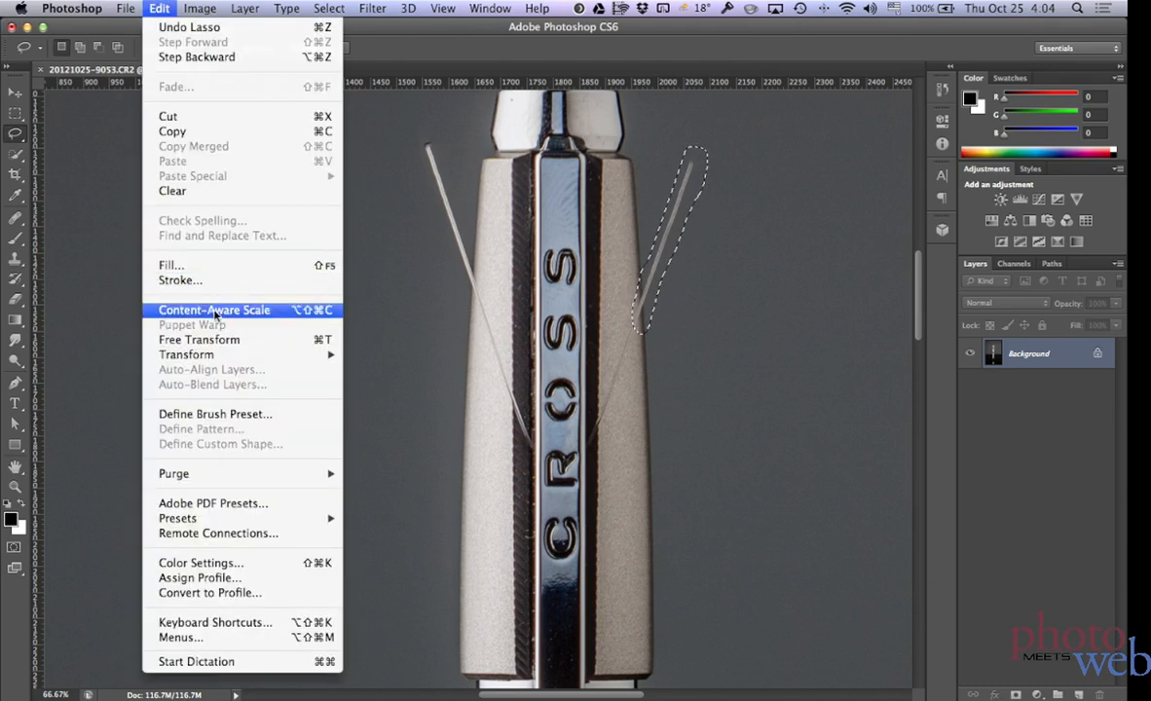
click(170, 264)
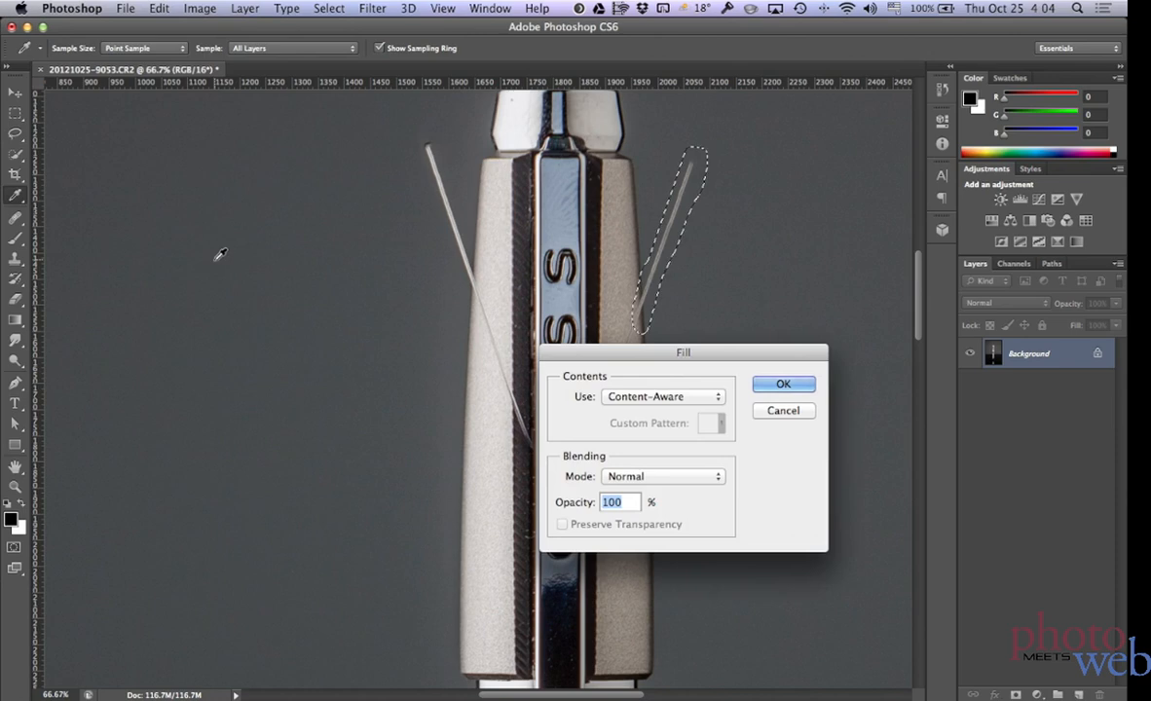
click(783, 383)
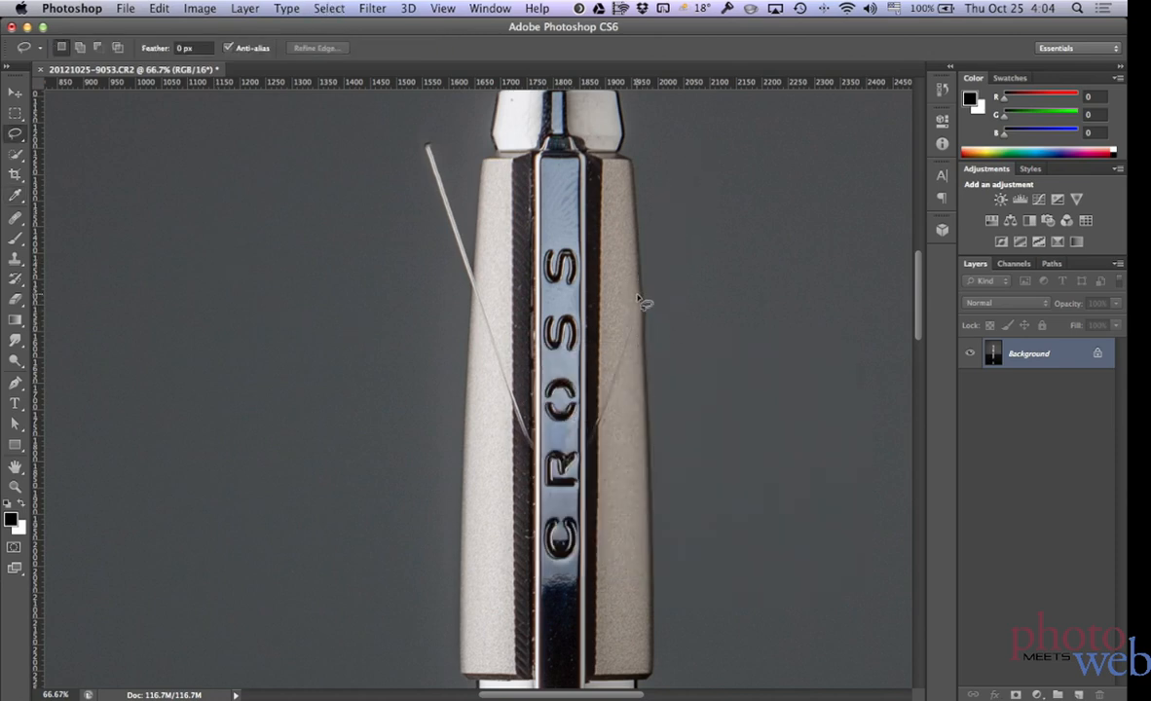
mouse_move(497, 299)
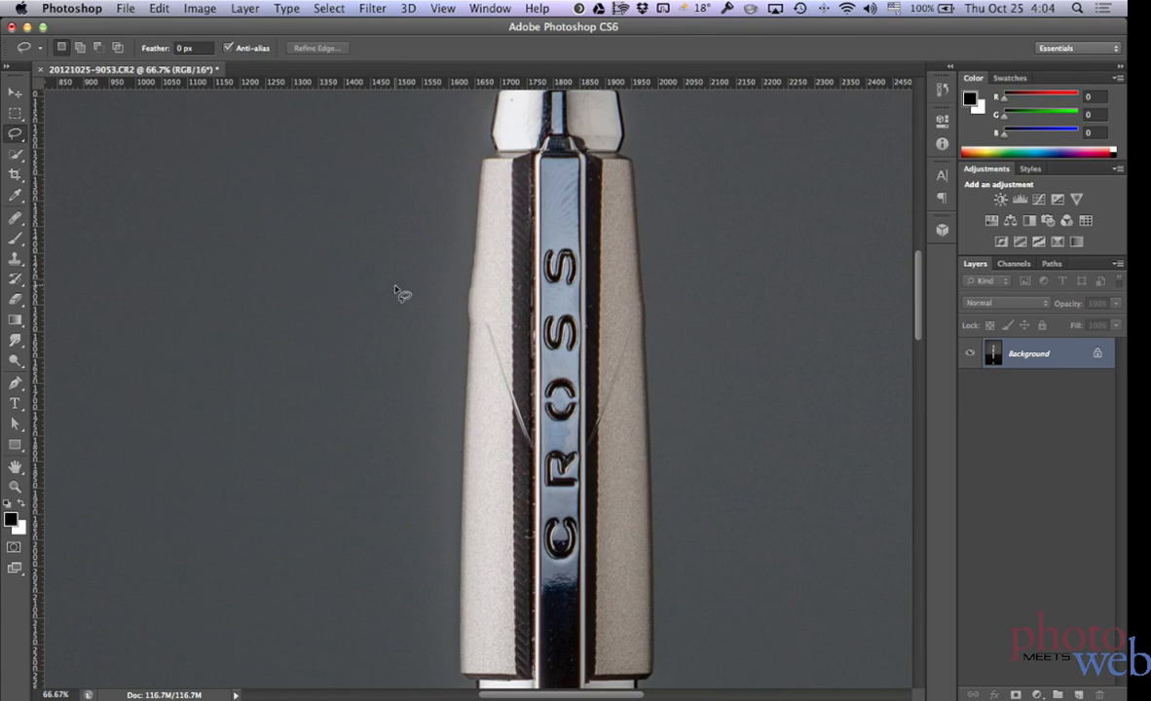
mouse_move(612, 323)
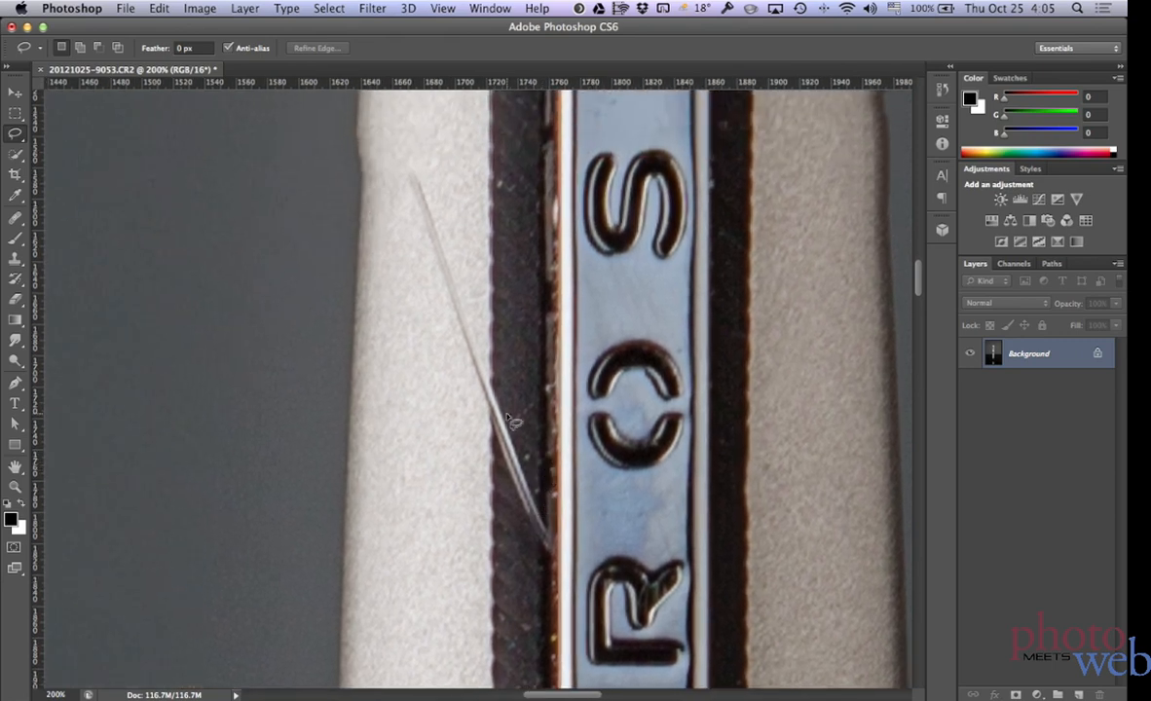
click(159, 8)
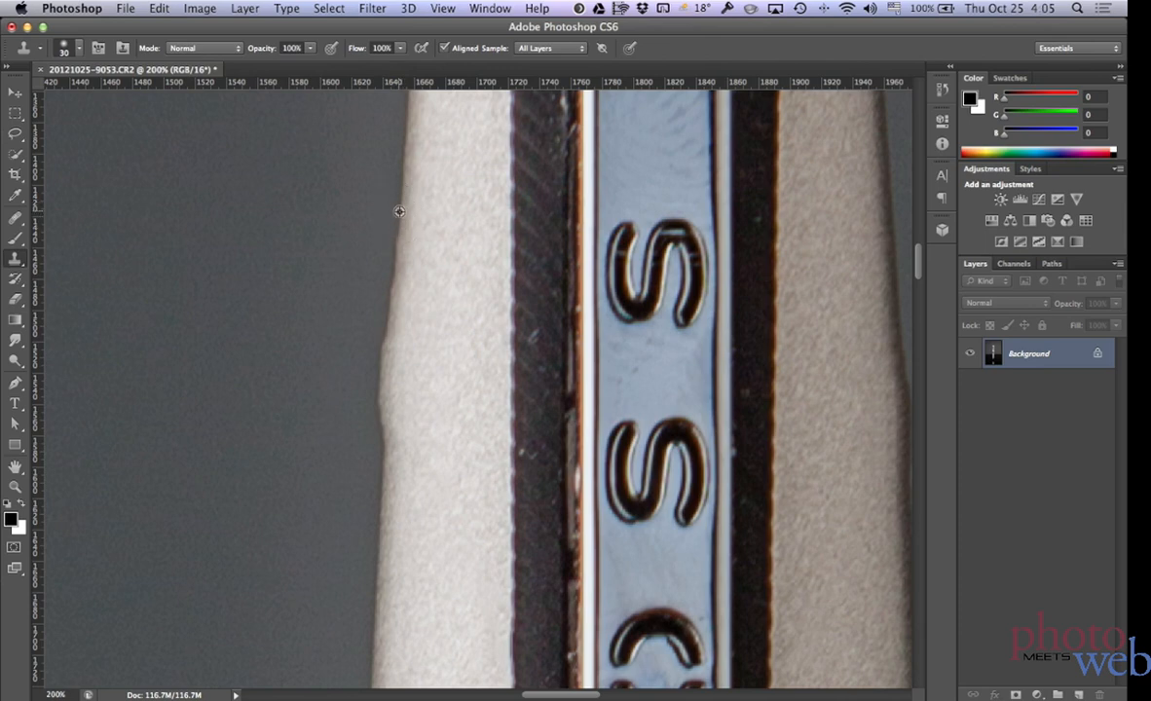
mouse_move(402, 212)
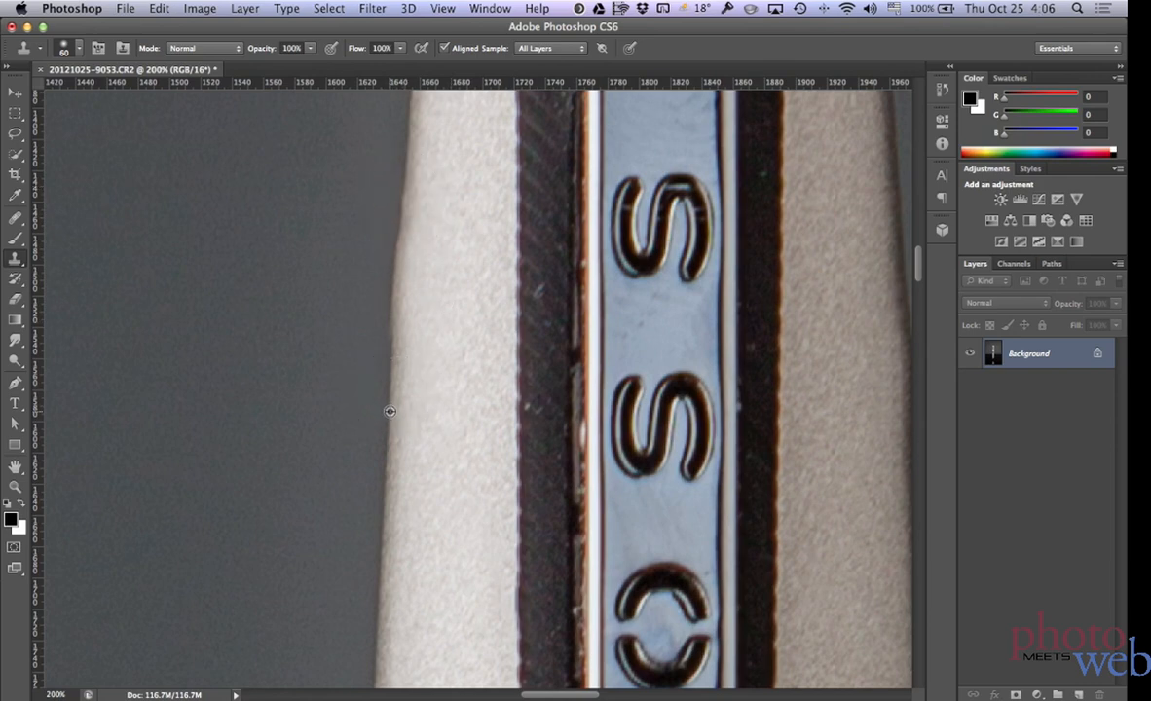
mouse_move(394, 312)
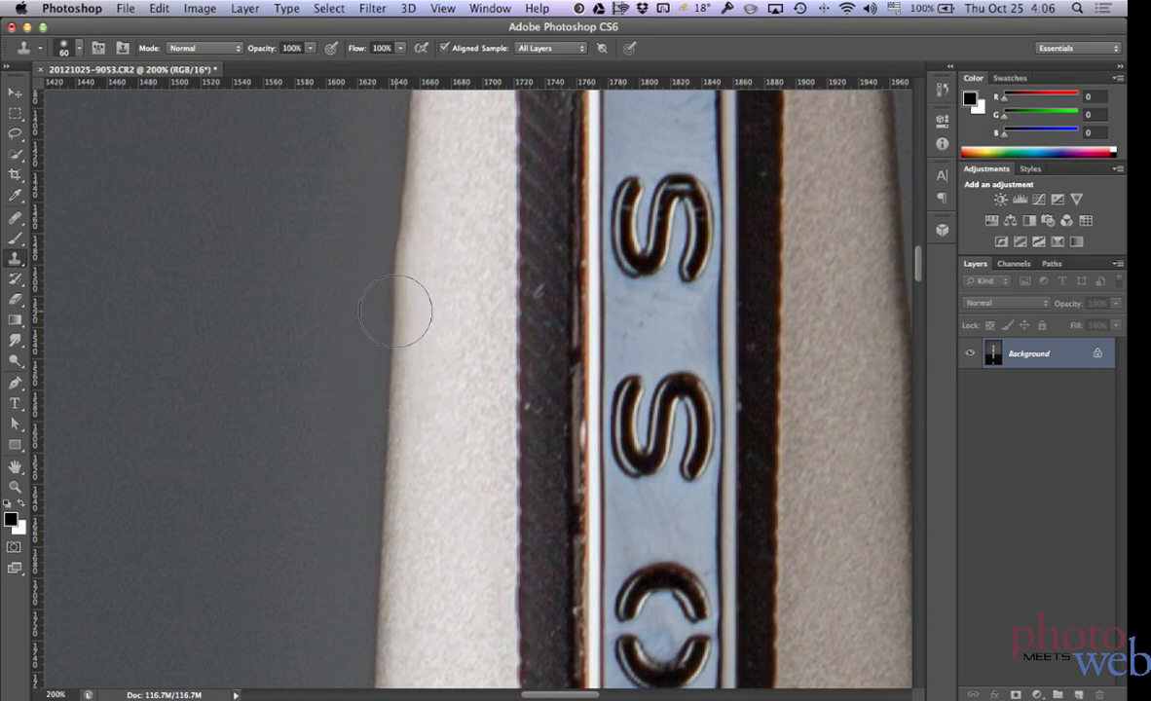
mouse_move(407, 134)
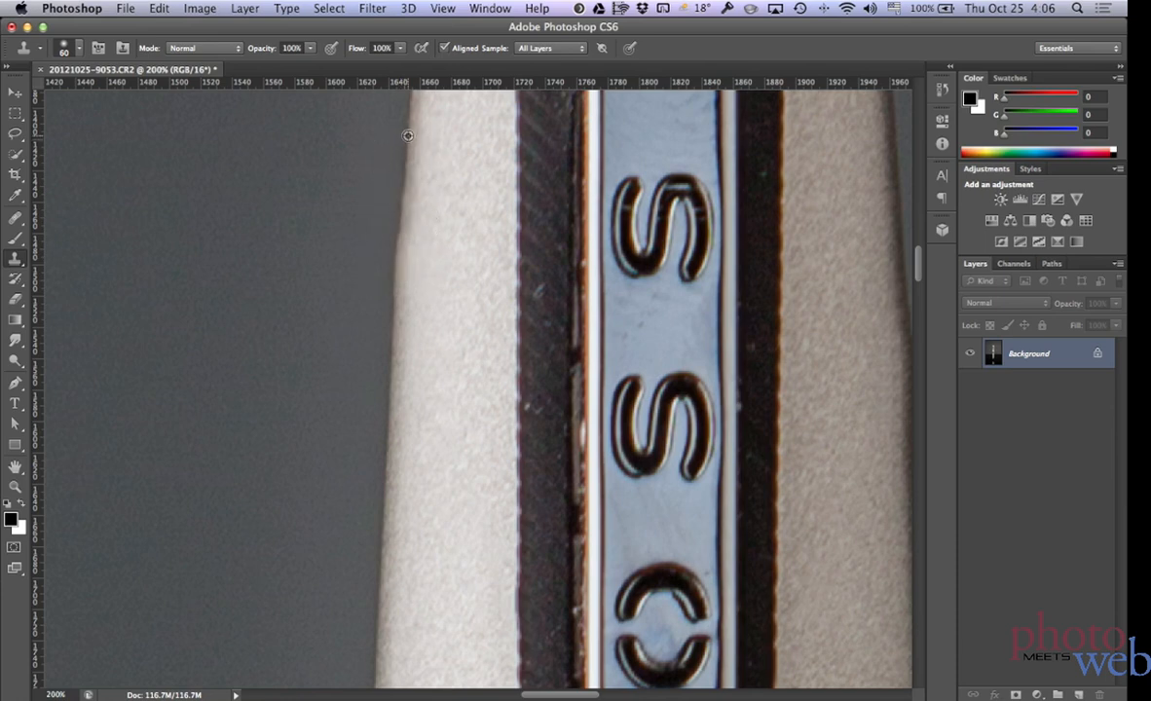
mouse_move(396, 266)
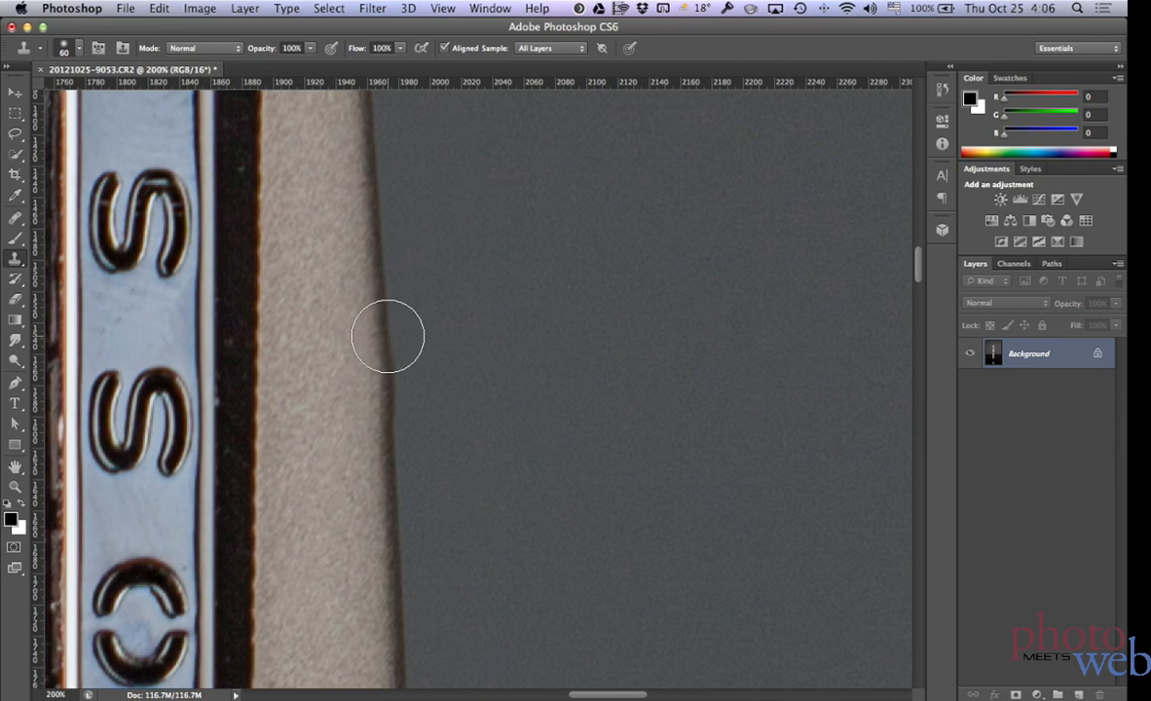
mouse_move(383, 372)
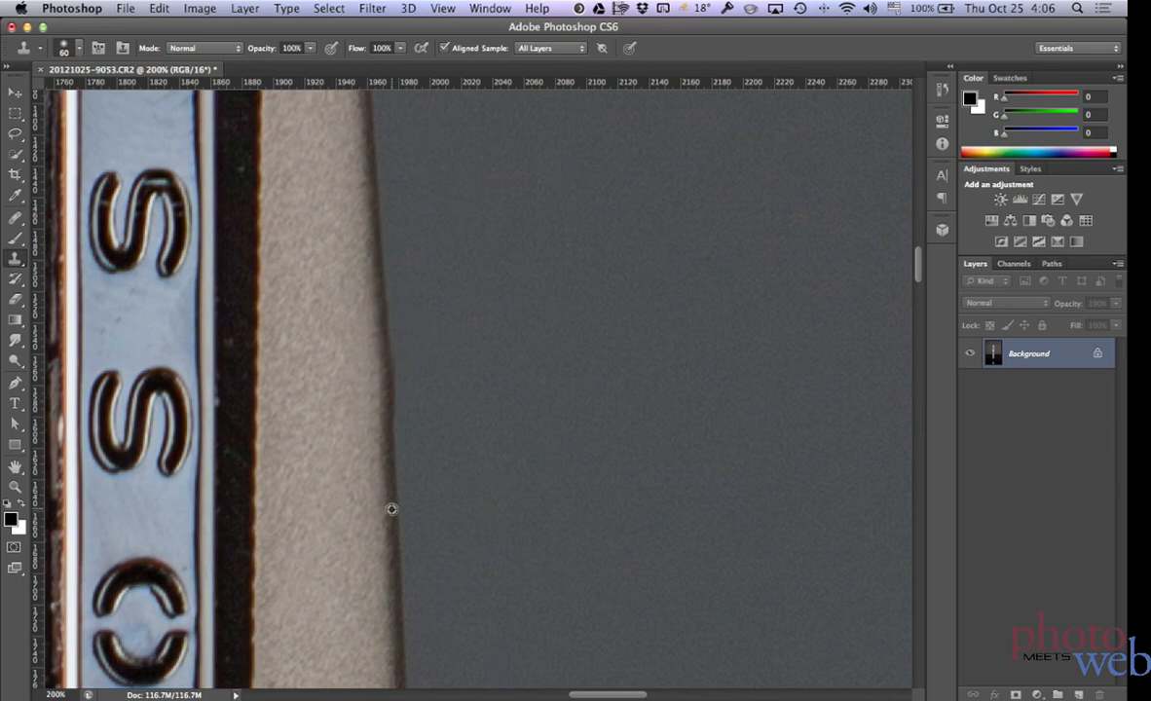
mouse_move(386, 393)
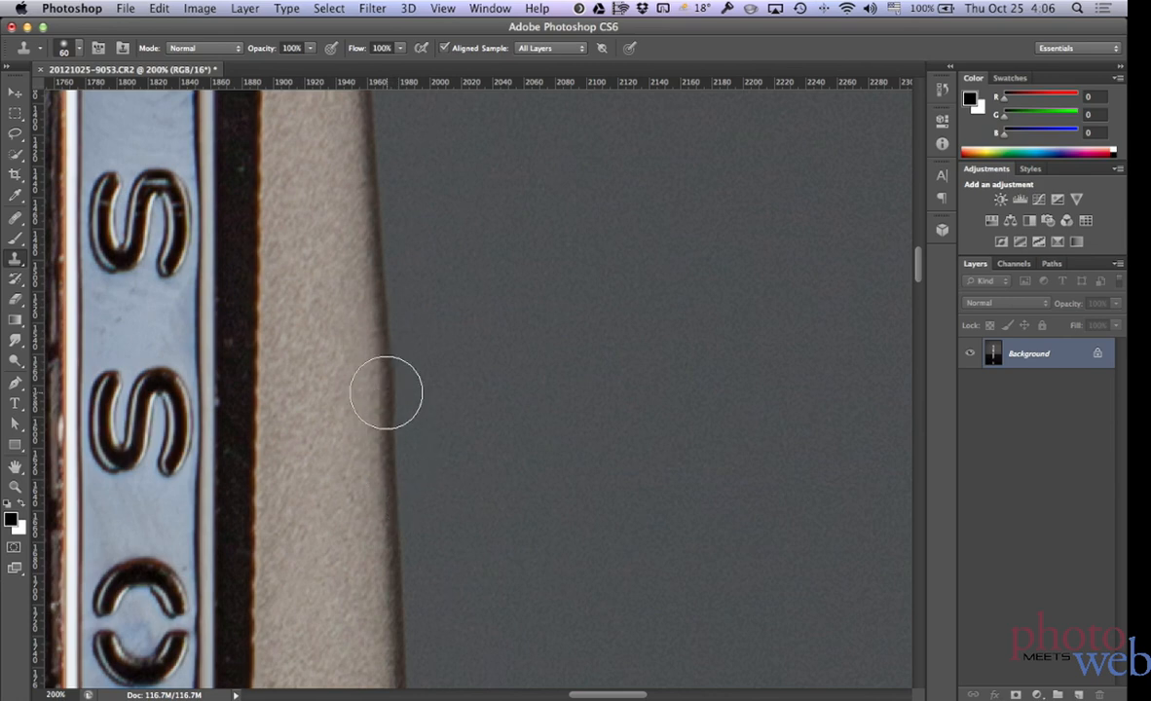
mouse_move(392, 391)
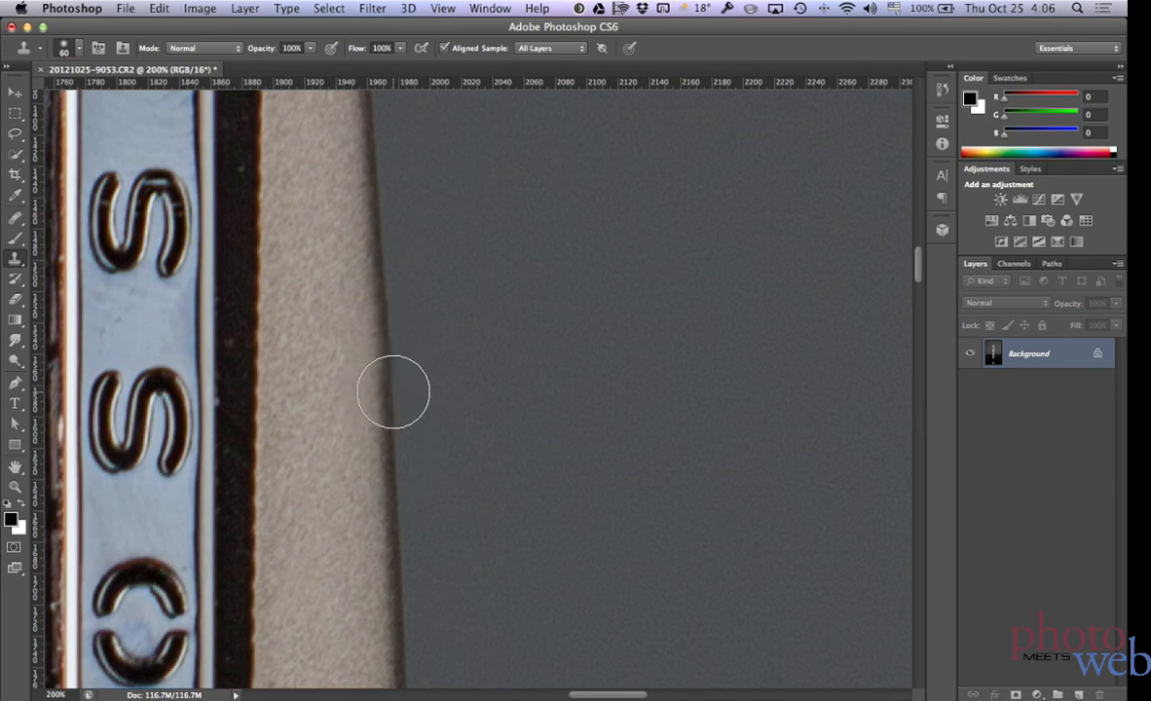
mouse_move(392, 364)
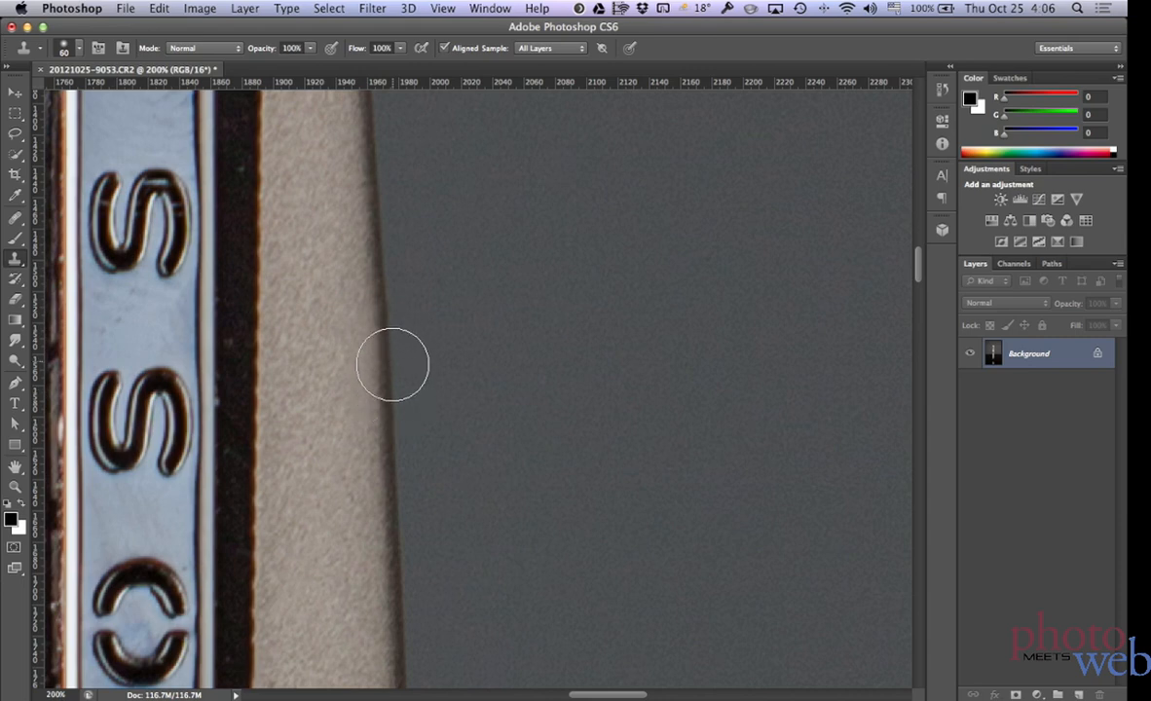
mouse_move(379, 231)
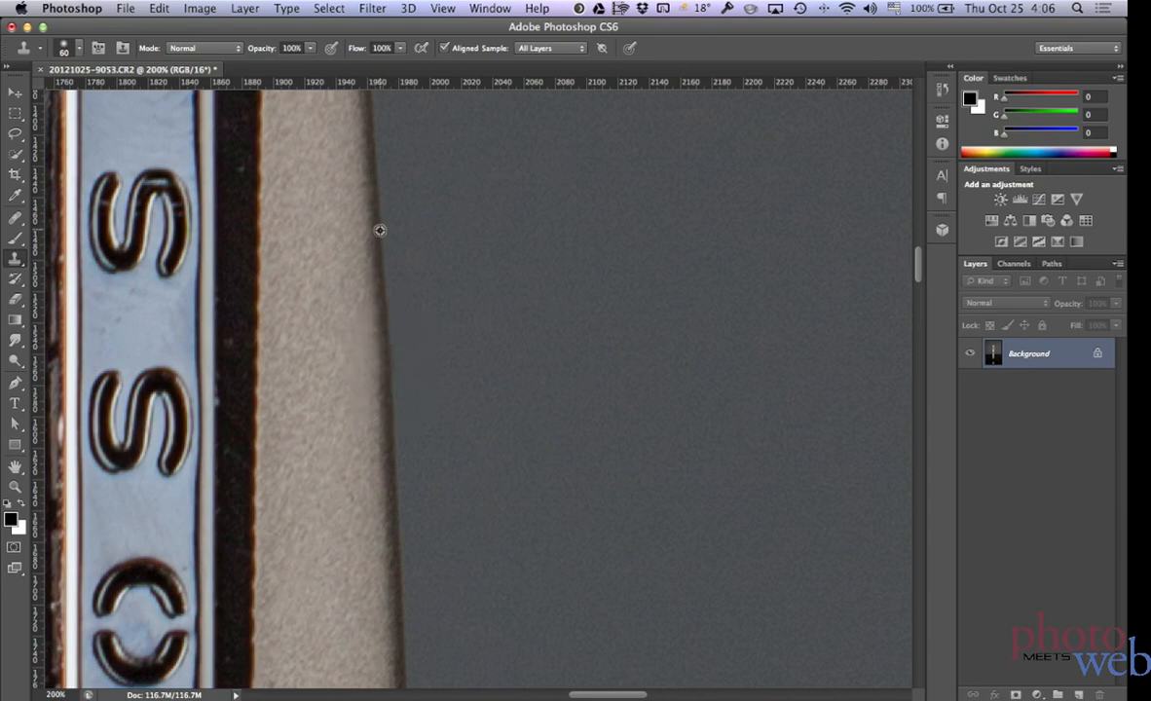
mouse_move(390, 344)
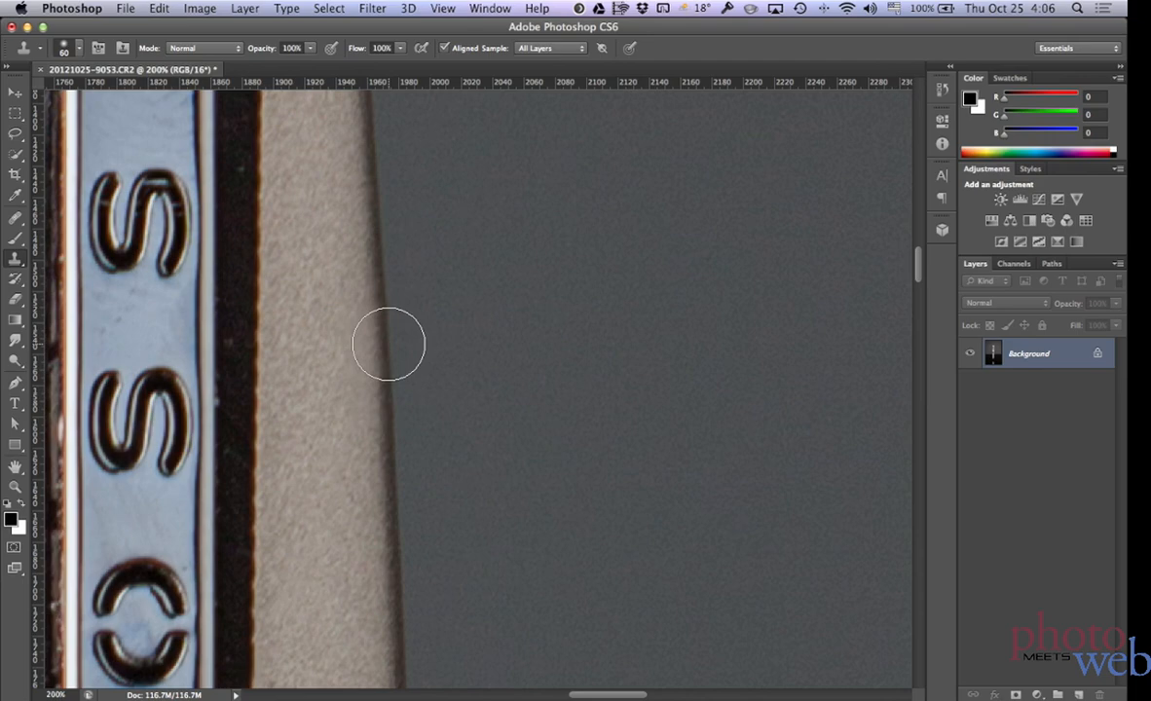
Step: Pan the view to bring the barrel's left edge into view
drag(390, 344, 407, 417)
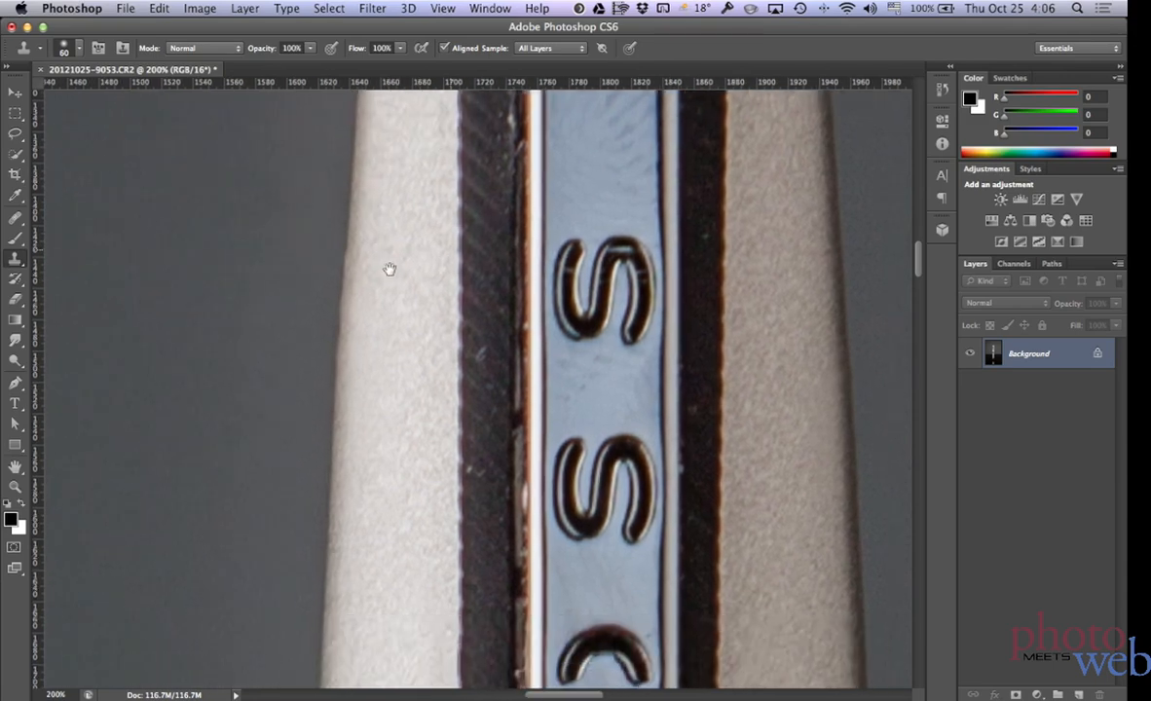
Step: Spot-heal a blemish on the metal band and clone over the cap-joint flaw
drag(389, 269, 472, 466)
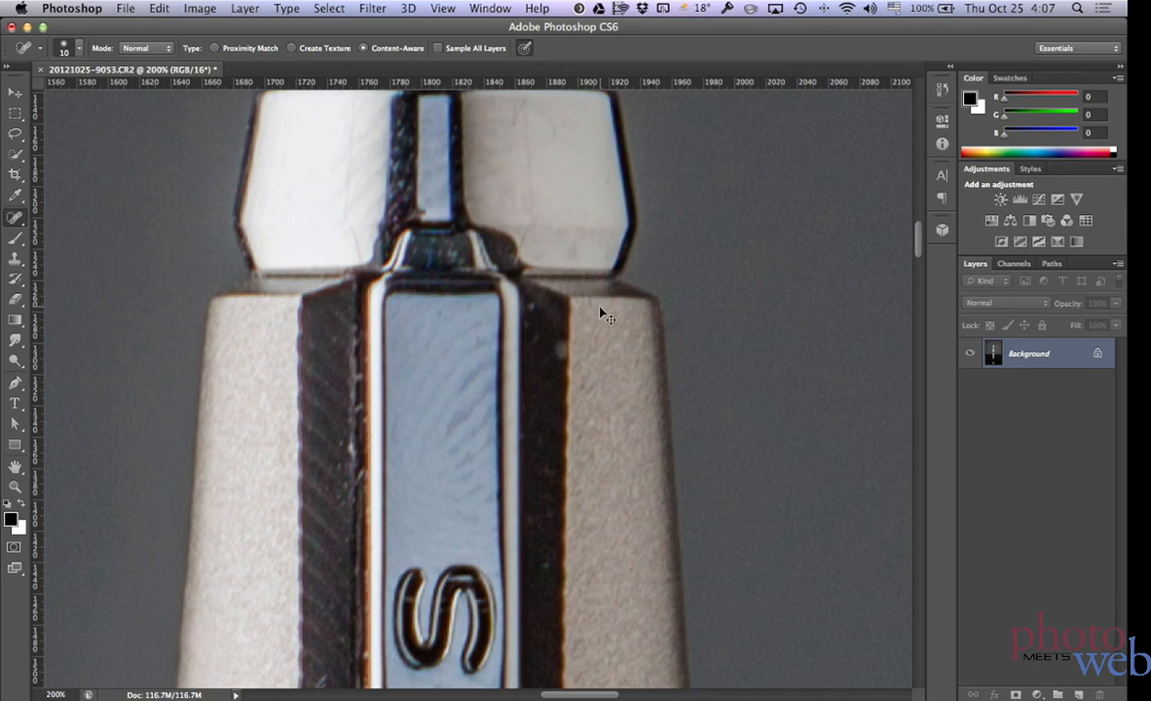
mouse_move(511, 339)
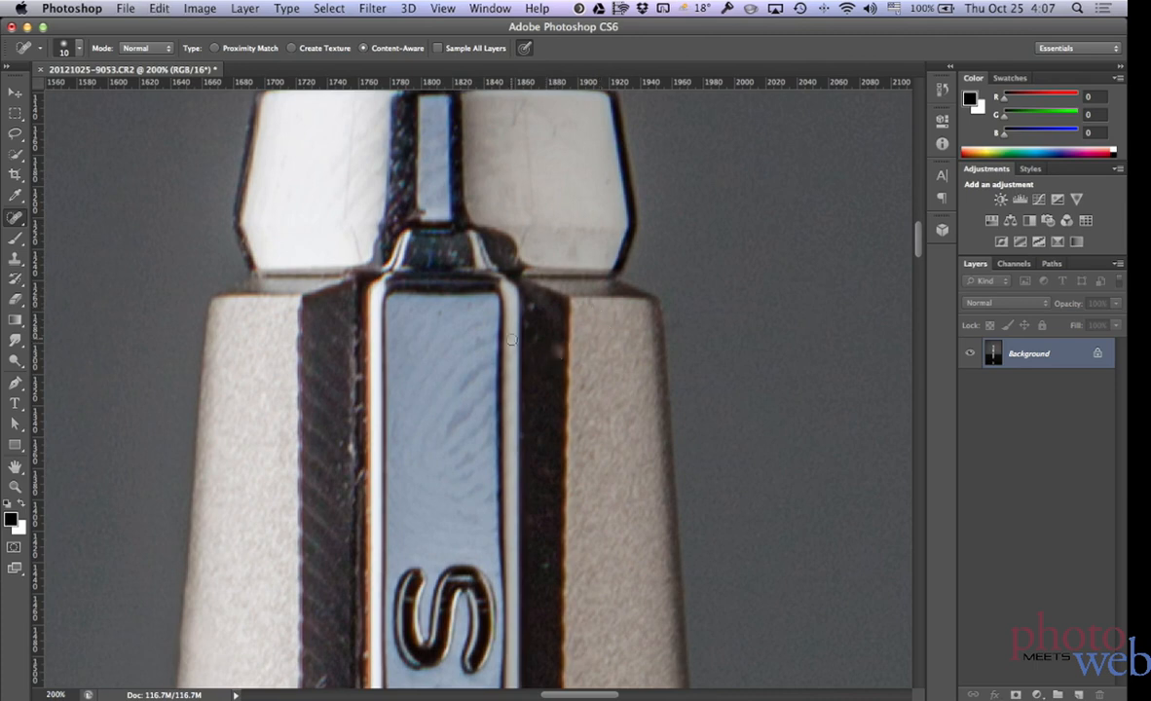
click(16, 218)
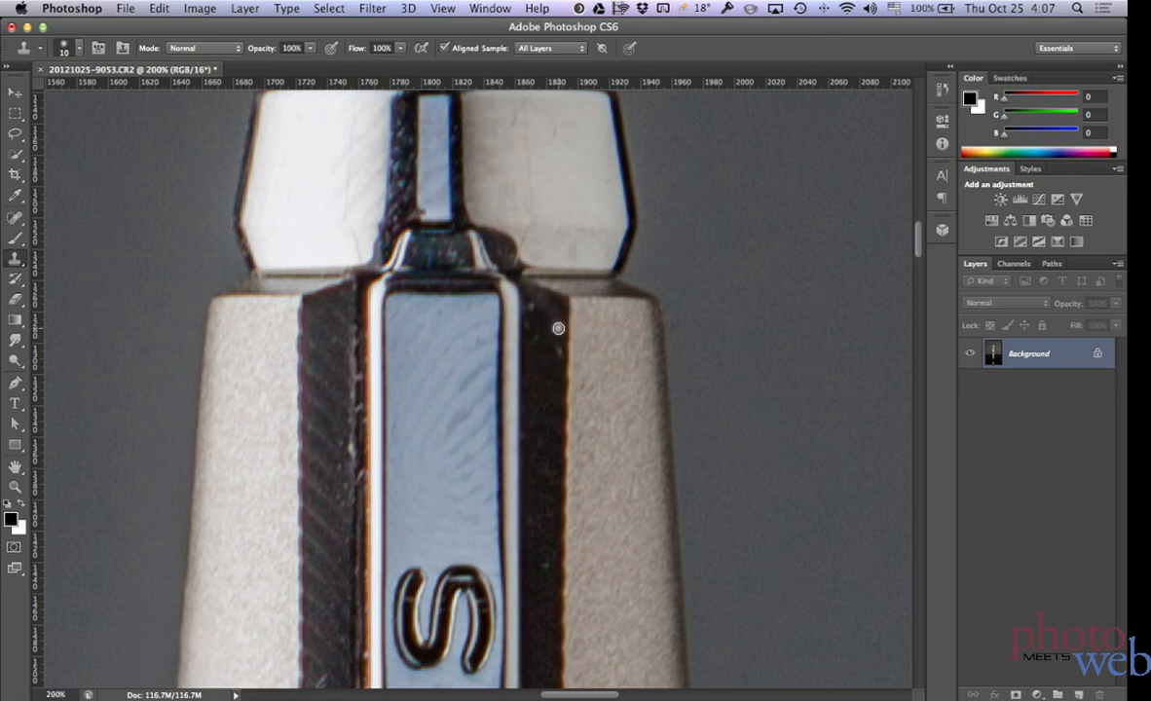
mouse_move(556, 282)
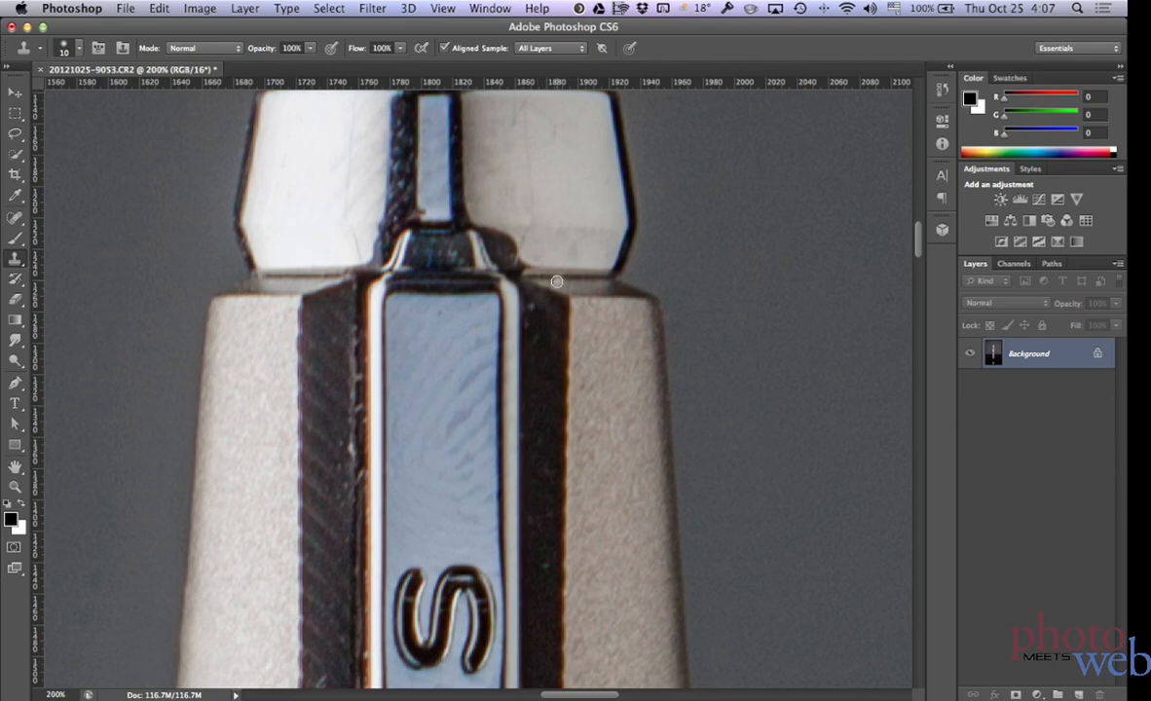
drag(557, 282, 608, 314)
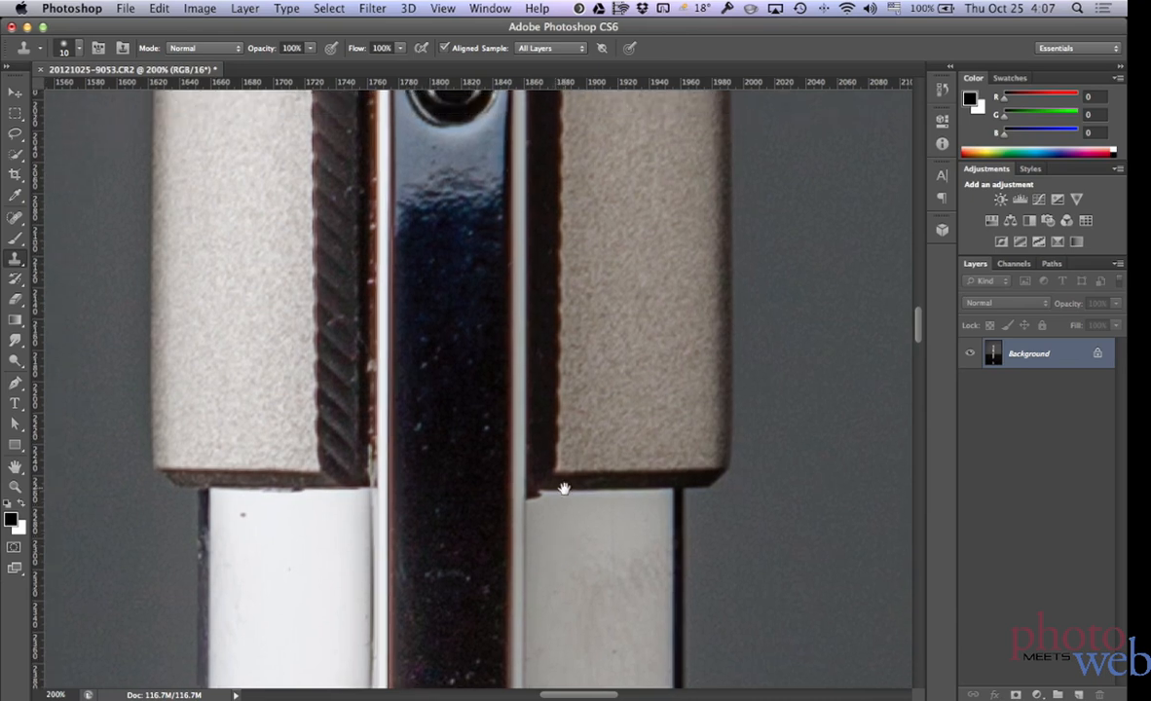
mouse_move(531, 550)
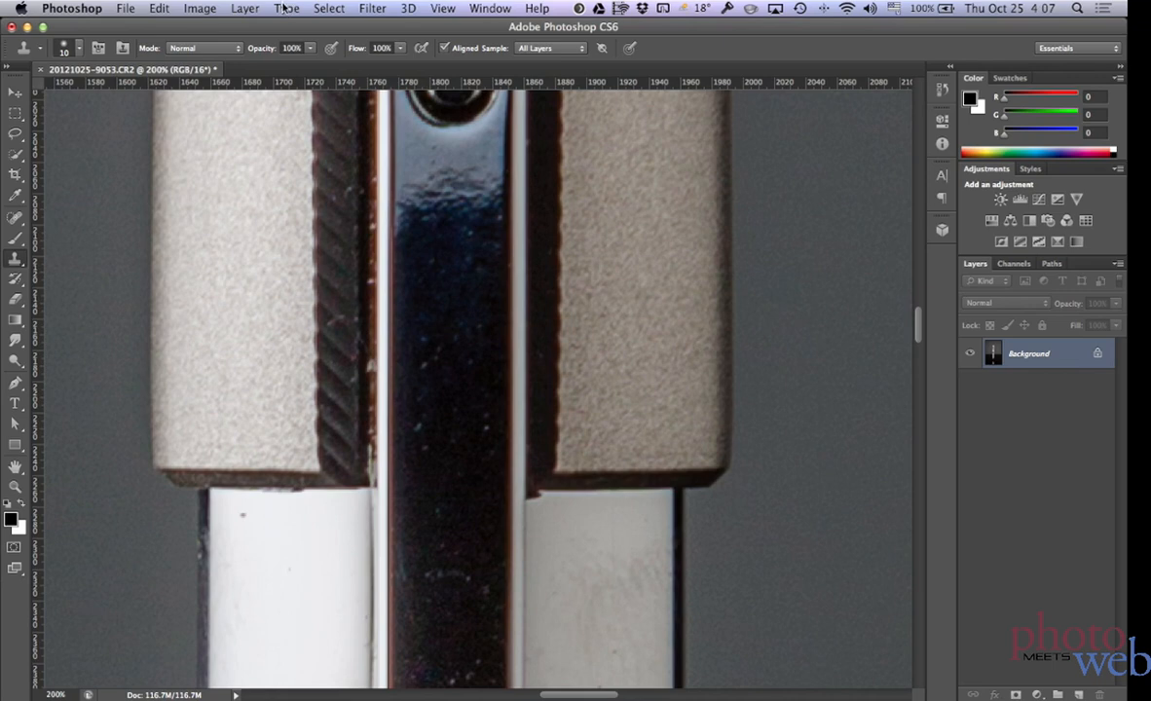
Step: Apply the Noise > Median filter with a 3-pixel radius
click(373, 7)
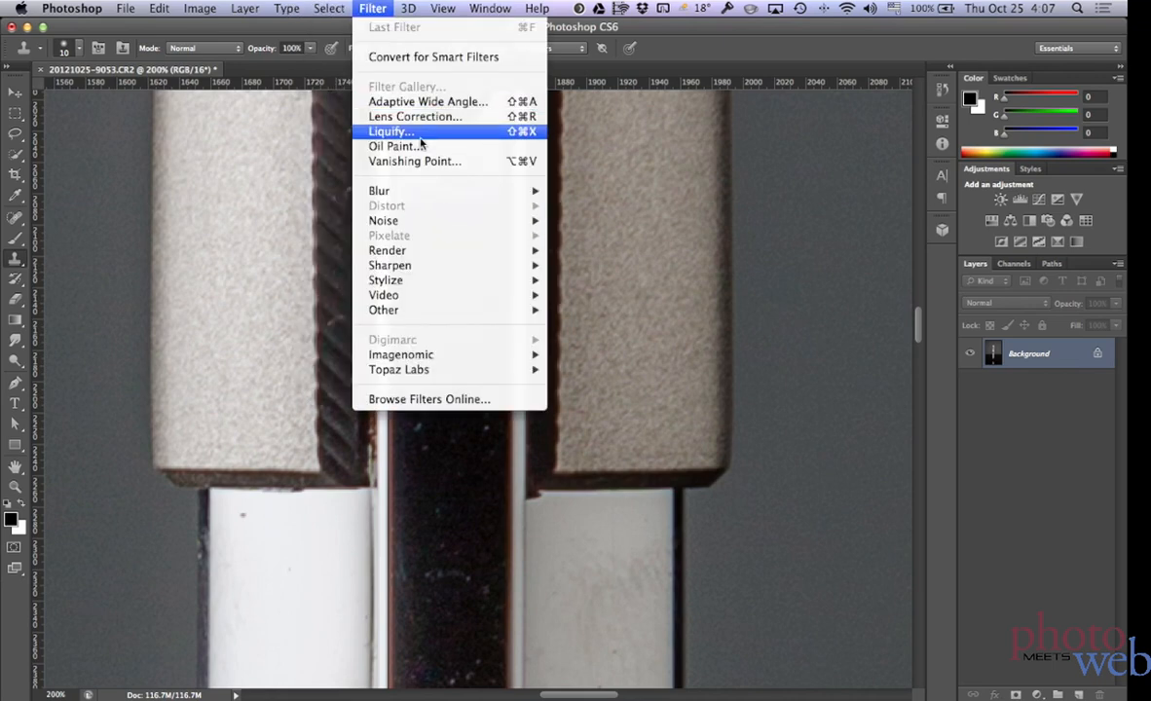
mouse_move(383, 221)
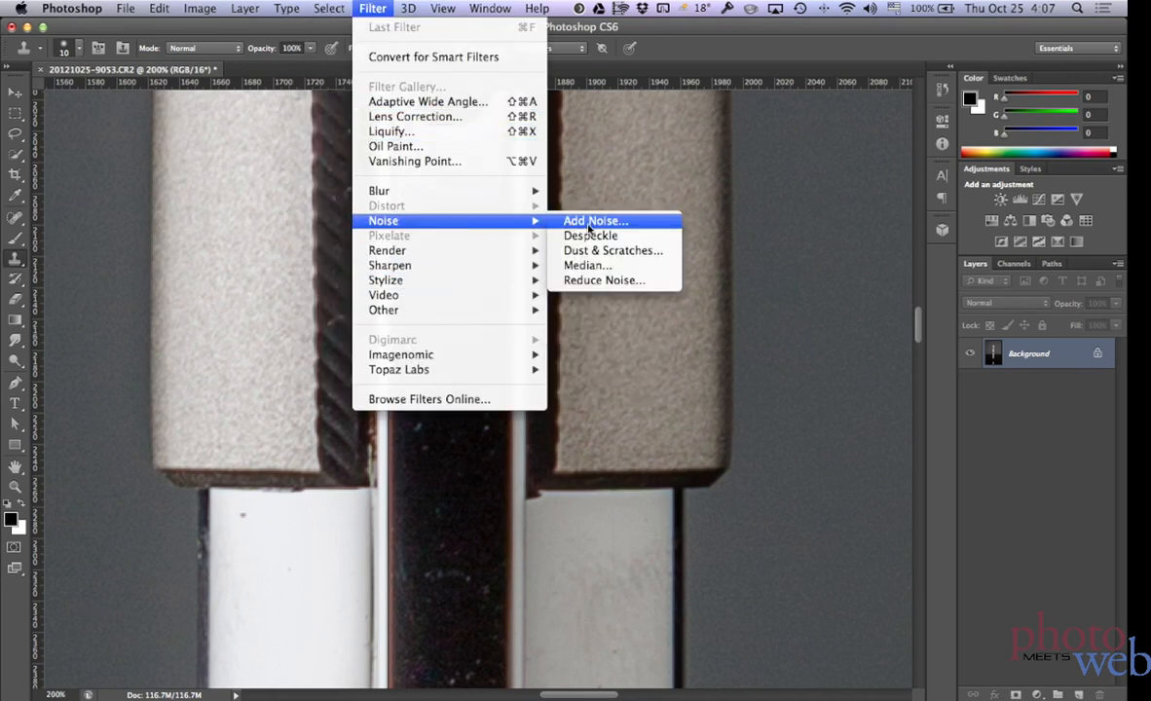
click(587, 265)
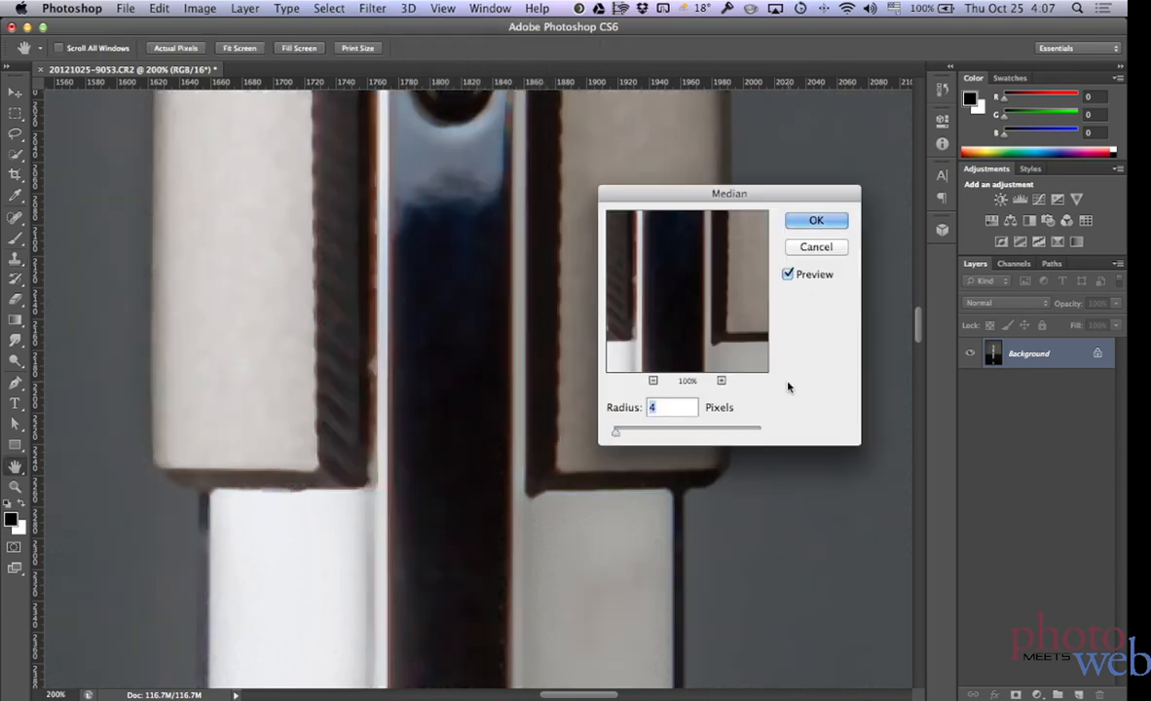
mouse_move(497, 433)
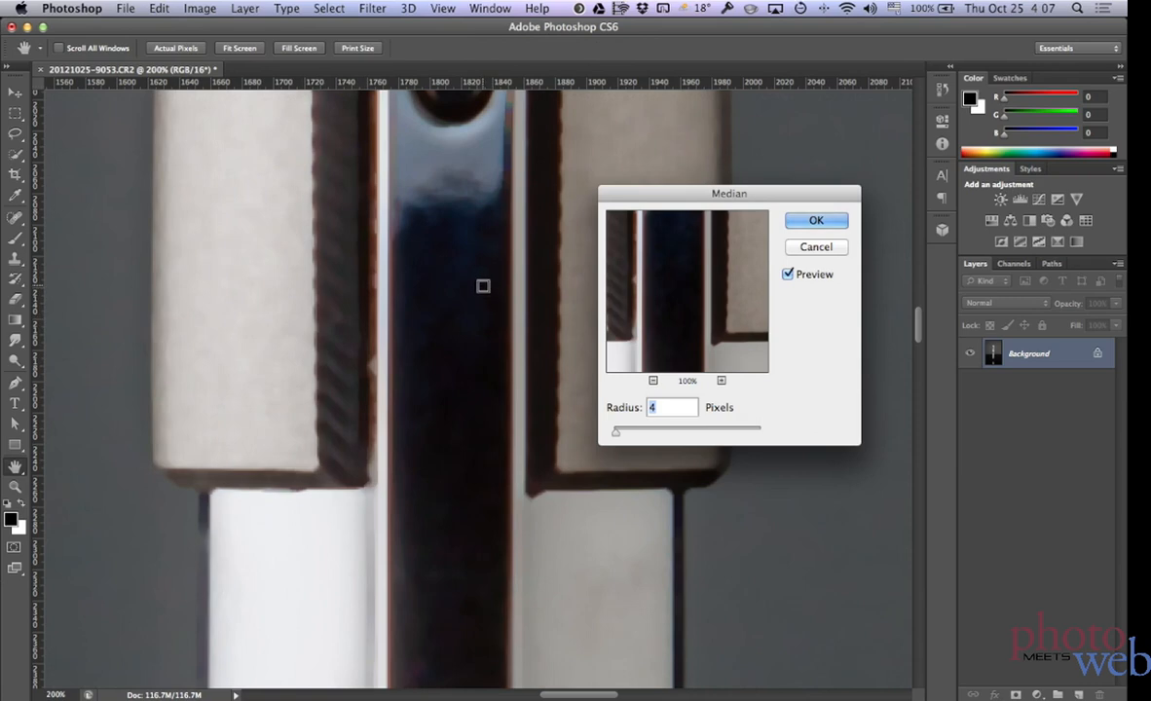
mouse_move(652, 420)
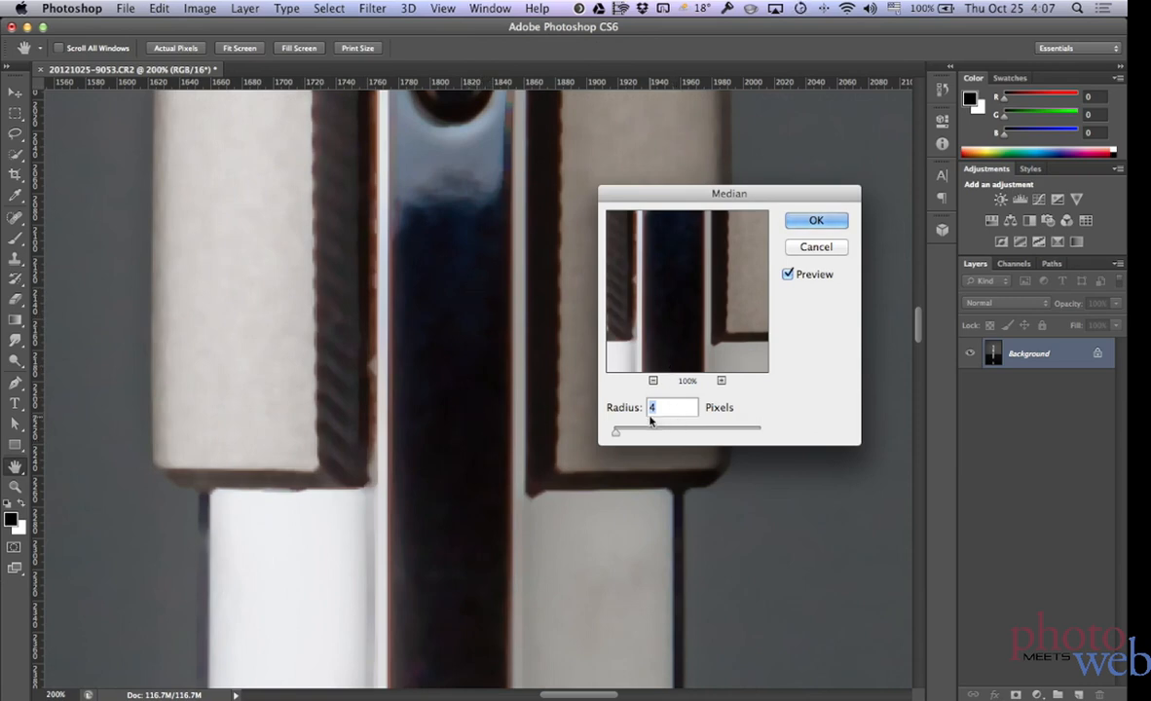
mouse_move(687, 393)
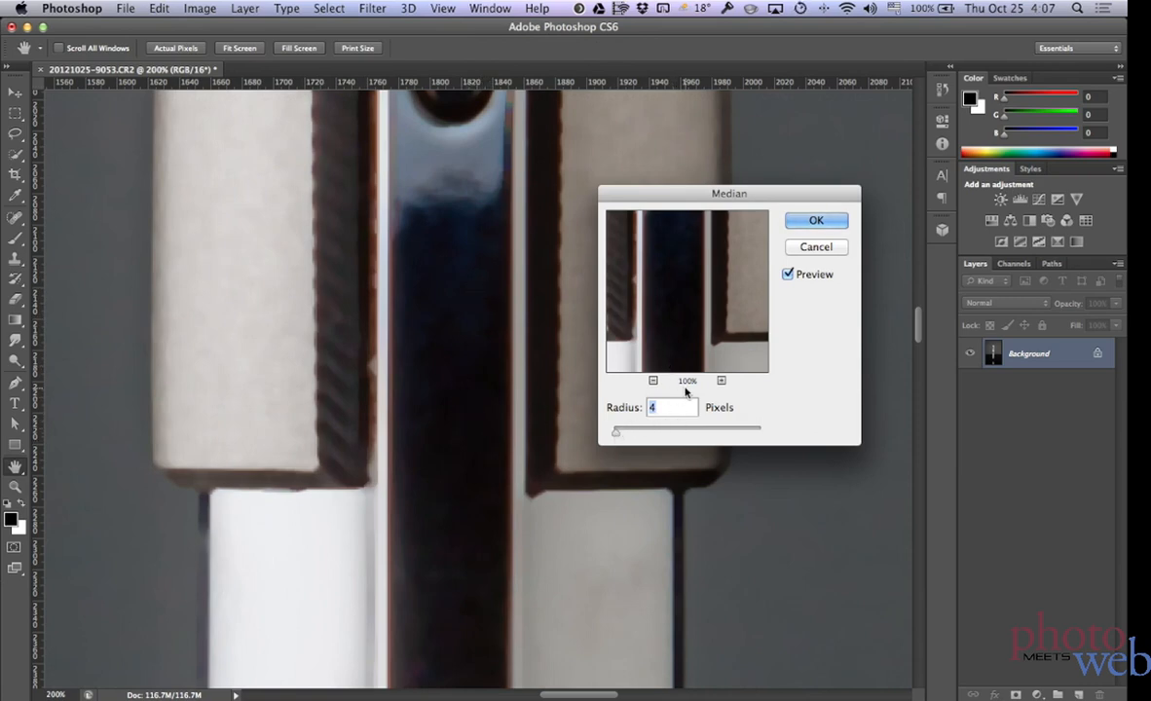
text(3)
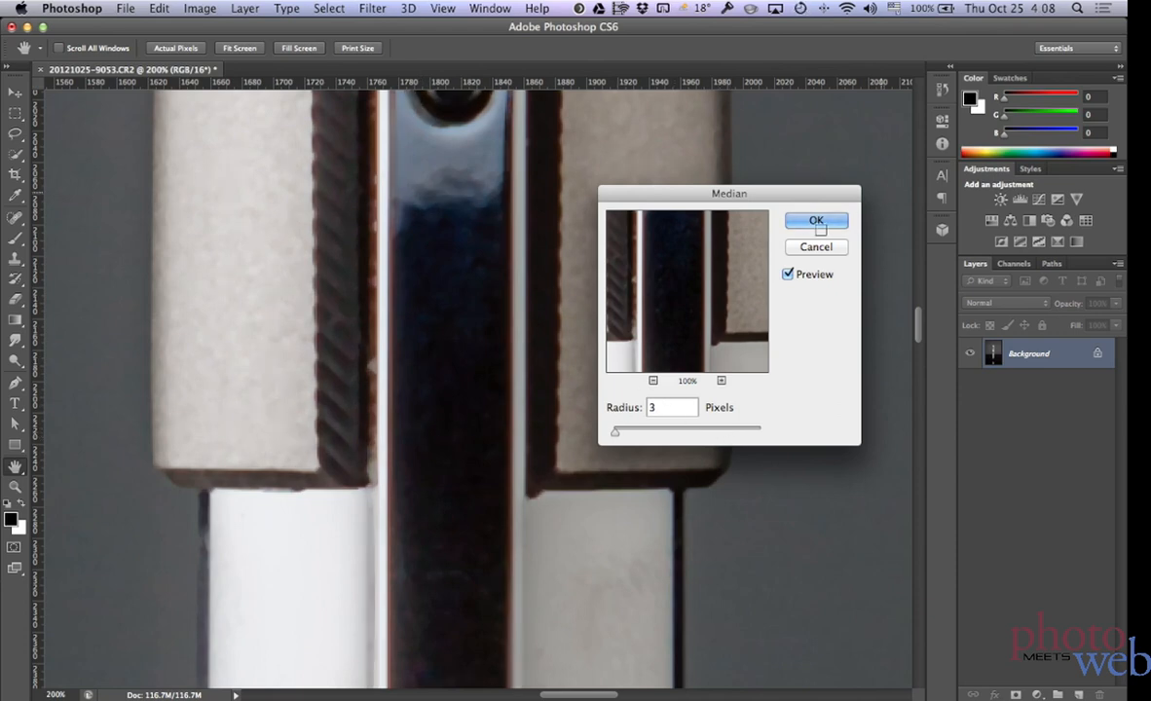
click(817, 220)
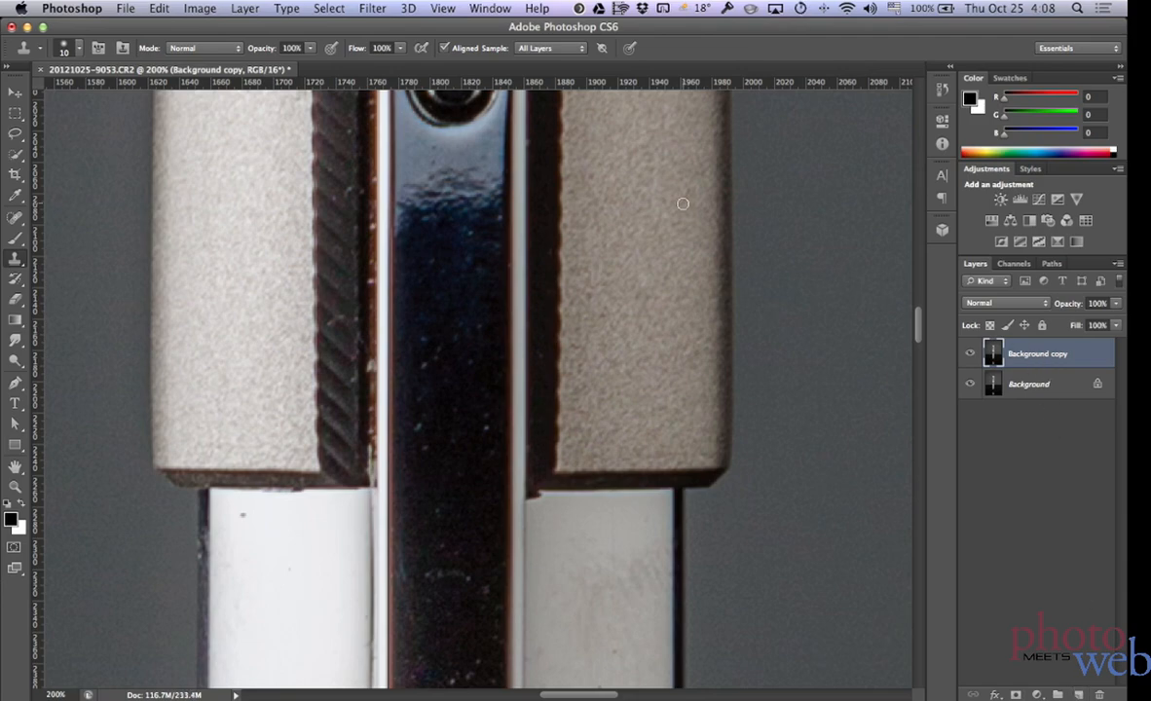
Step: Apply the Median filter to the Background copy layer
click(372, 7)
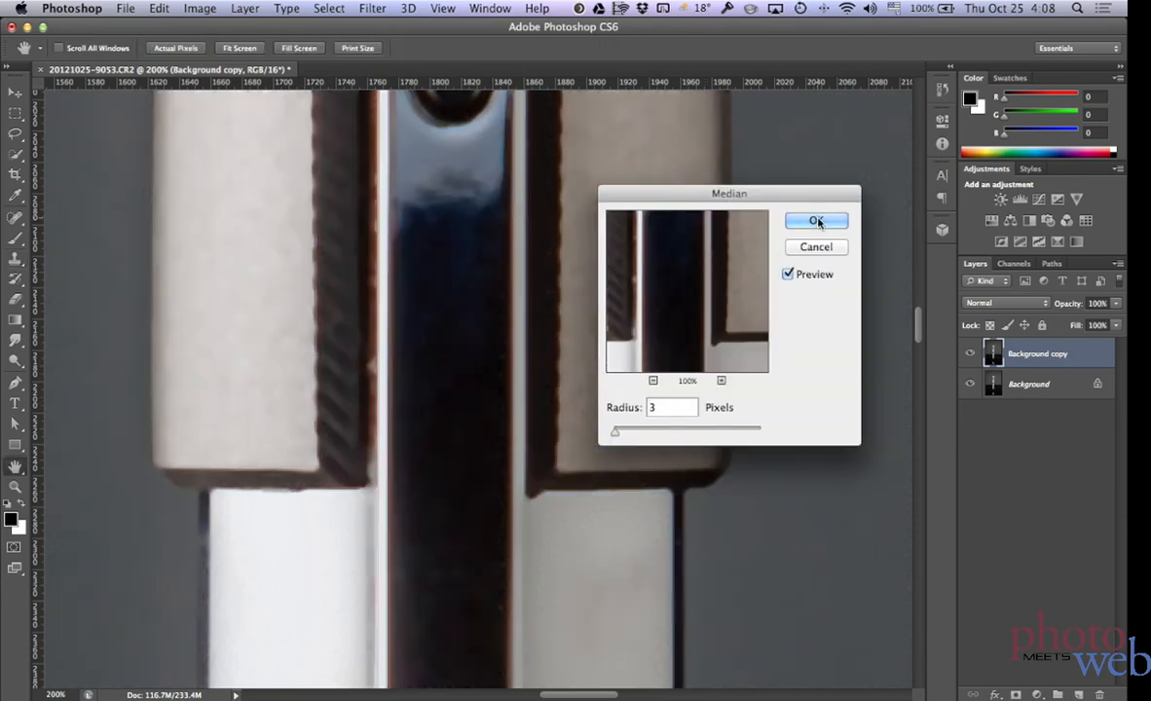
click(816, 220)
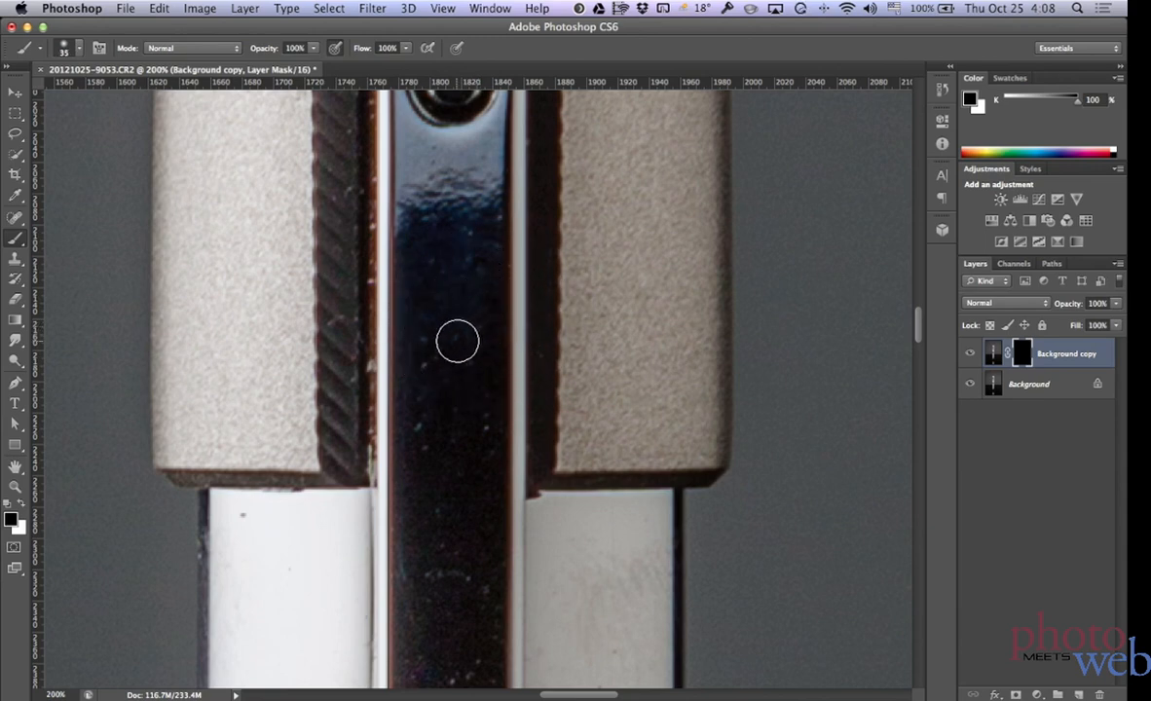
mouse_move(445, 338)
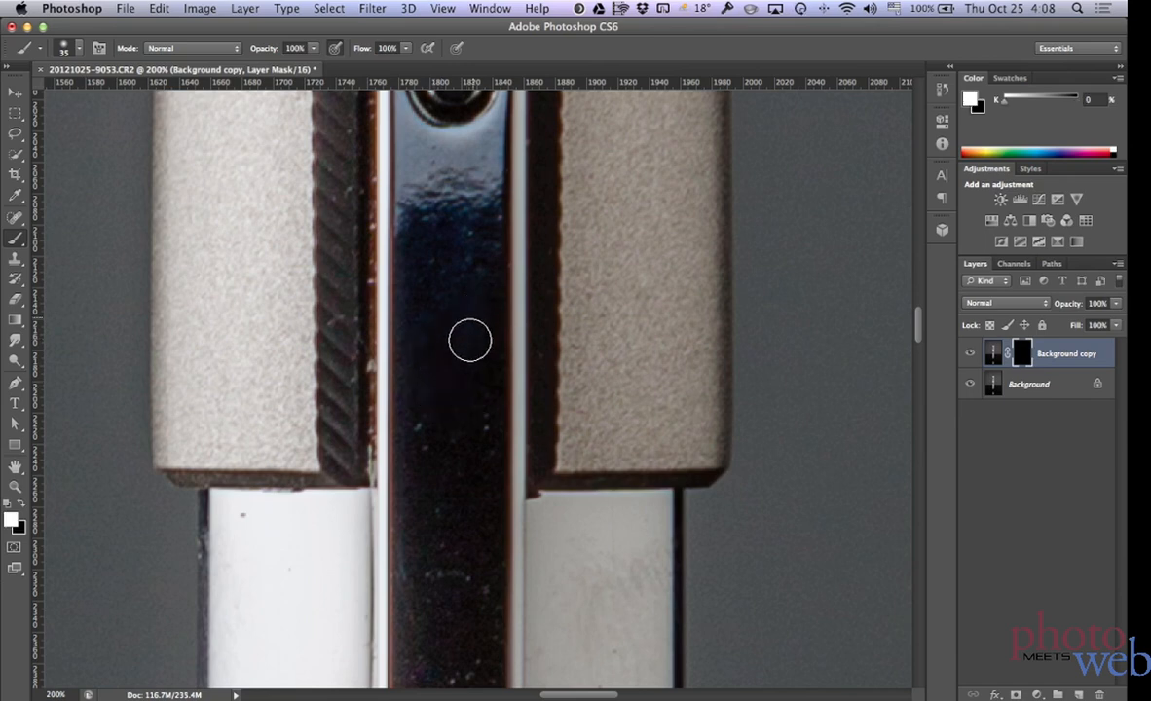
mouse_move(440, 478)
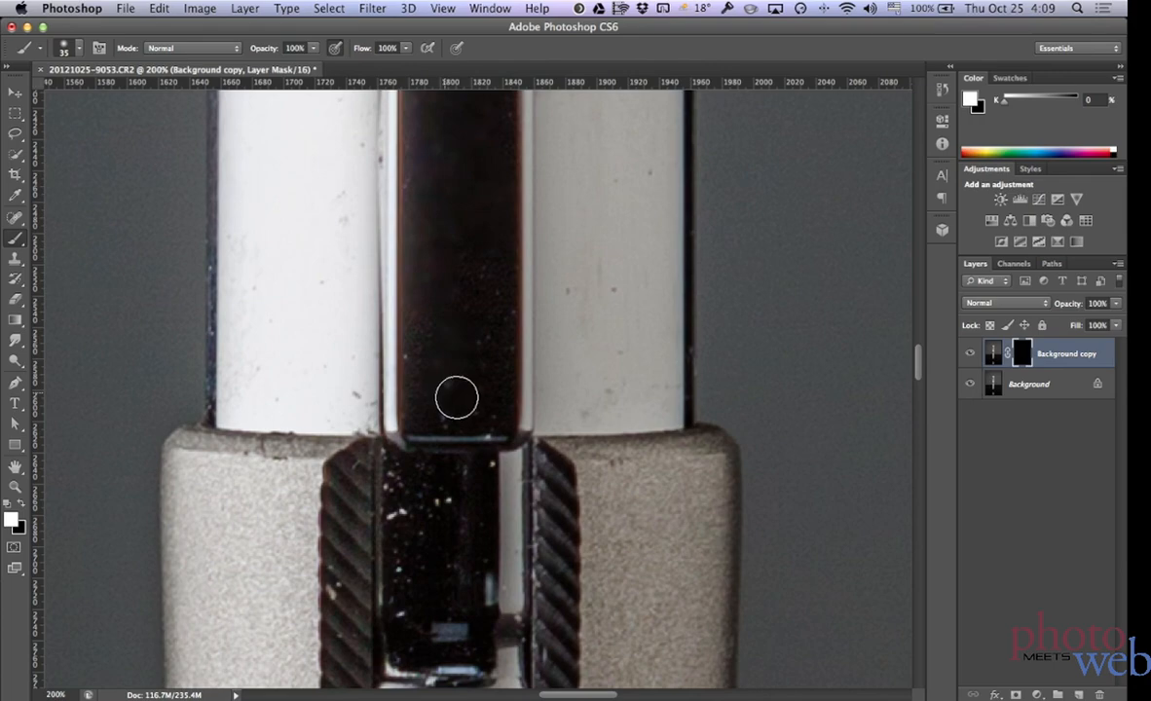
mouse_move(482, 332)
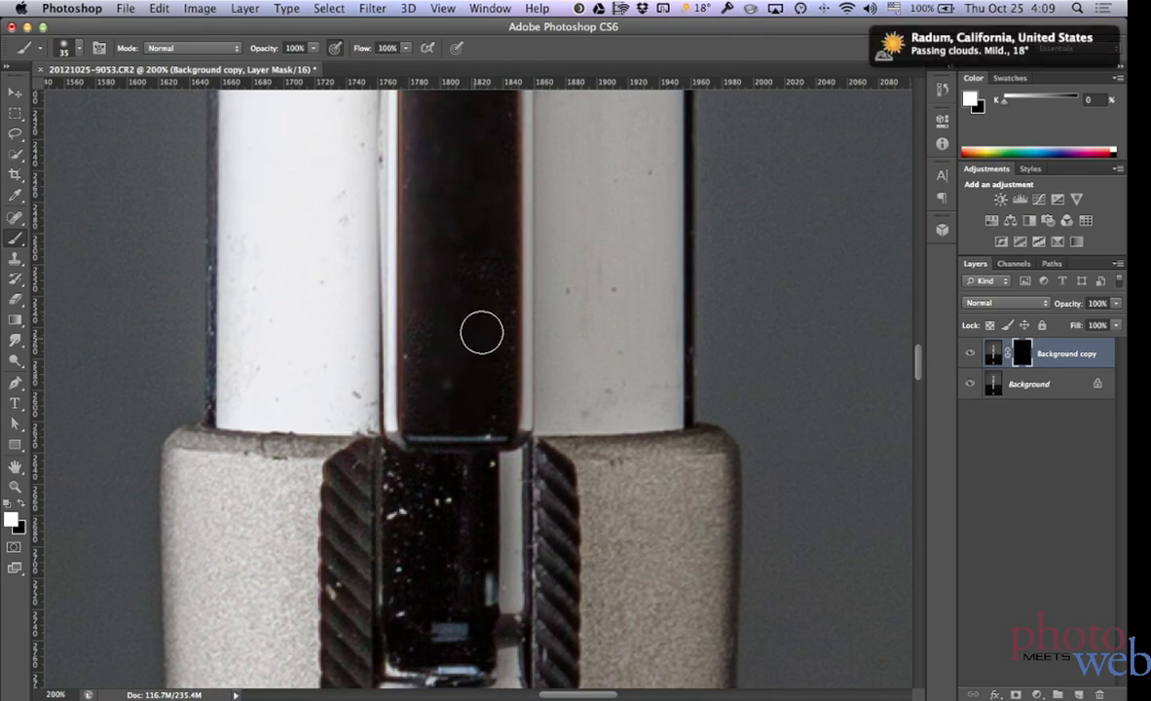
mouse_move(478, 299)
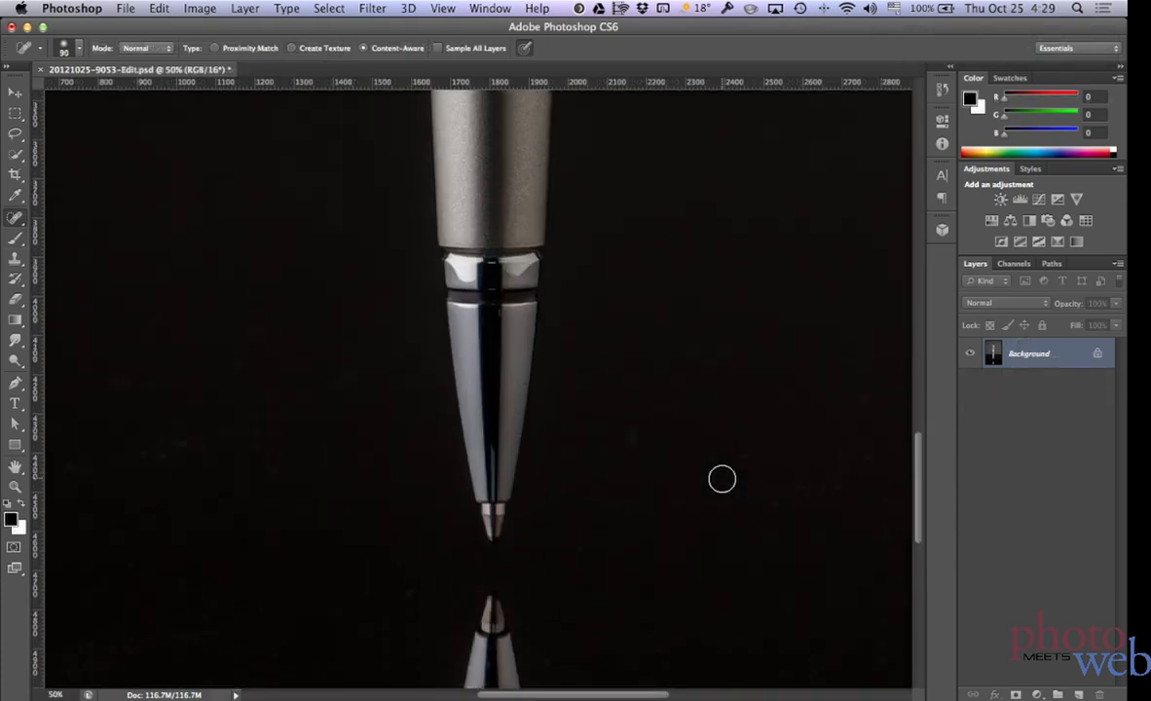
scroll(up, 3)
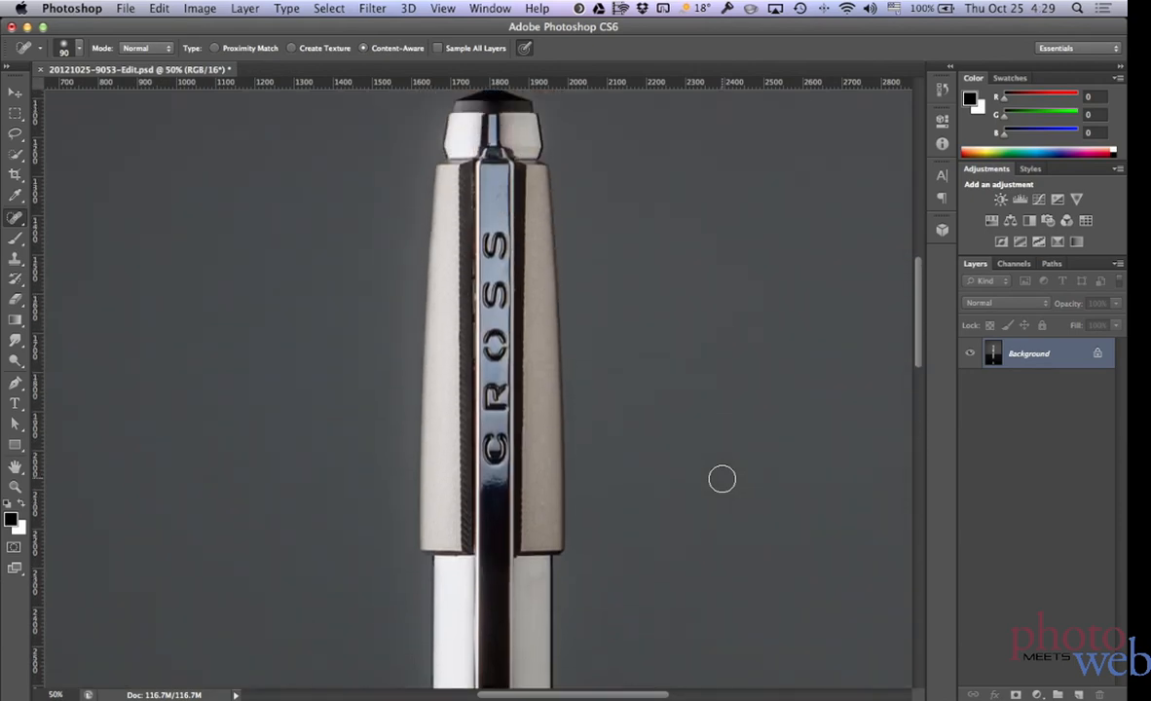
scroll(down, 3)
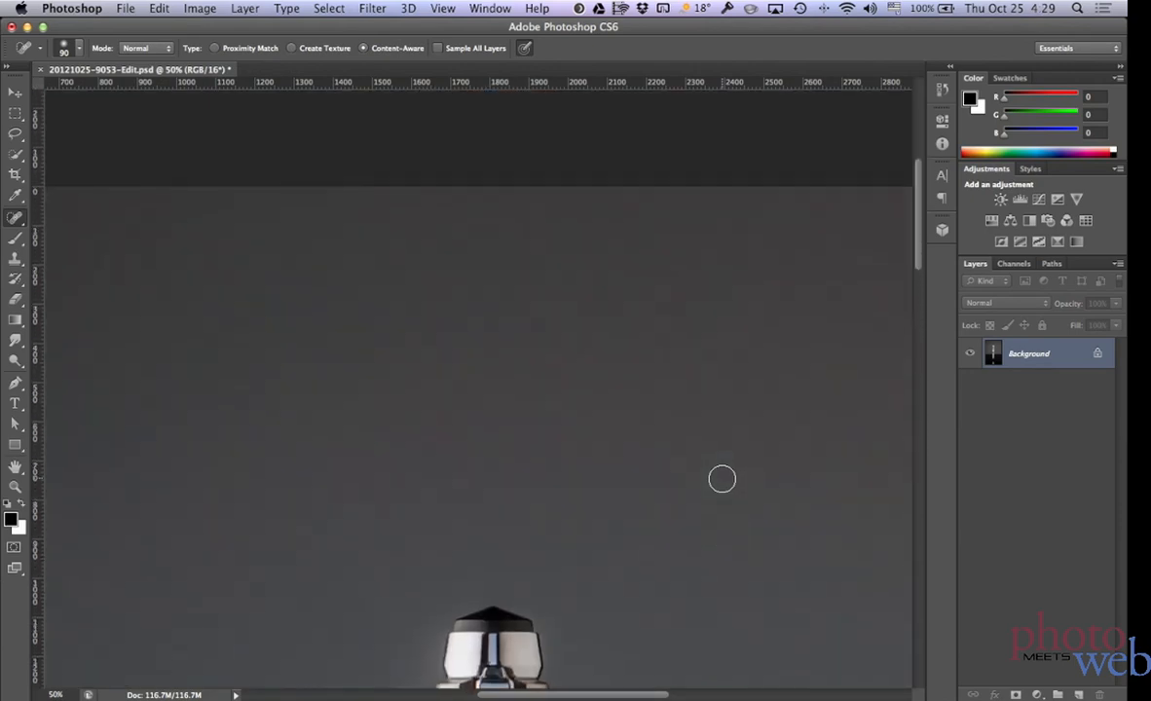
scroll(up, 3)
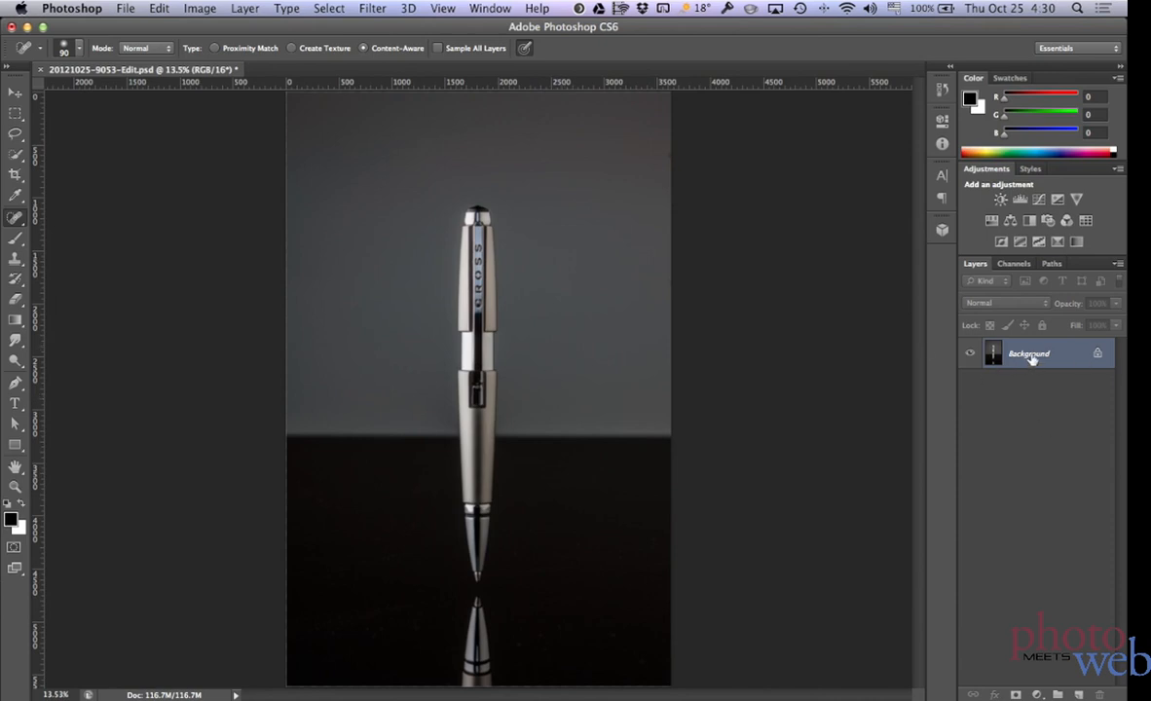
click(372, 8)
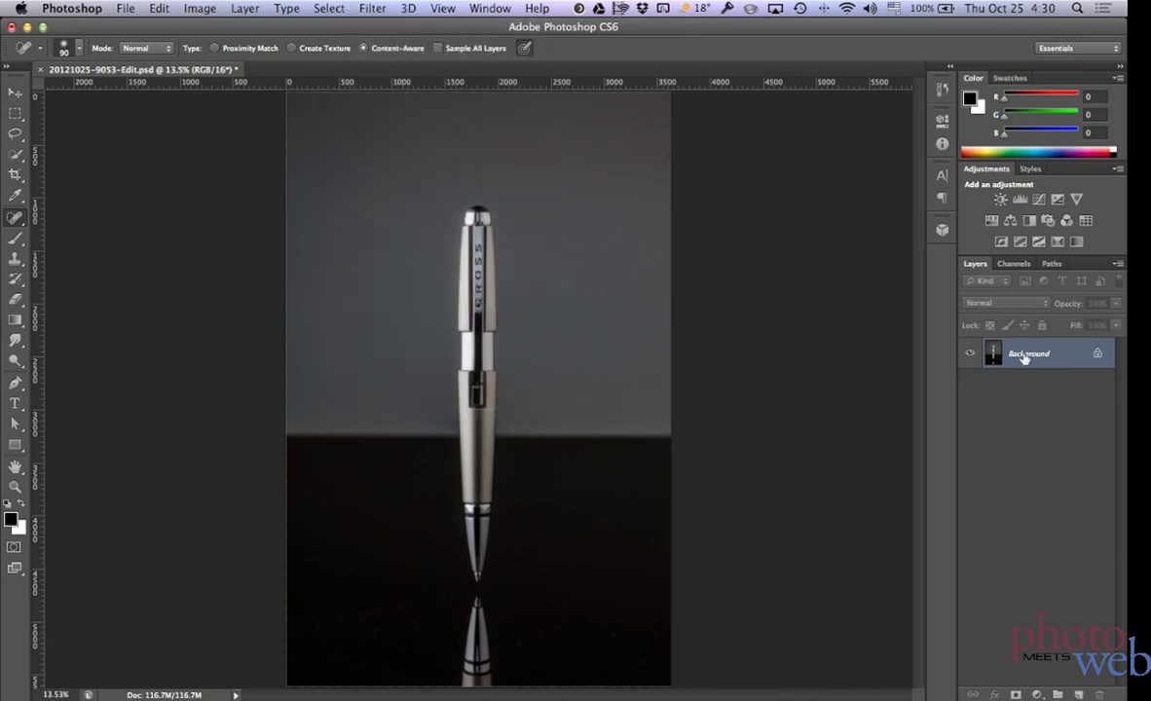
Step: Unlock the Background as Layer 0 and widen the canvas to 5616×5616 pixels
double_click(1030, 354)
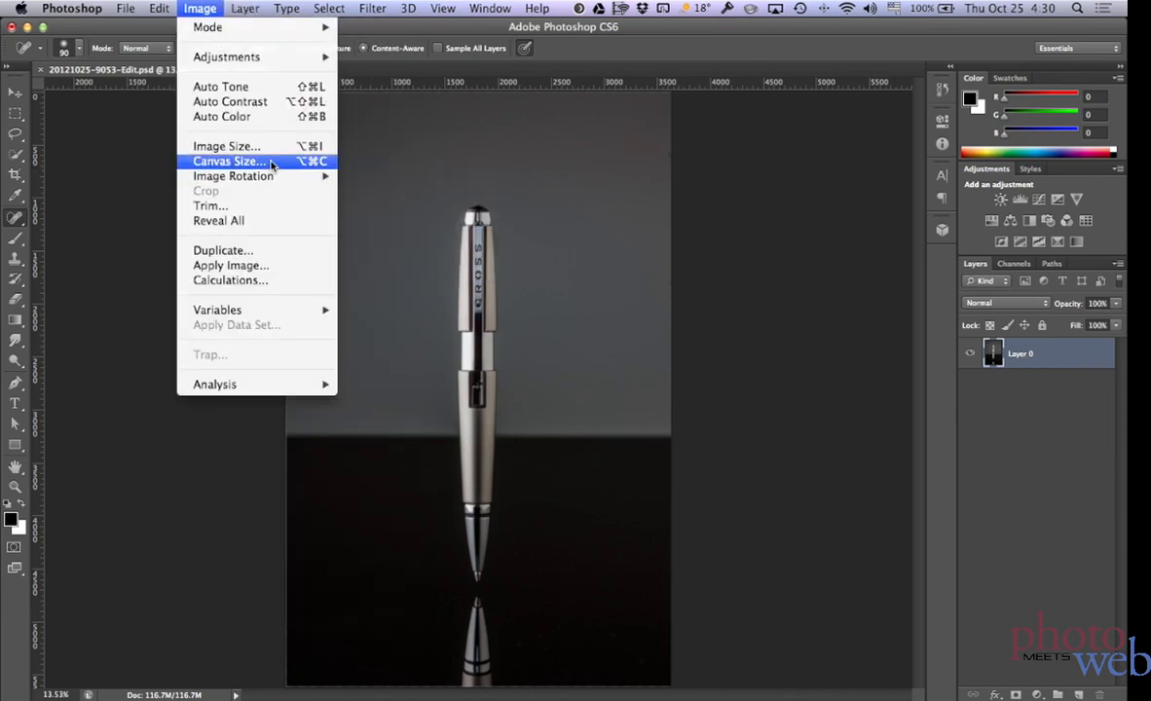
click(228, 161)
text(5616)
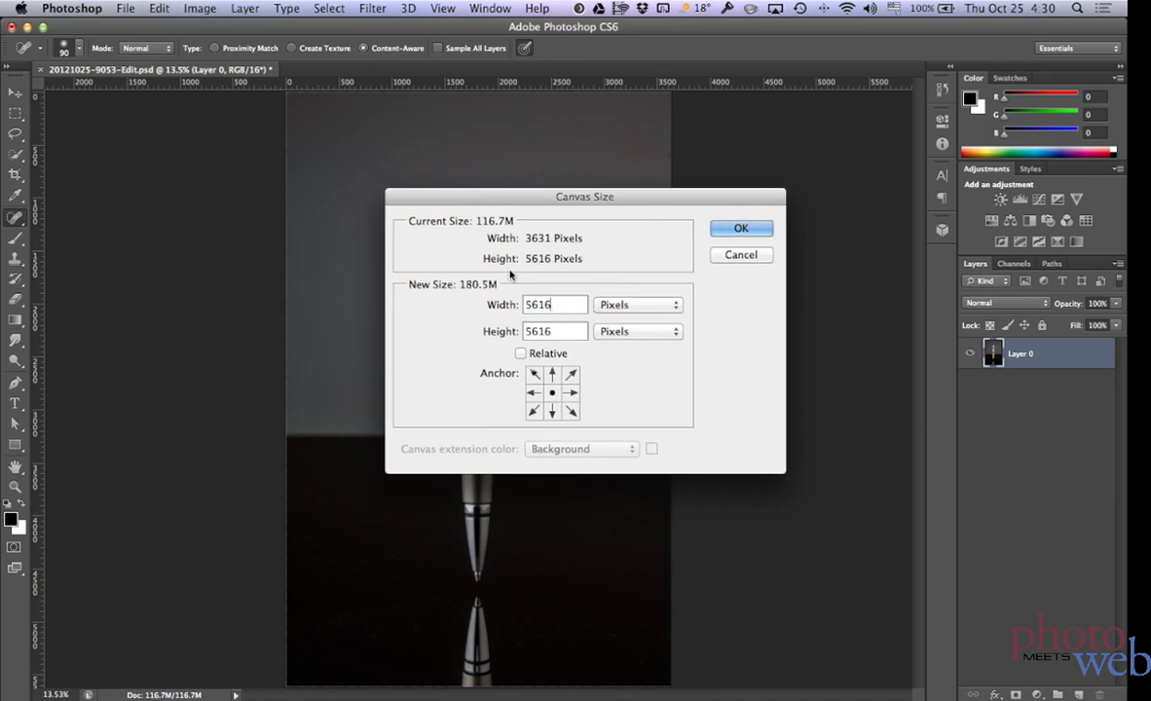
click(741, 228)
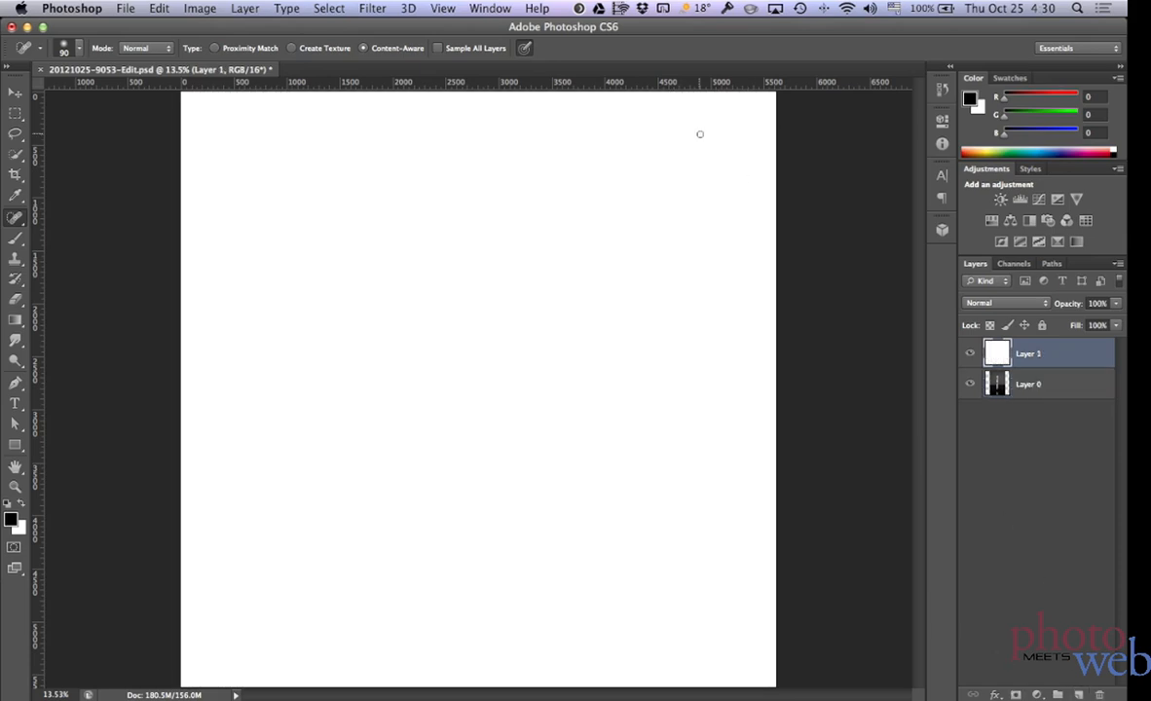
Step: Apply a Lens Correction vignette with Amount -100 and Midpoint +25 to white Layer 1
click(372, 8)
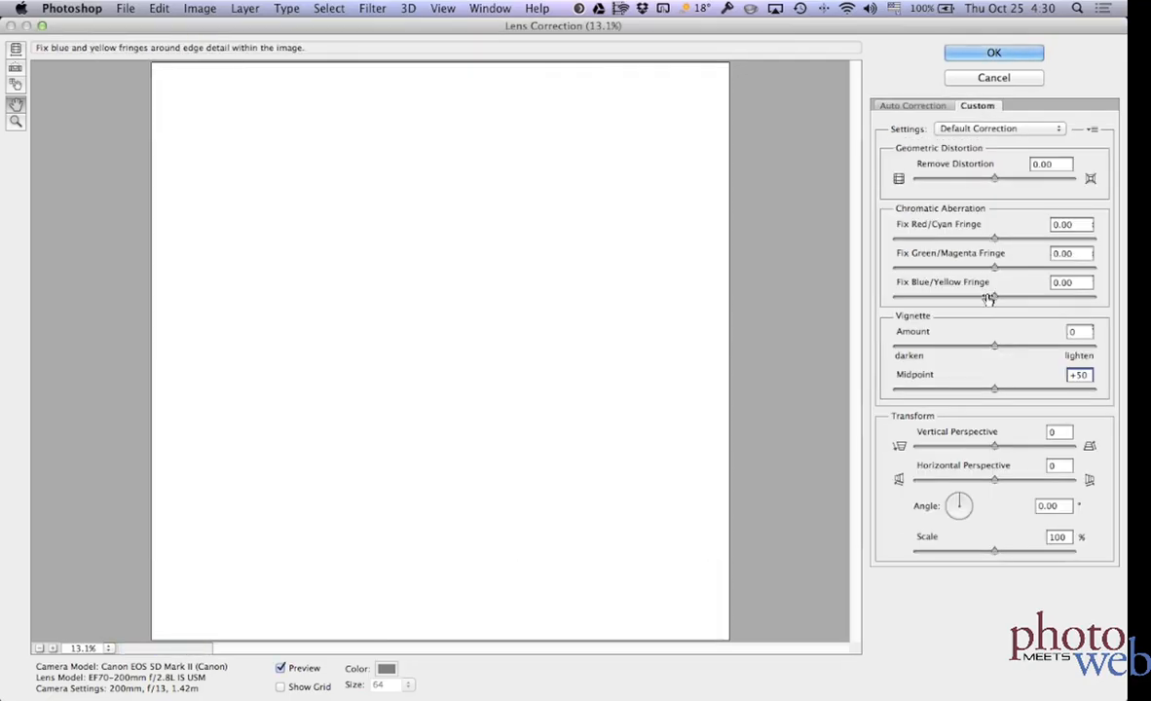
drag(995, 345, 896, 345)
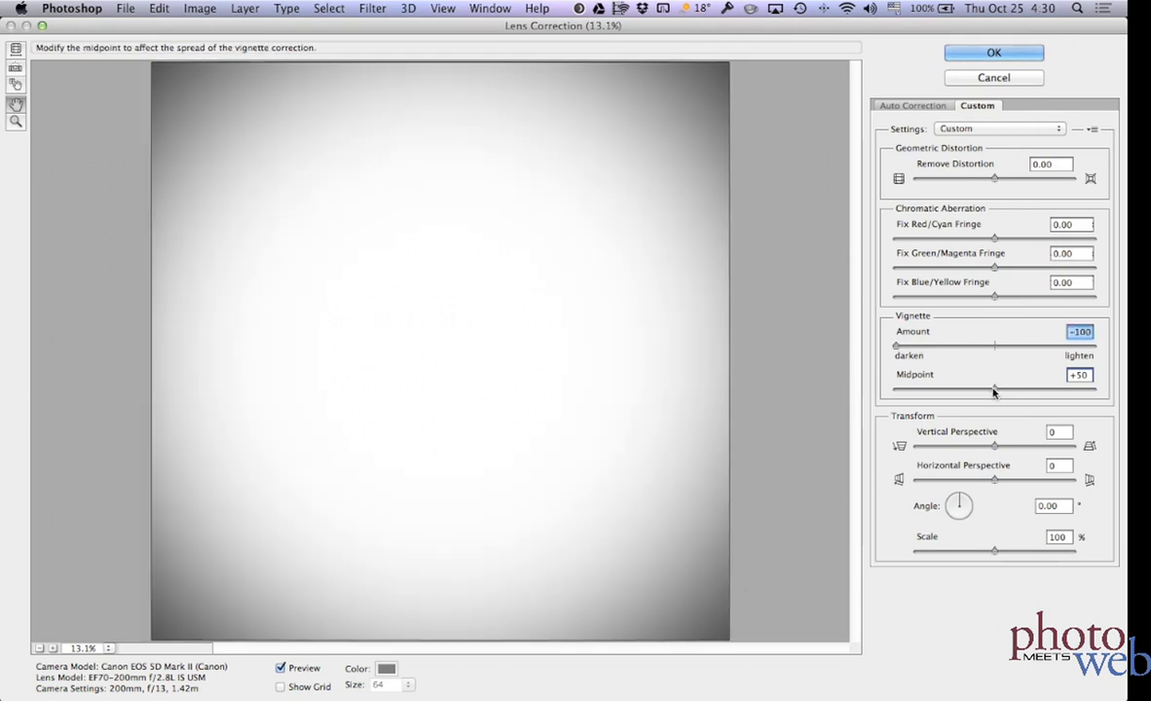
drag(993, 388, 944, 389)
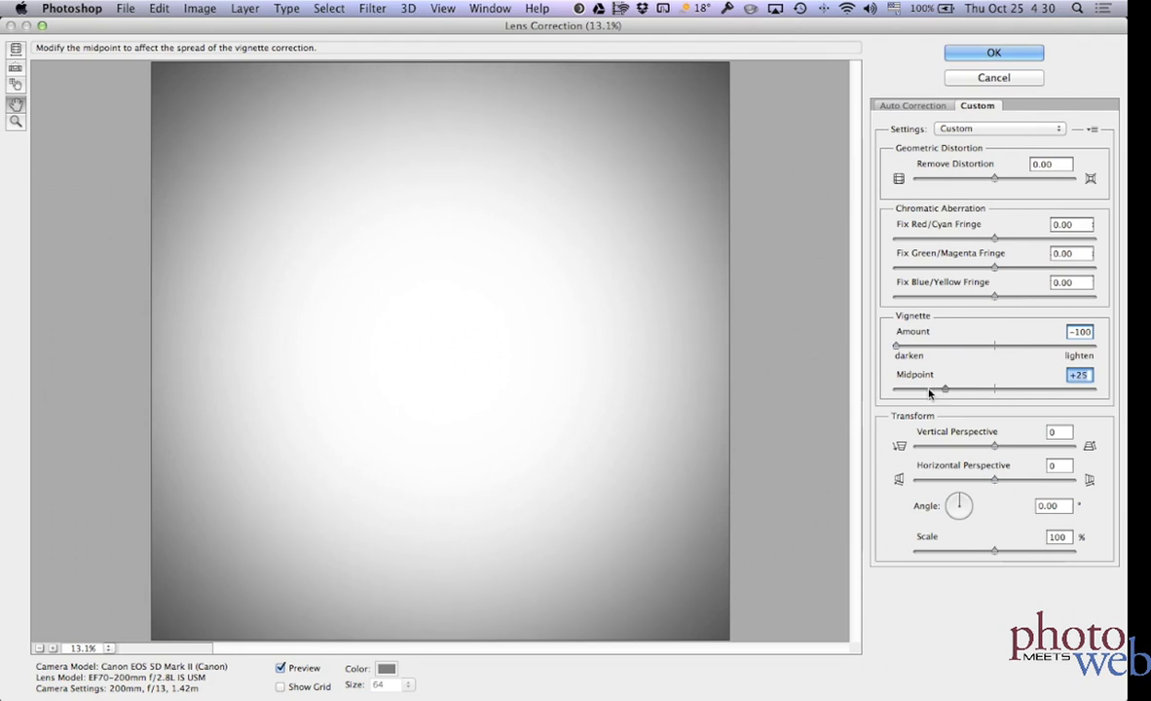
drag(945, 388, 920, 387)
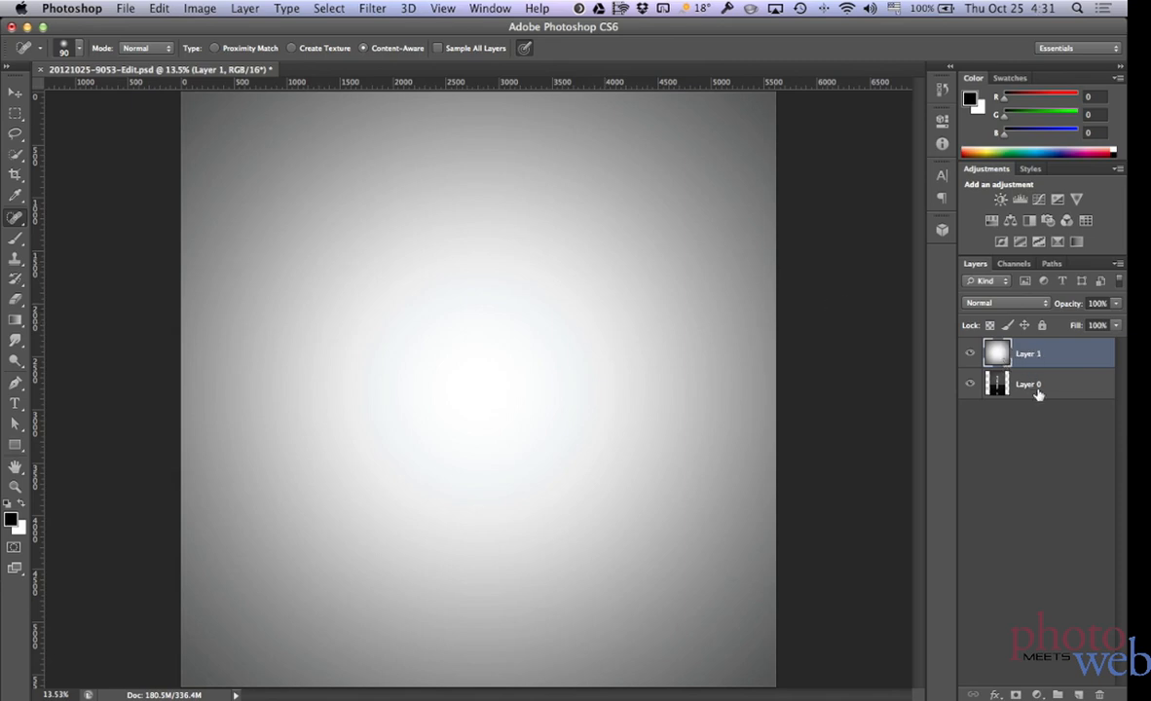
mouse_move(1036, 257)
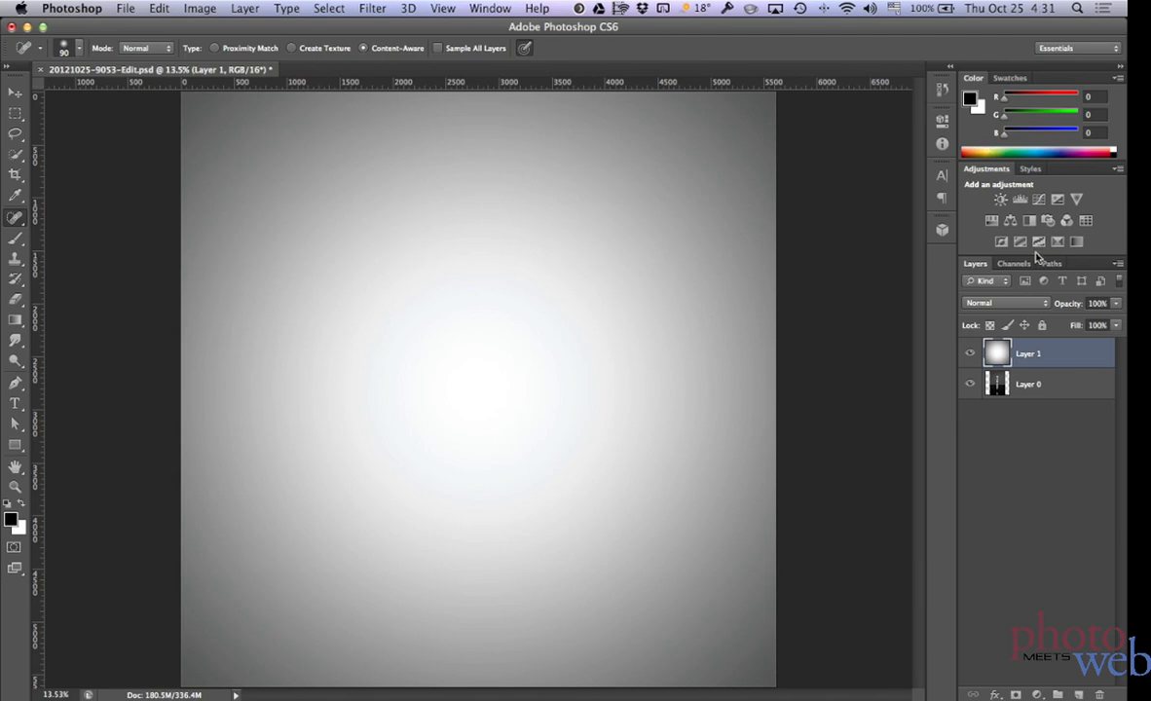
Step: Set Layer 1 to Multiply, scale it to 3631 px wide, and crop the canvas
click(1005, 303)
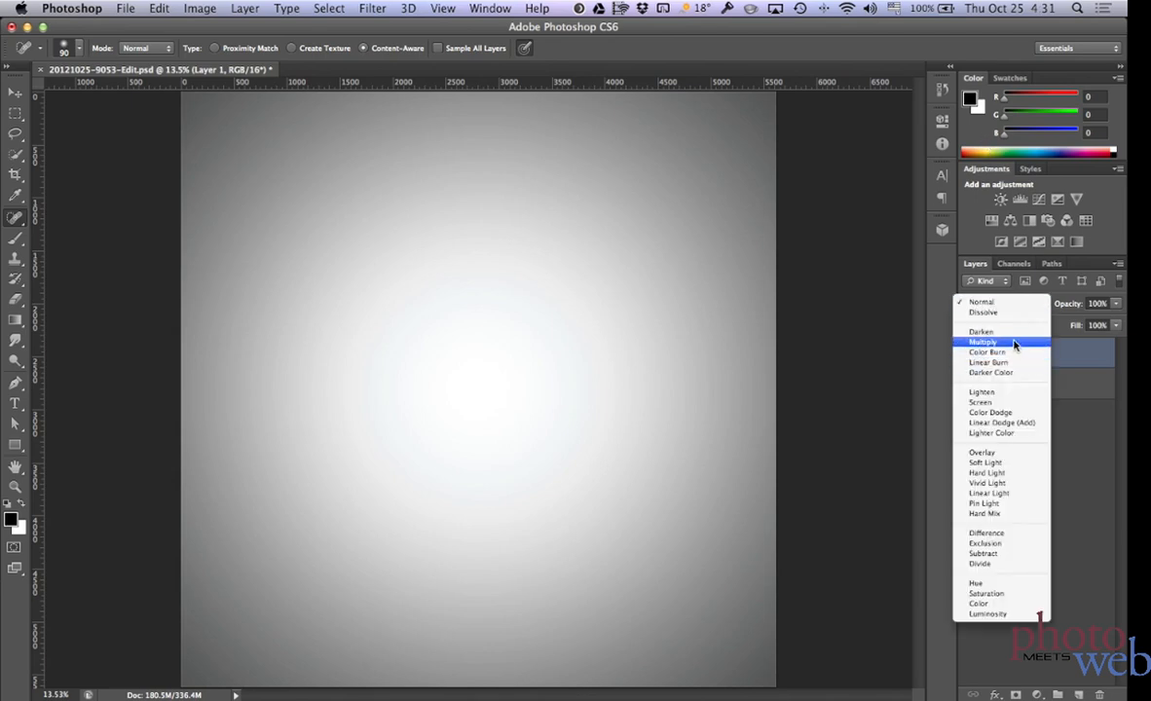
click(982, 342)
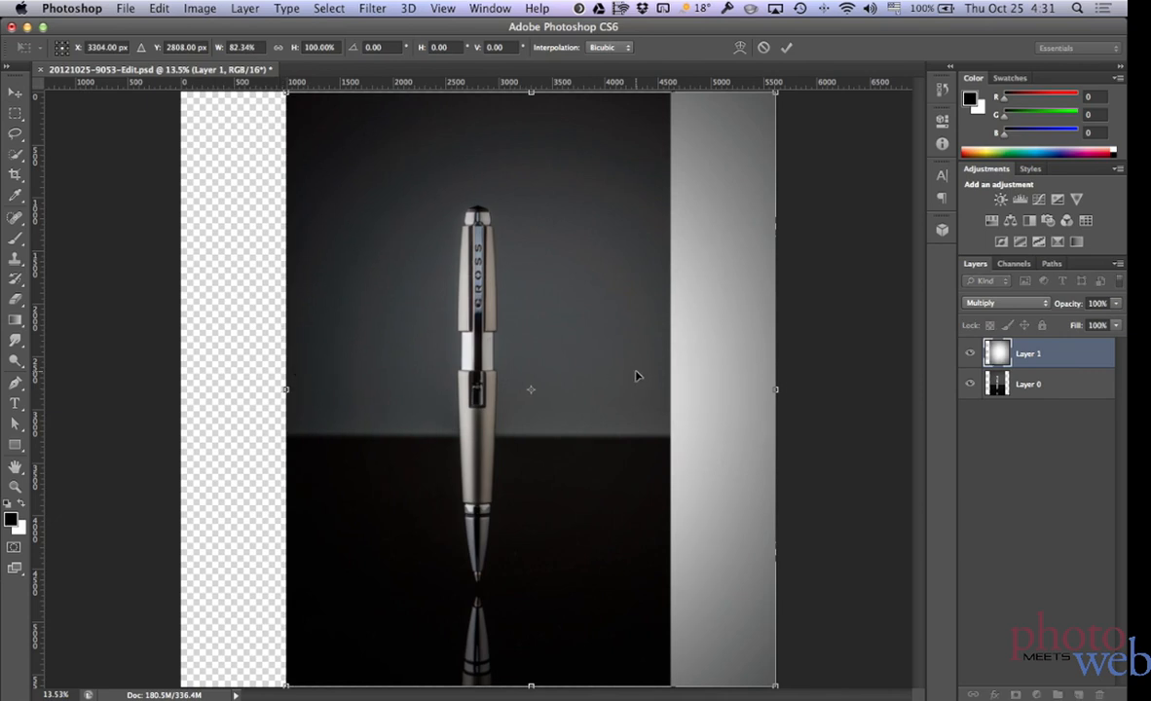
drag(775, 389, 670, 390)
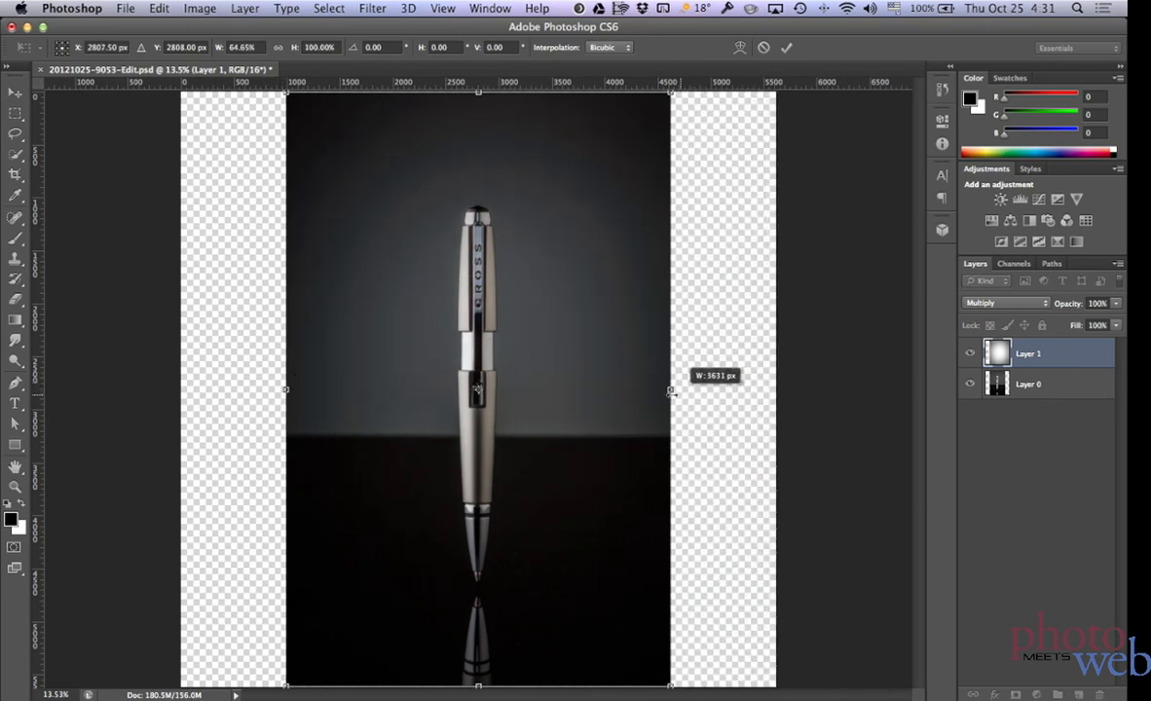
click(442, 8)
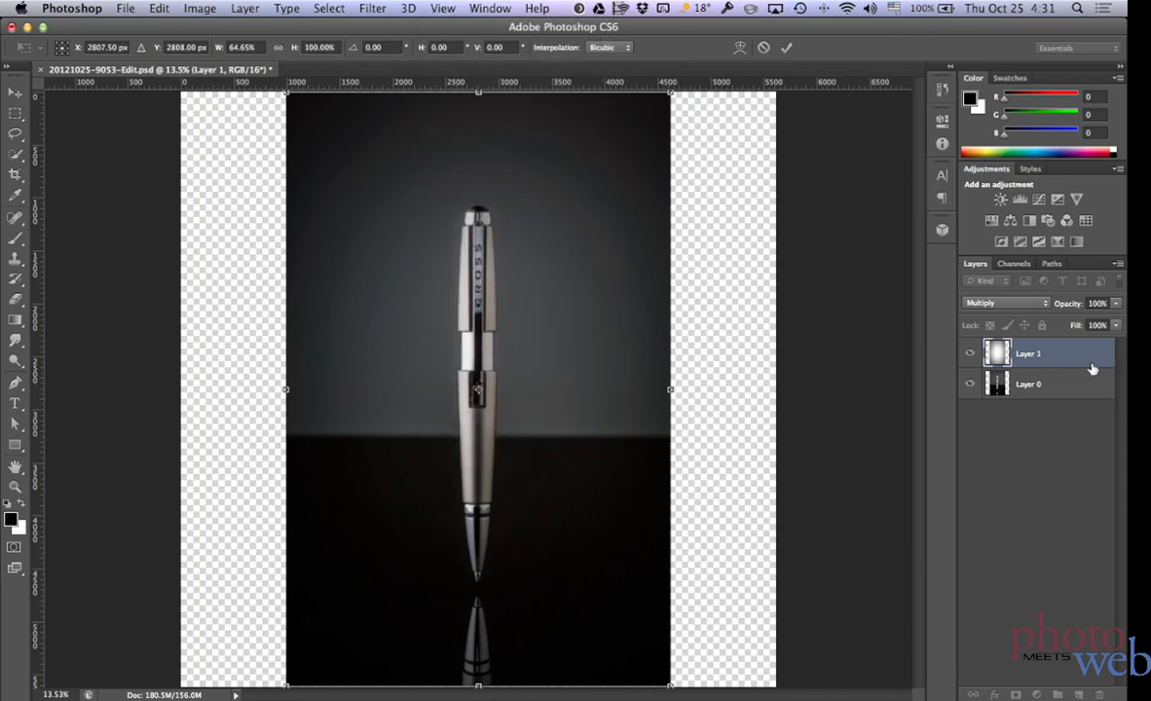
double_click(1029, 354)
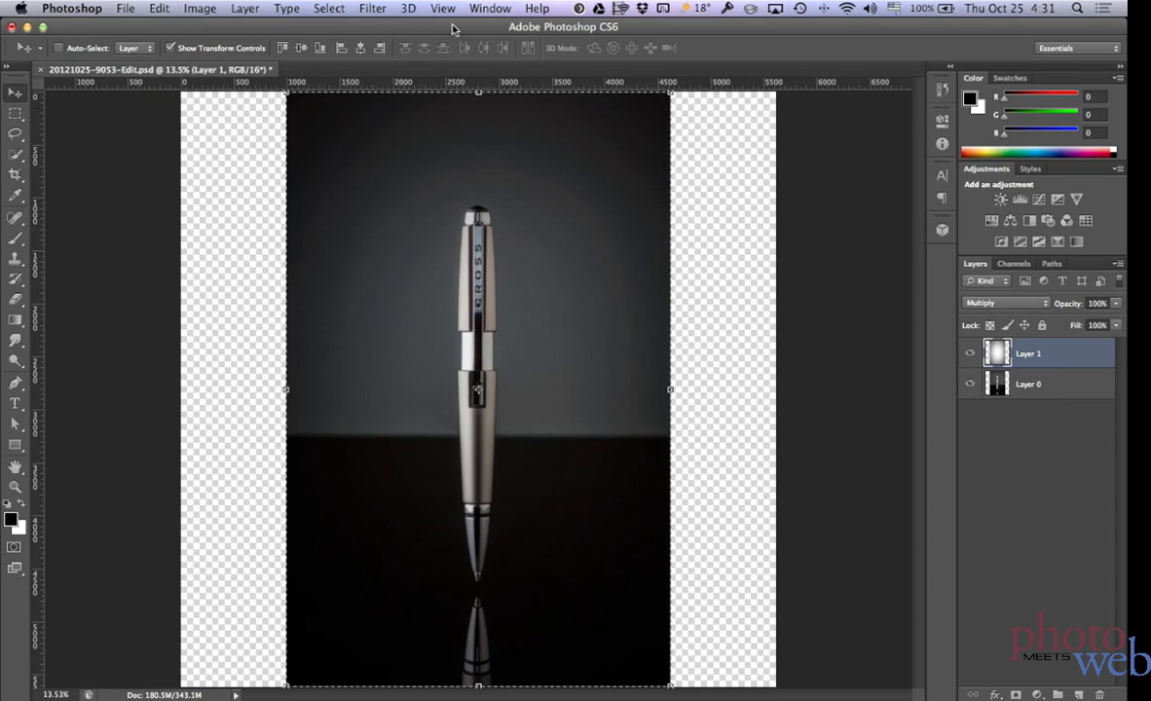
click(200, 8)
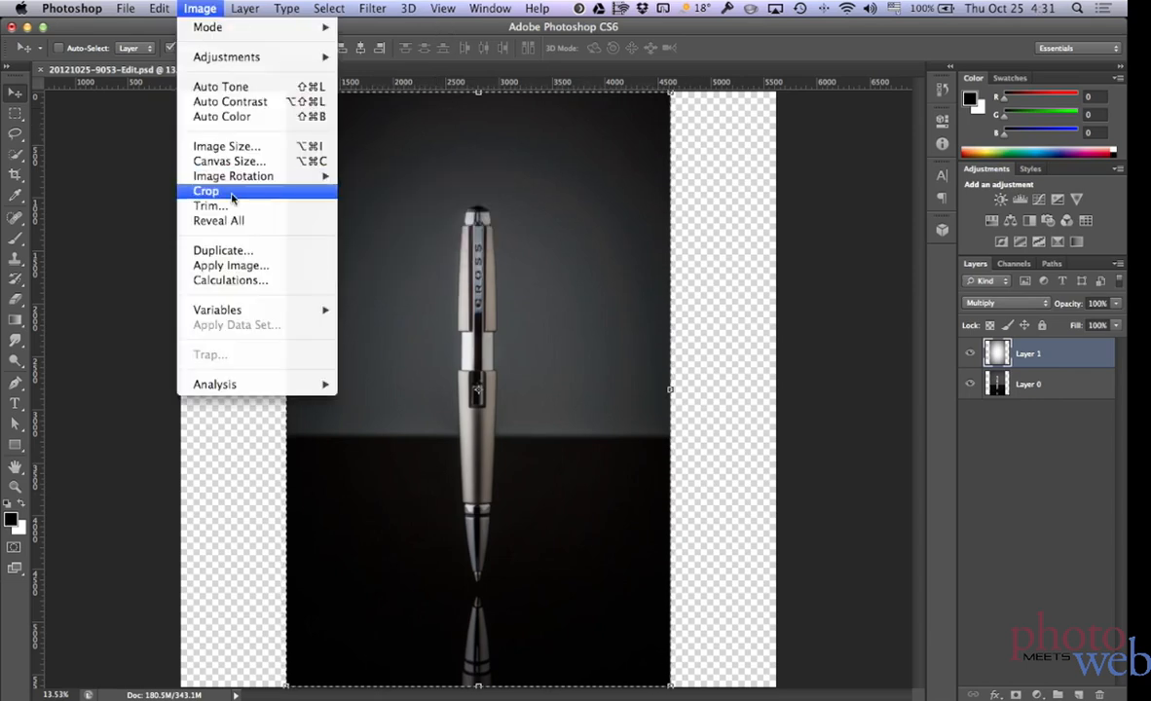
click(206, 191)
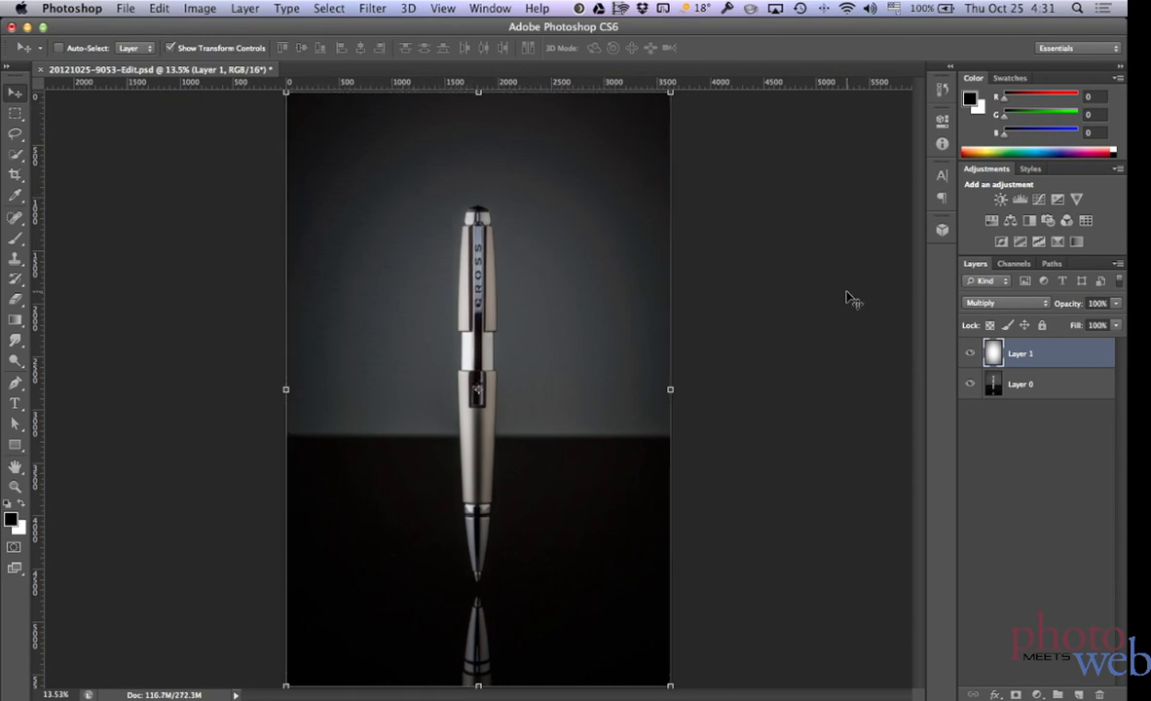
mouse_move(375, 211)
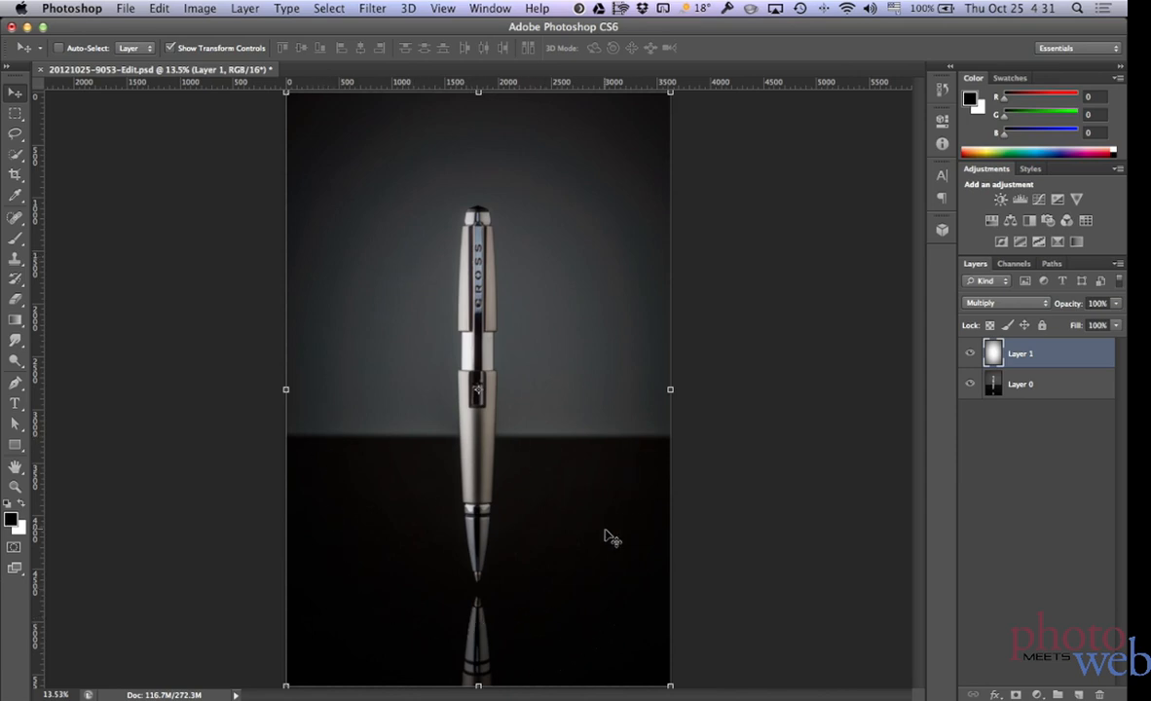
mouse_move(419, 578)
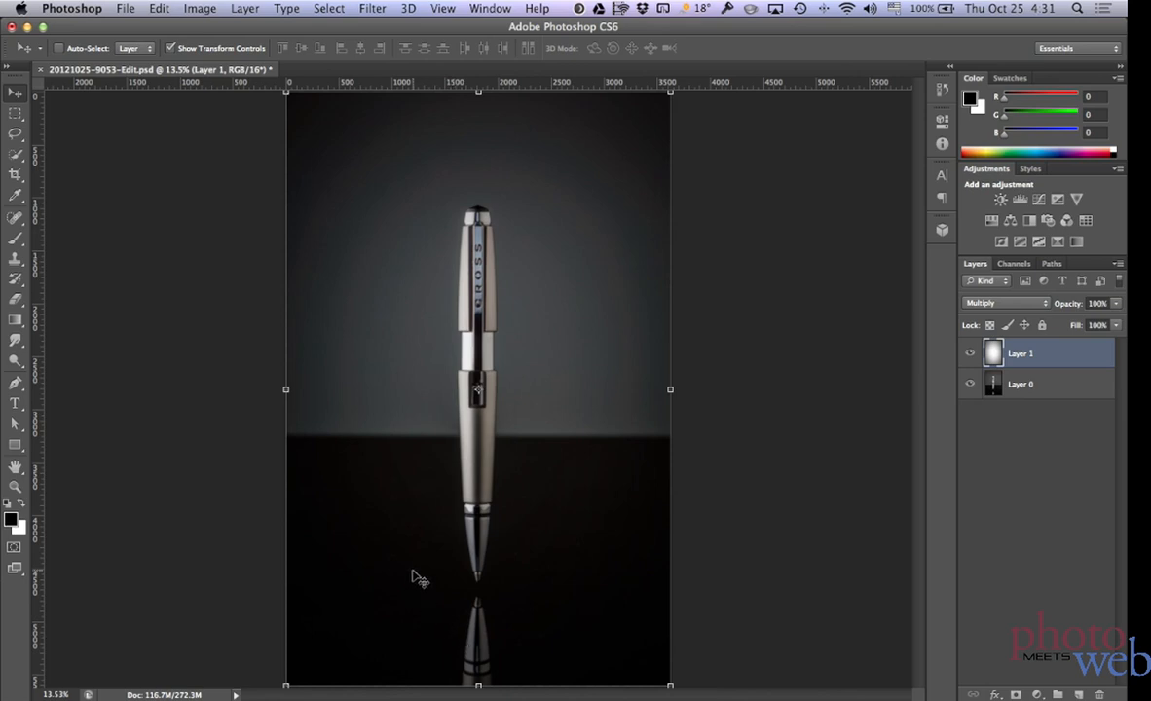
mouse_move(1027, 362)
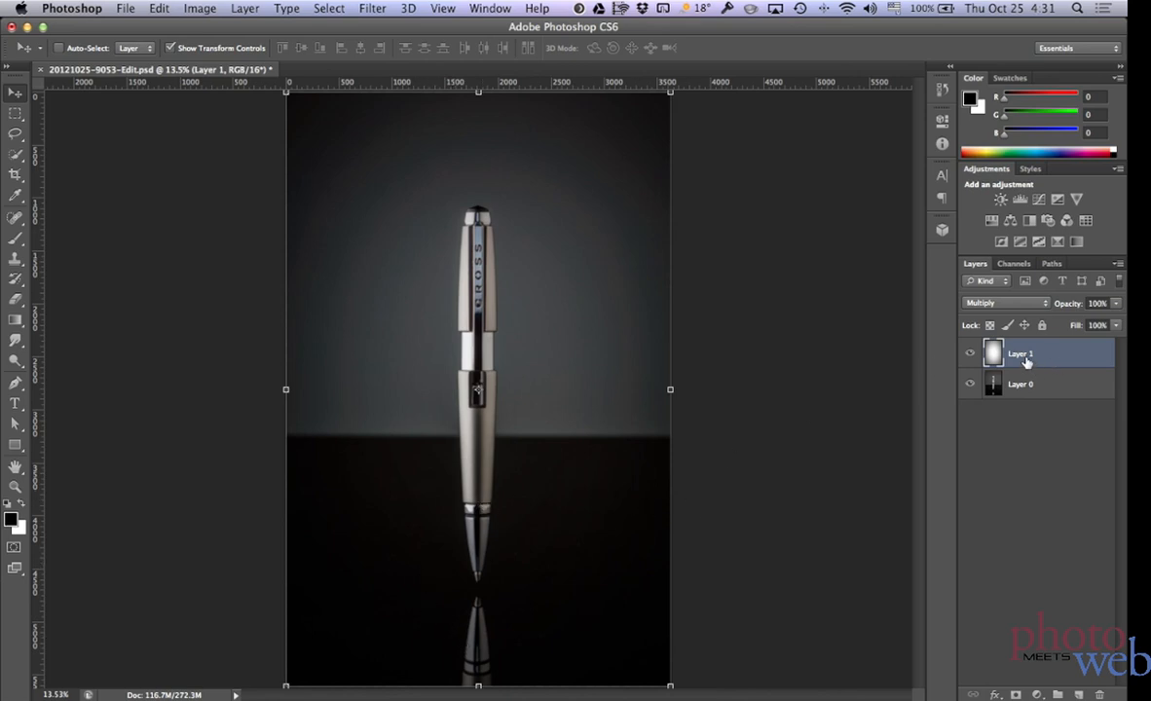
mouse_move(604, 290)
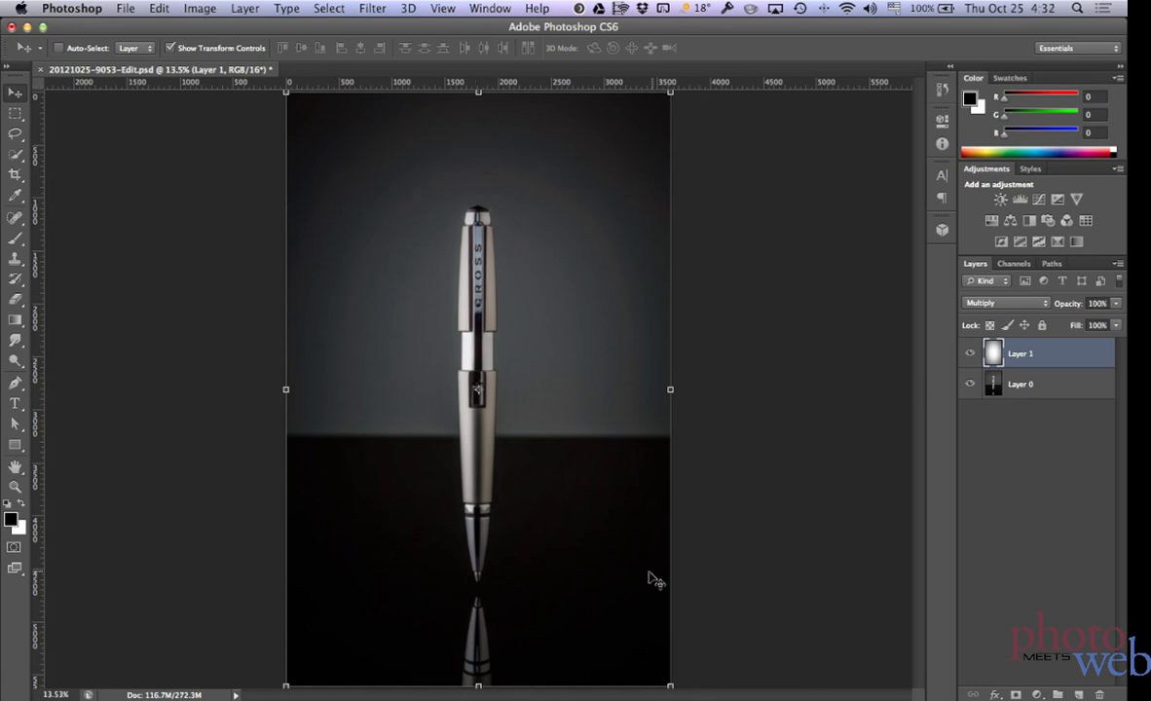
mouse_move(1039, 677)
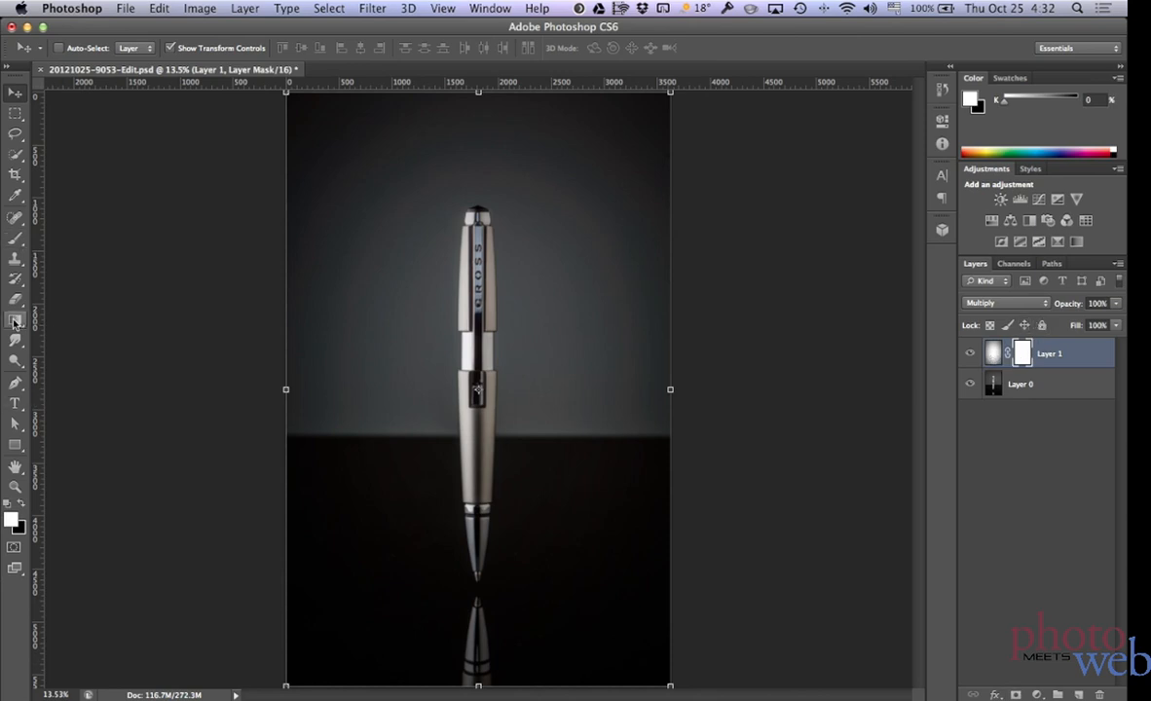
Step: Give Layer 1 a Foreground-to-Background gradient mask limiting the darkening to the upper background
click(15, 323)
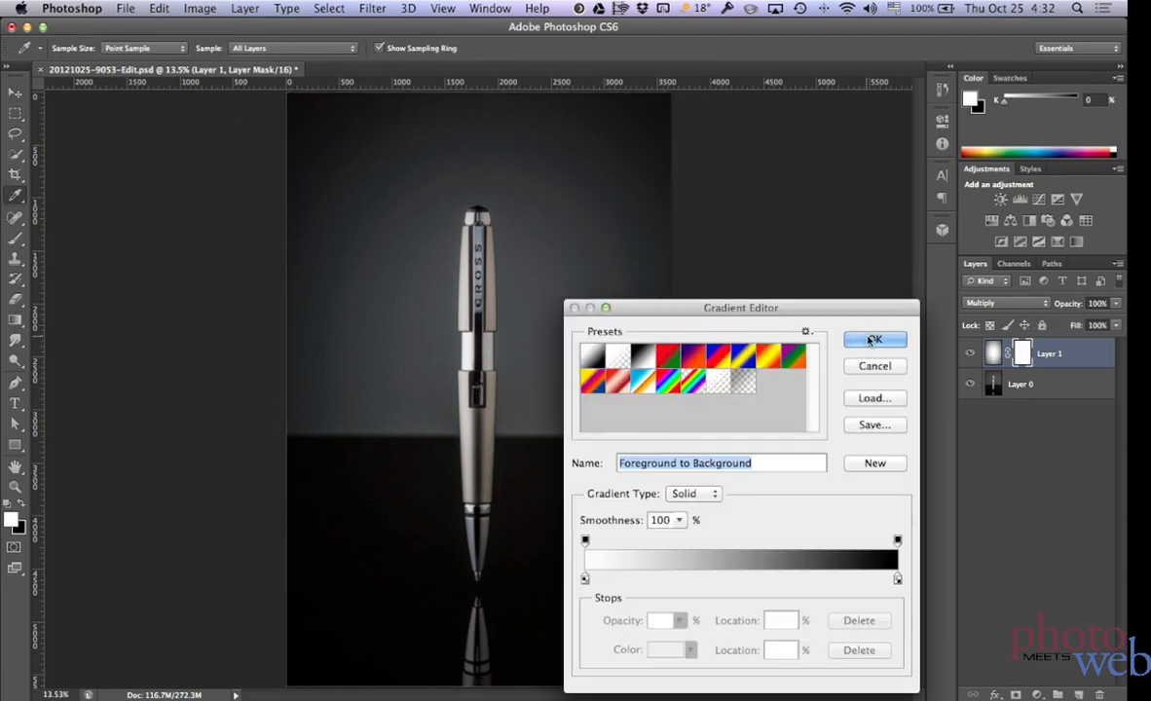
click(874, 340)
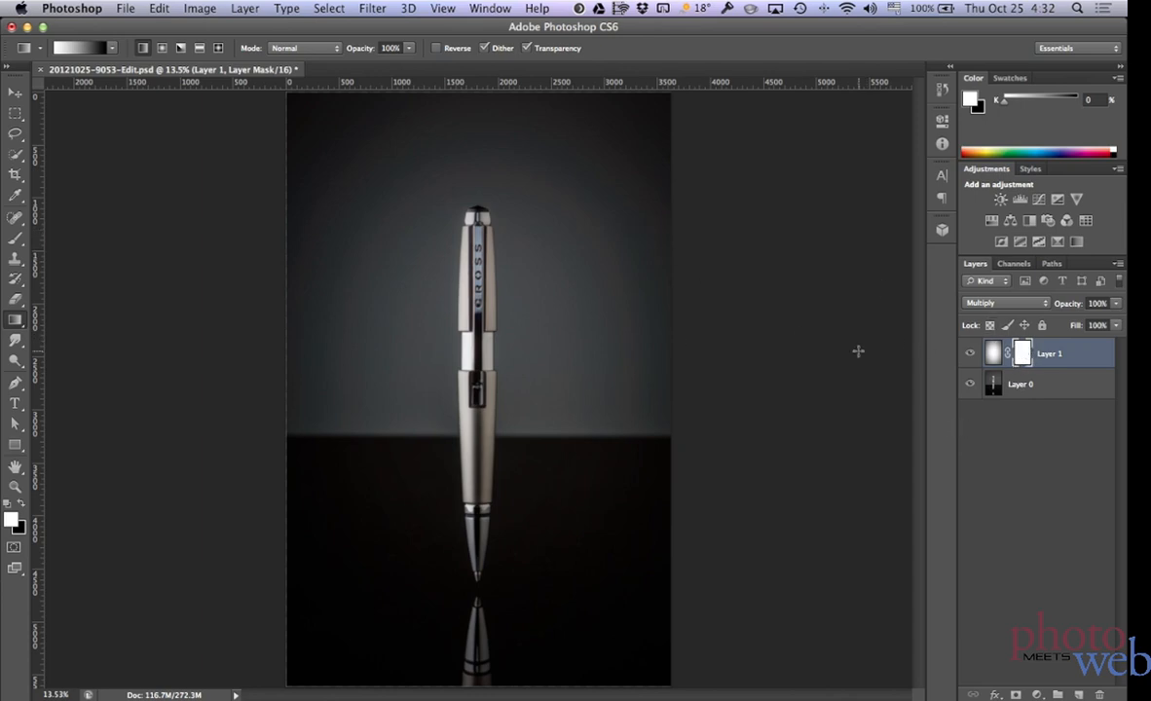
mouse_move(569, 153)
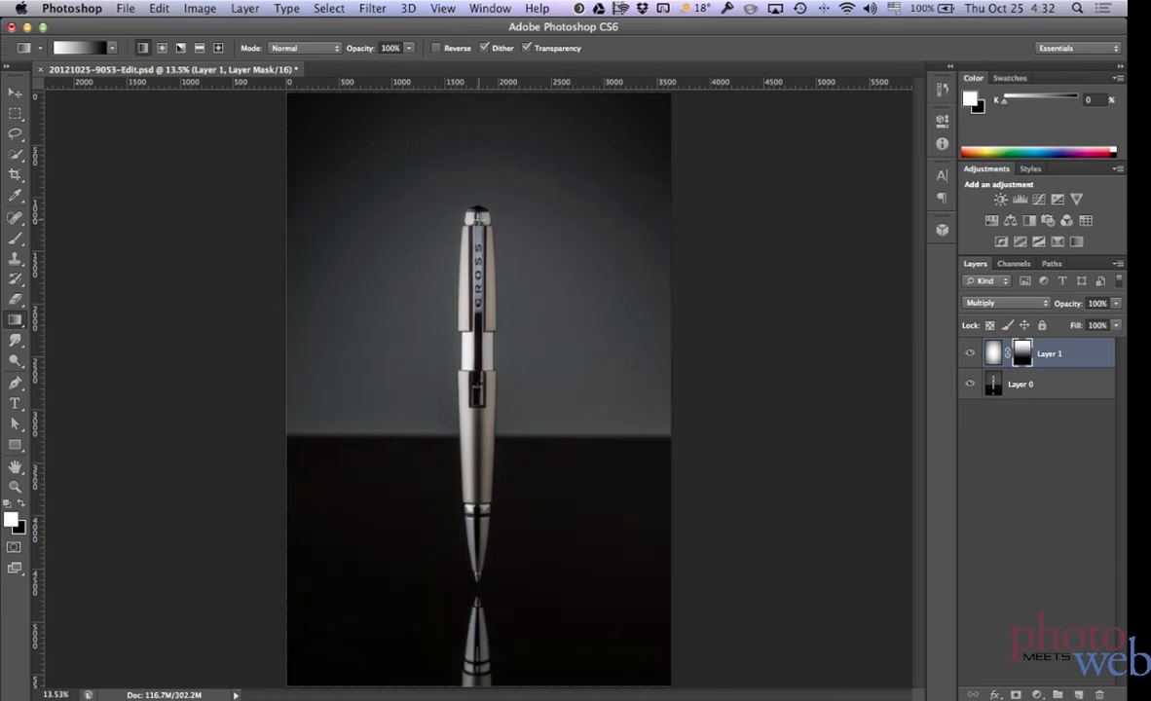
mouse_move(846, 332)
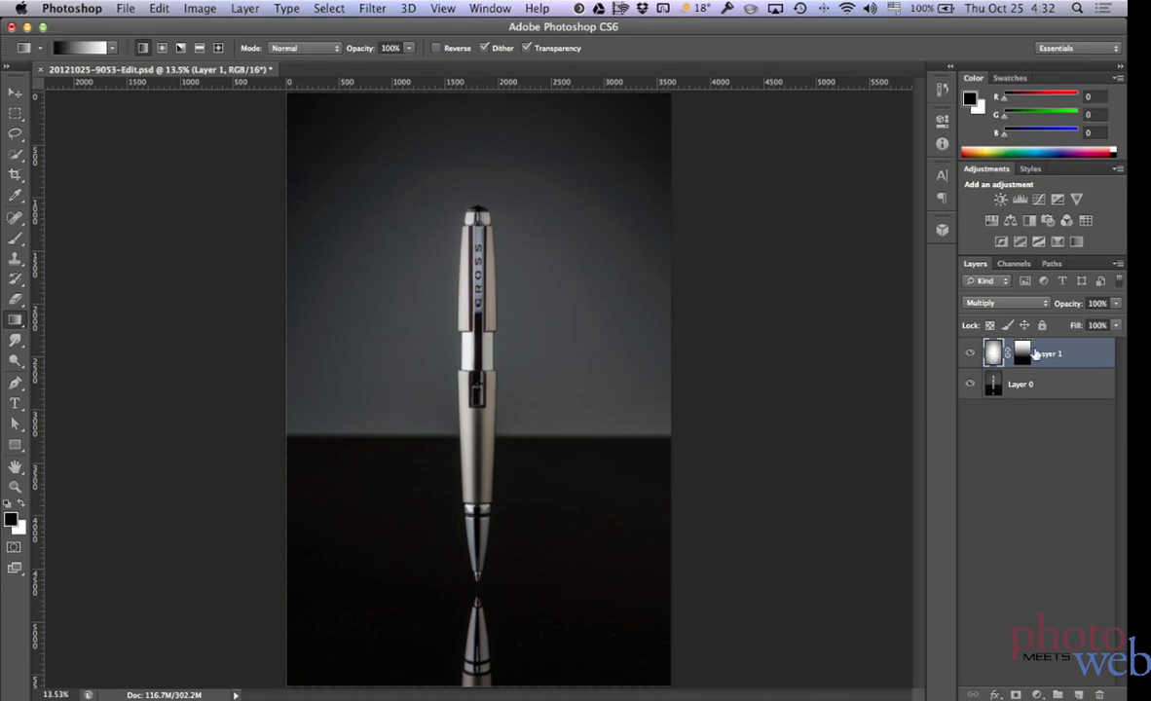
click(1022, 353)
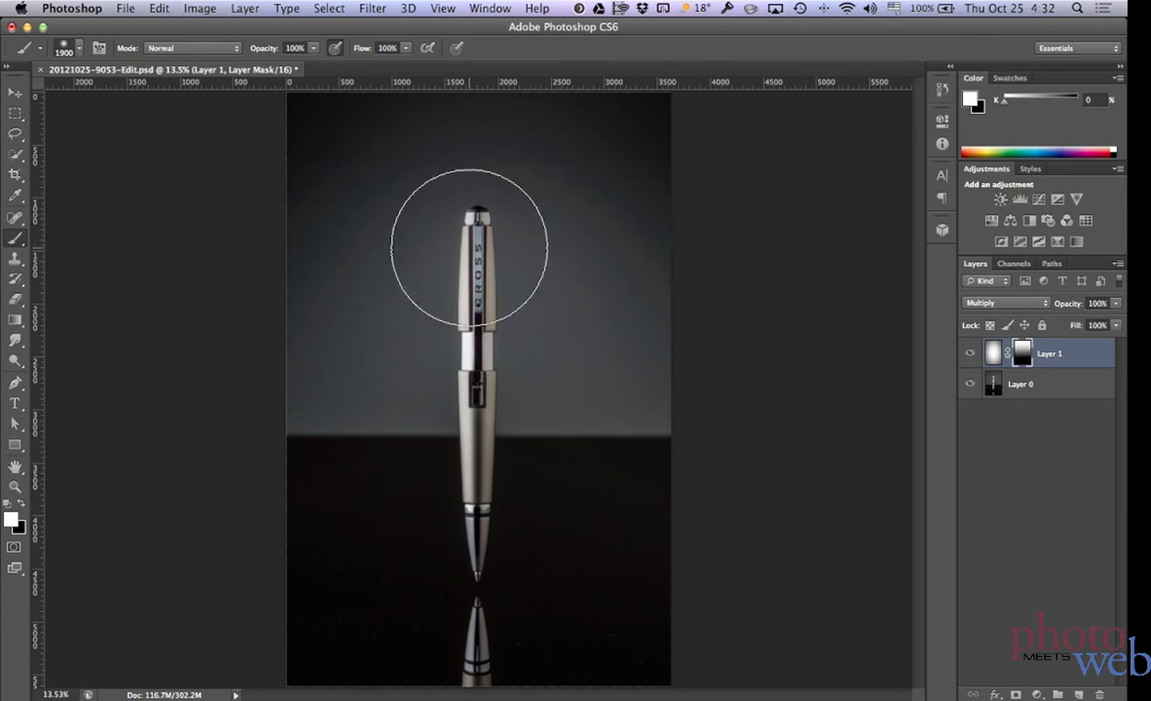
mouse_move(478, 252)
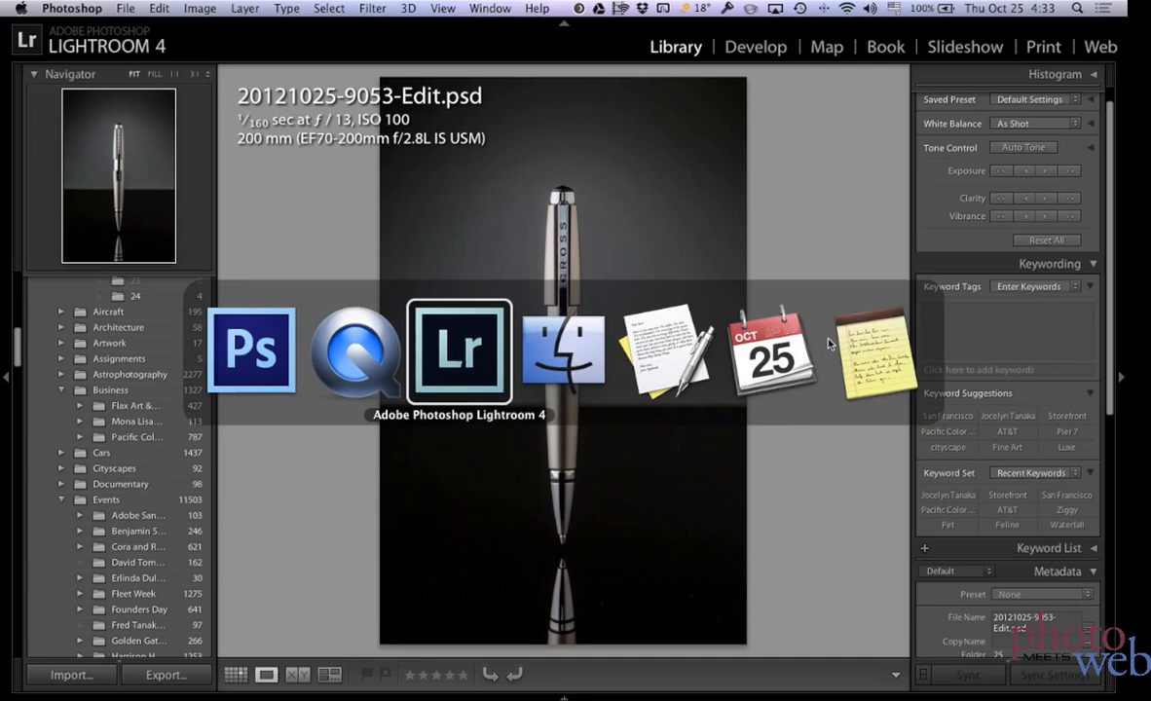
Step: Switch to Lightroom and open the Export dialog for the pen photo
click(458, 351)
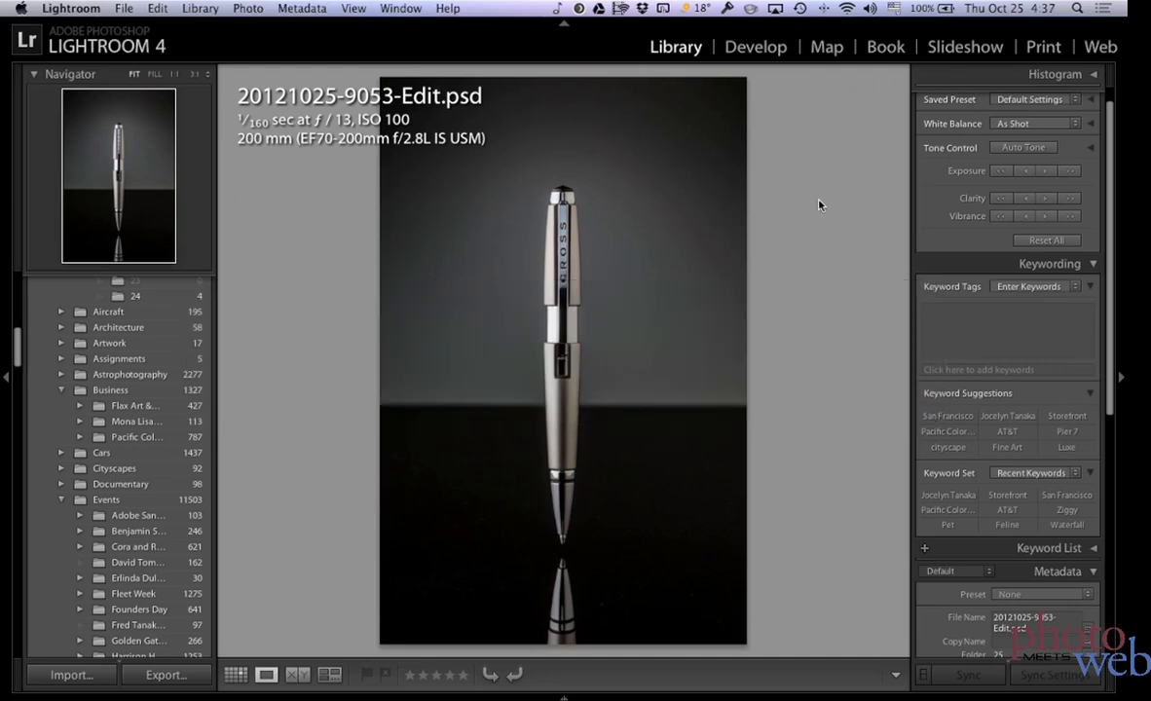
click(124, 8)
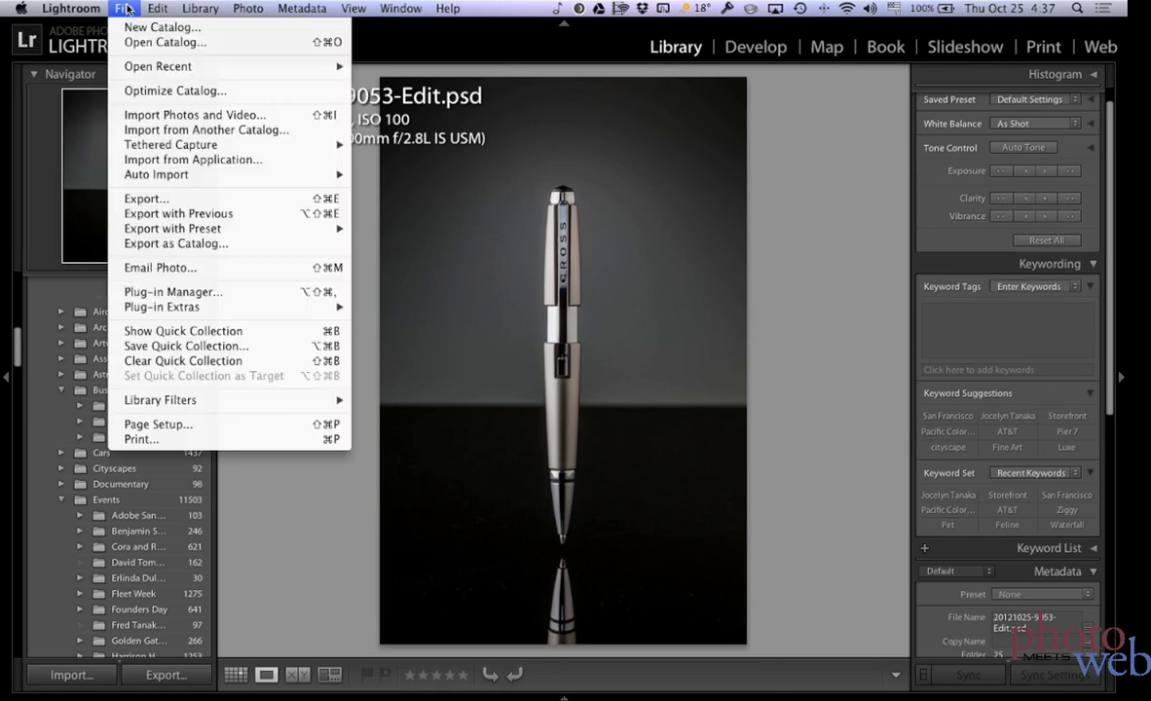
click(146, 198)
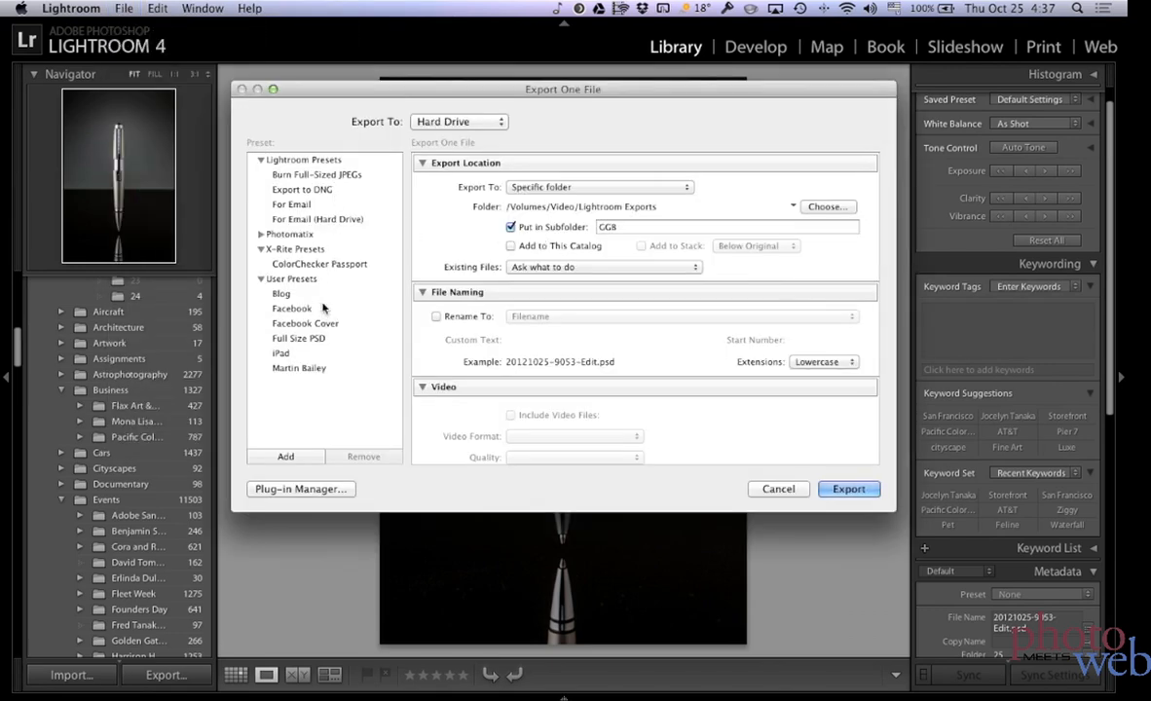
Step: Set the export to JPEG and enable Resize to Fit at 512×768
scroll(down, 3)
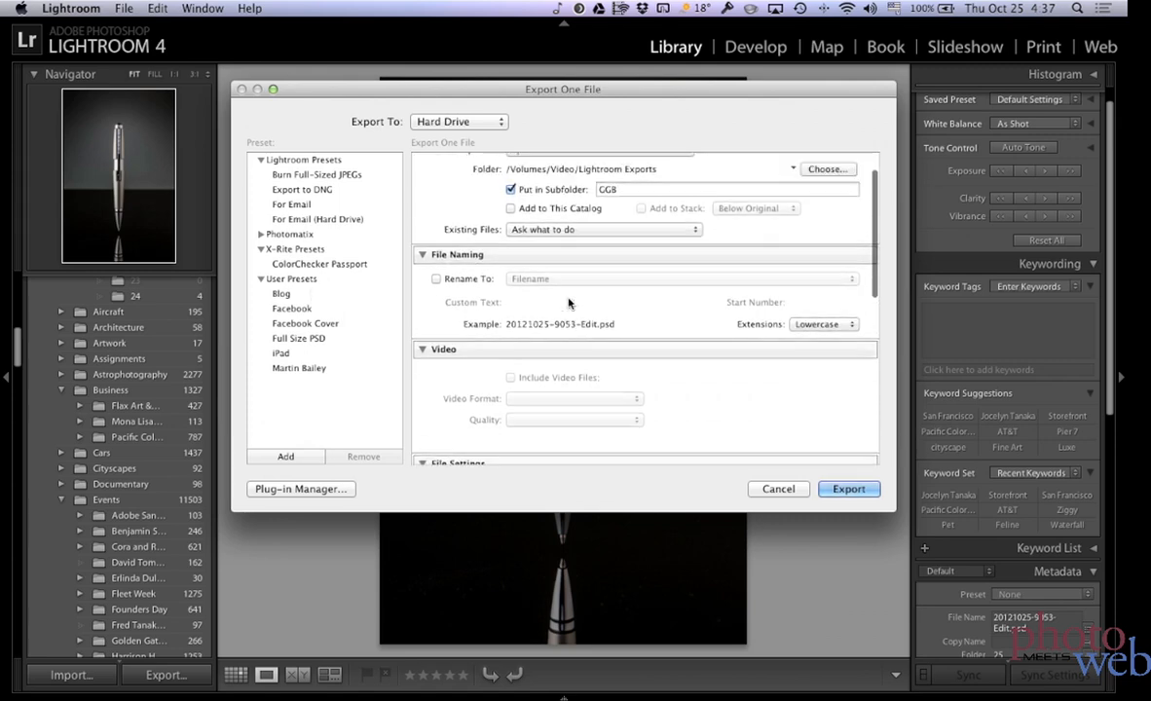
click(568, 260)
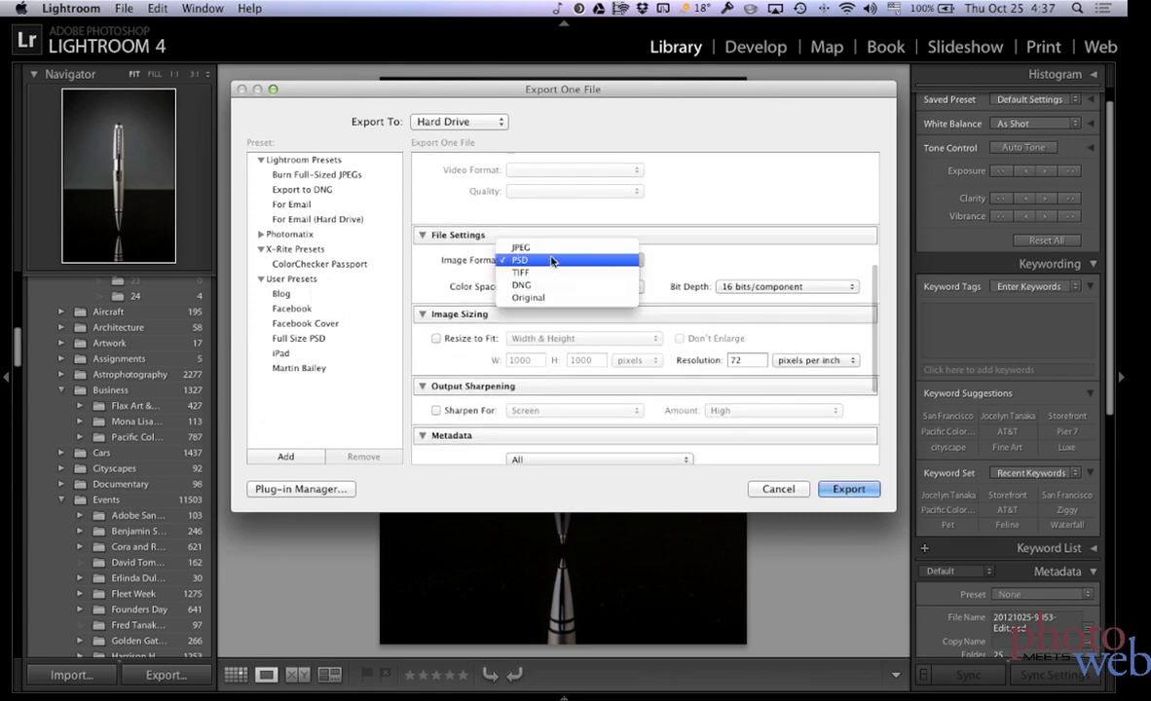
click(520, 246)
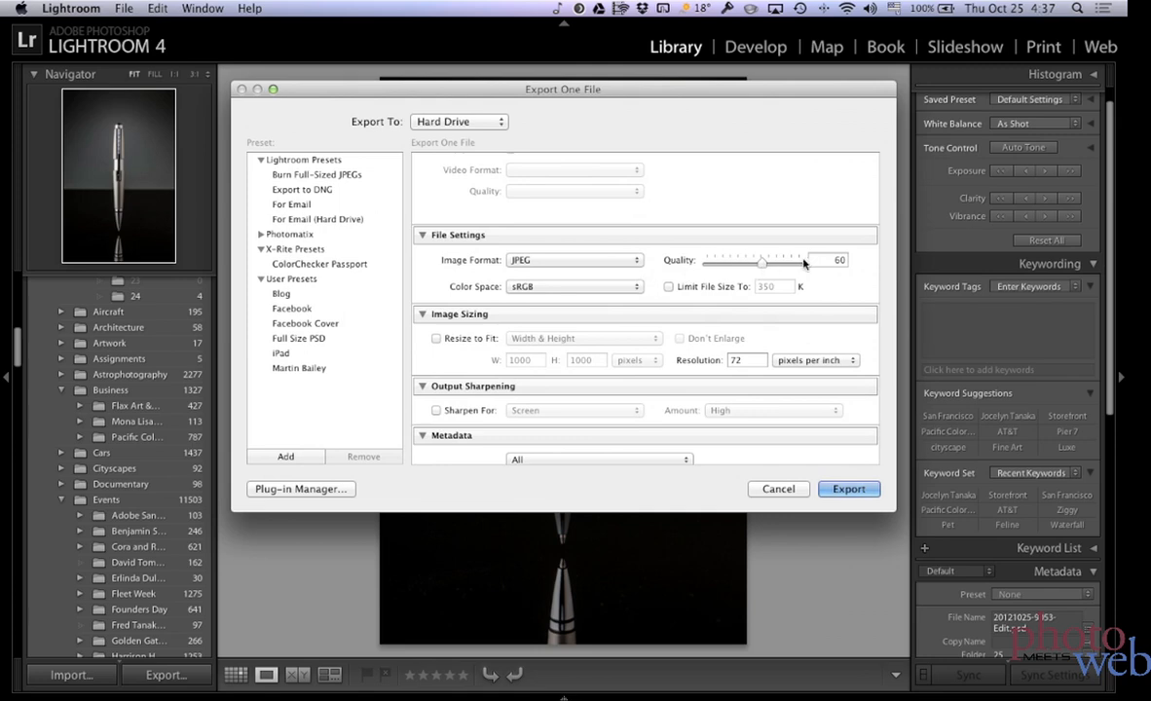
mouse_move(517, 288)
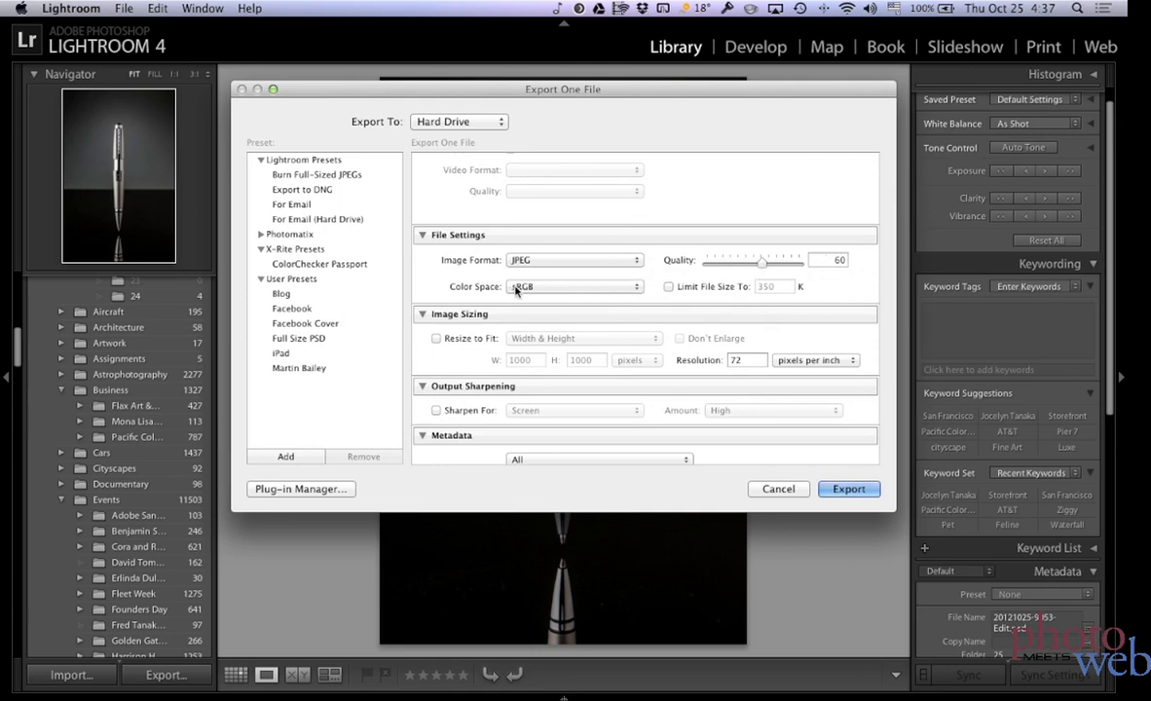
click(437, 338)
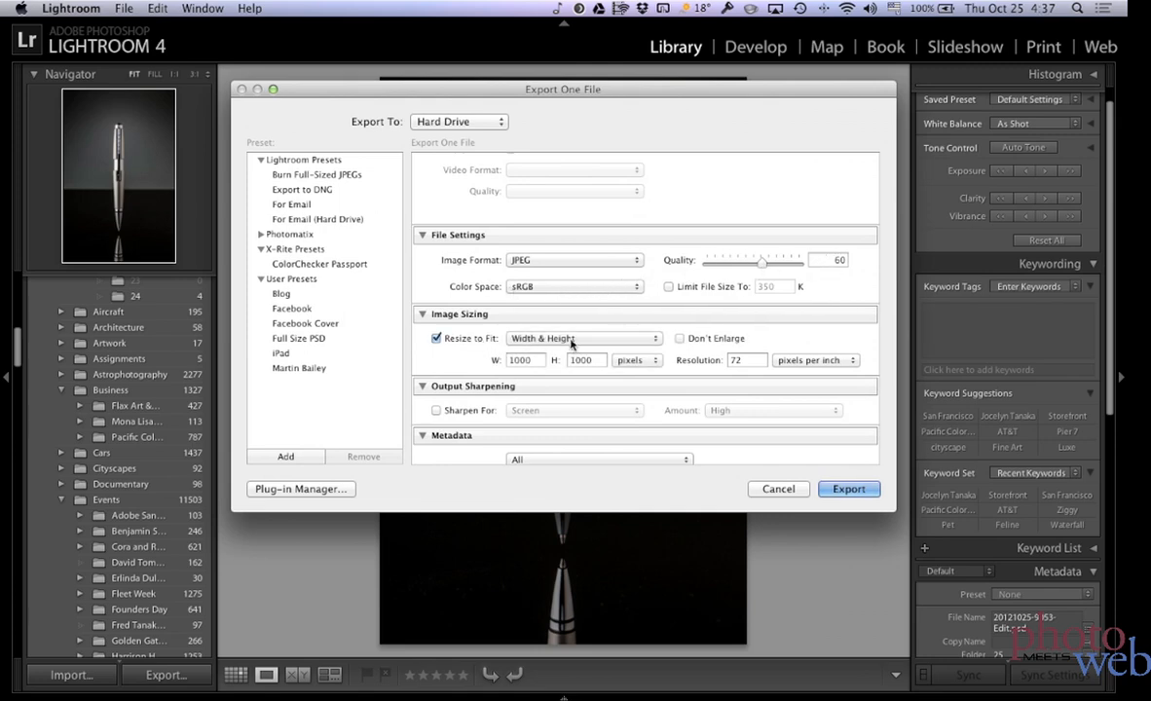
triple_click(523, 359)
text(512)
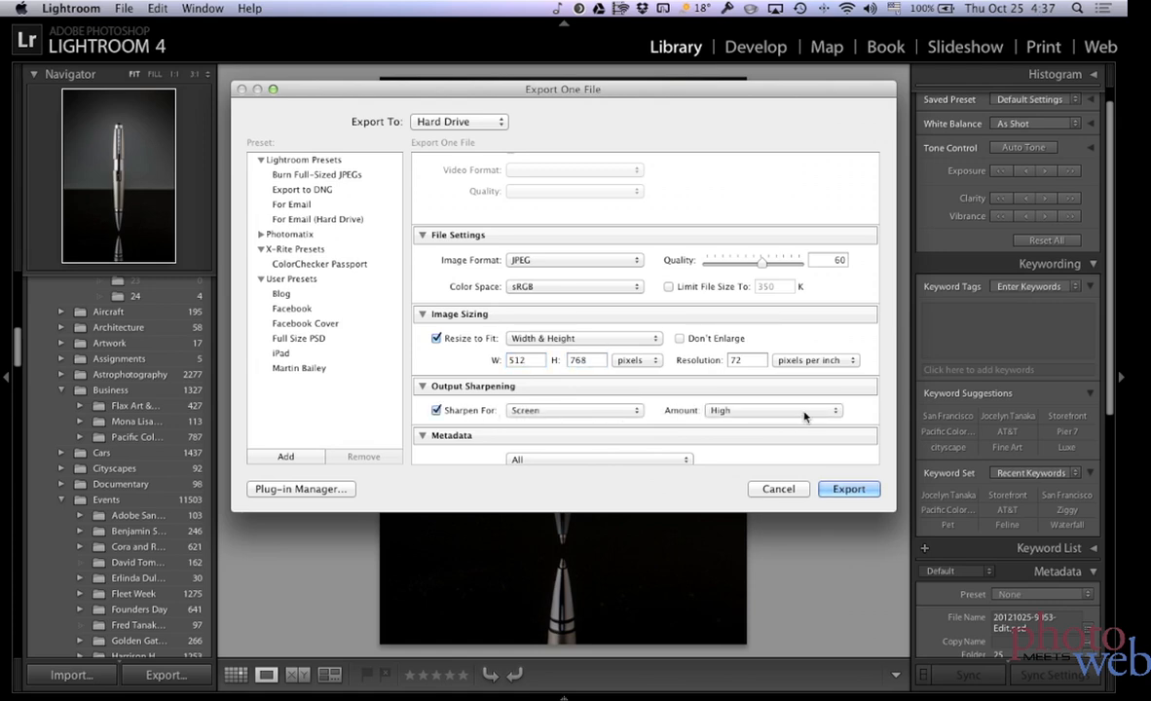
scroll(down, 3)
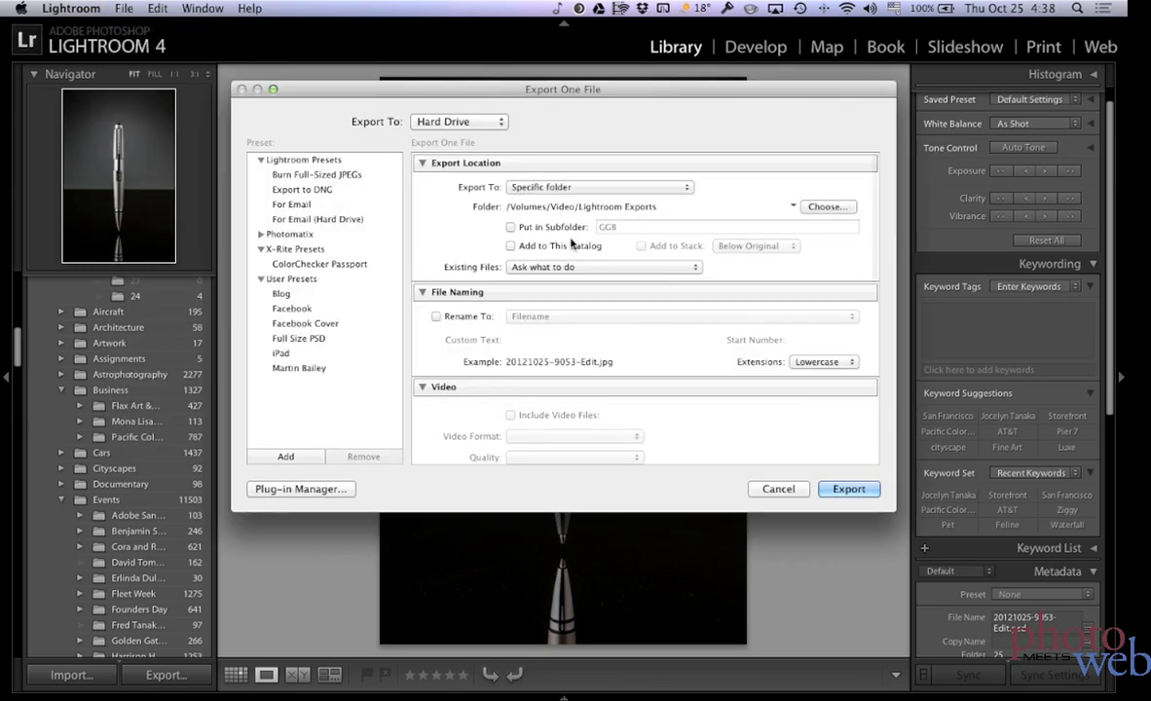
Step: Export the JPEG at 1024×1536 with no subfolder
scroll(down, 3)
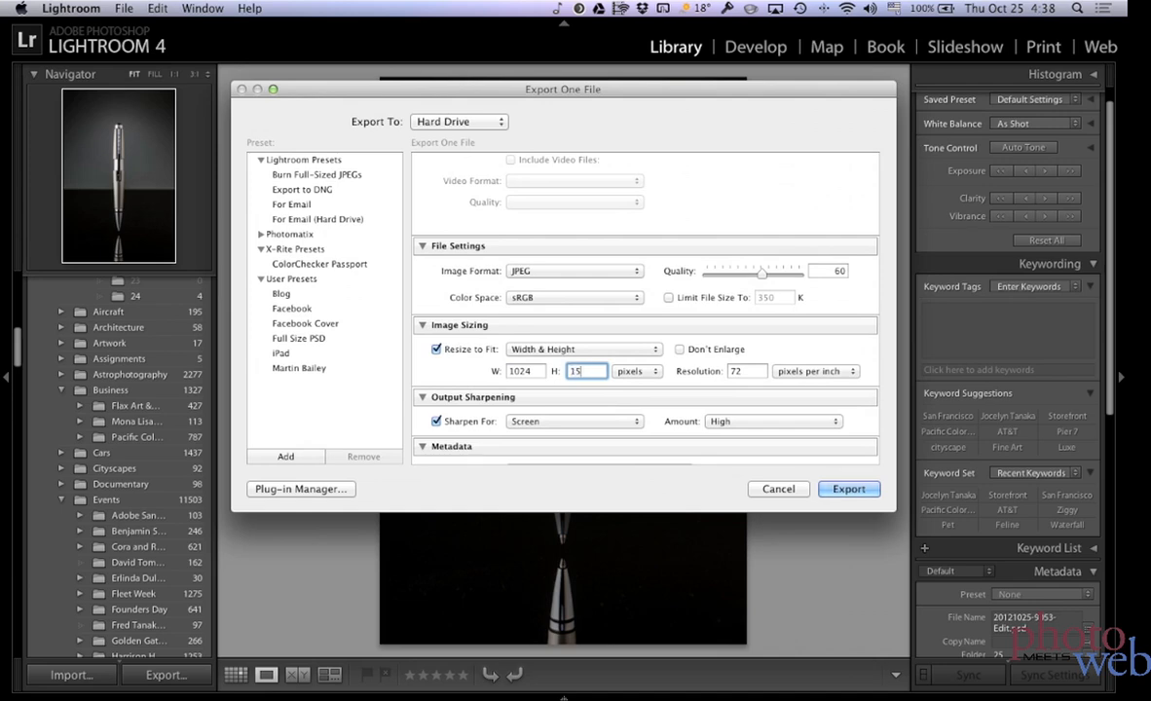
text(1536)
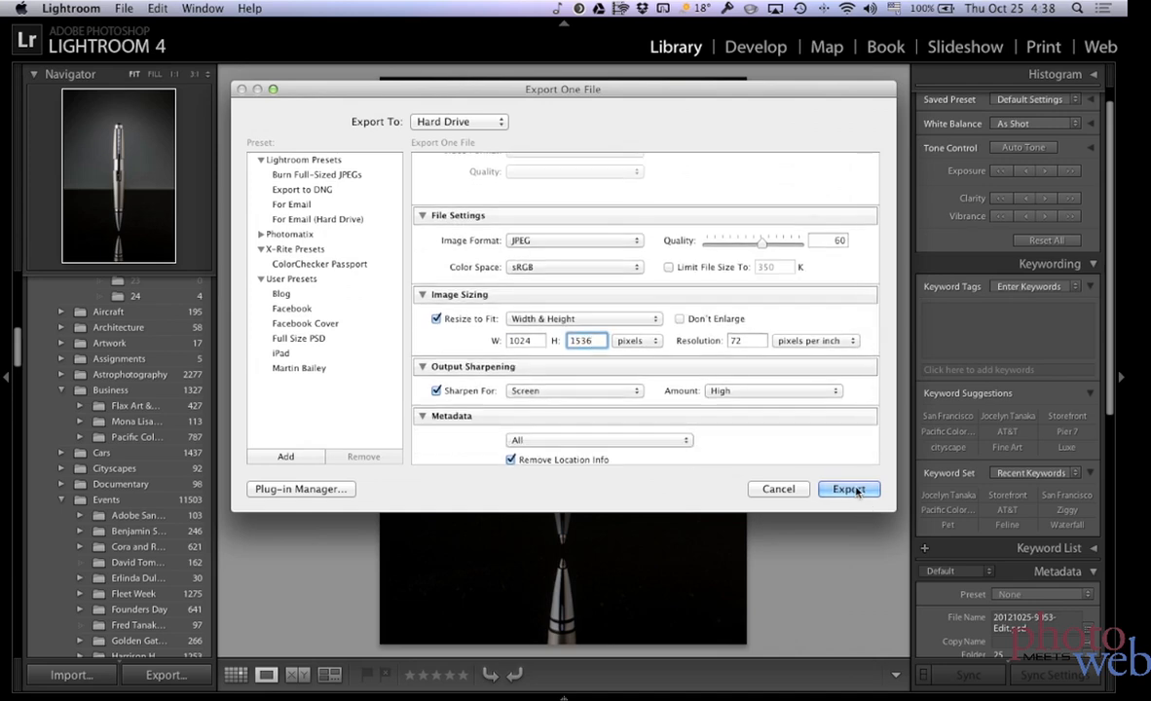
click(846, 489)
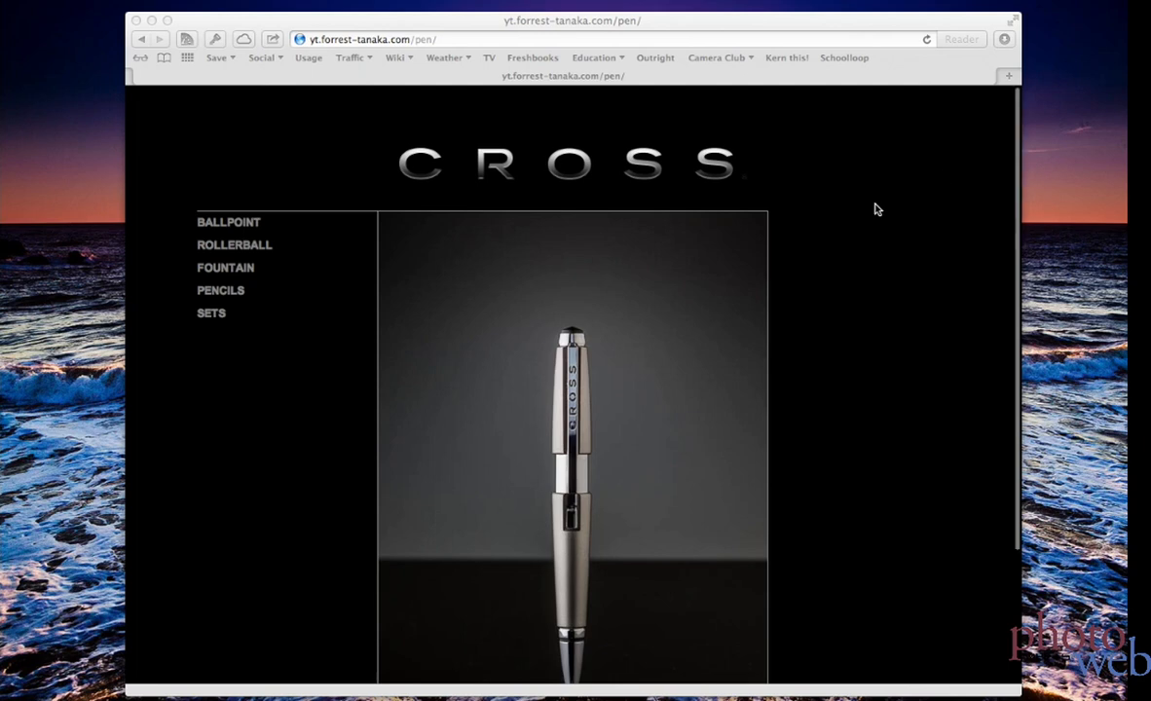
mouse_move(420, 189)
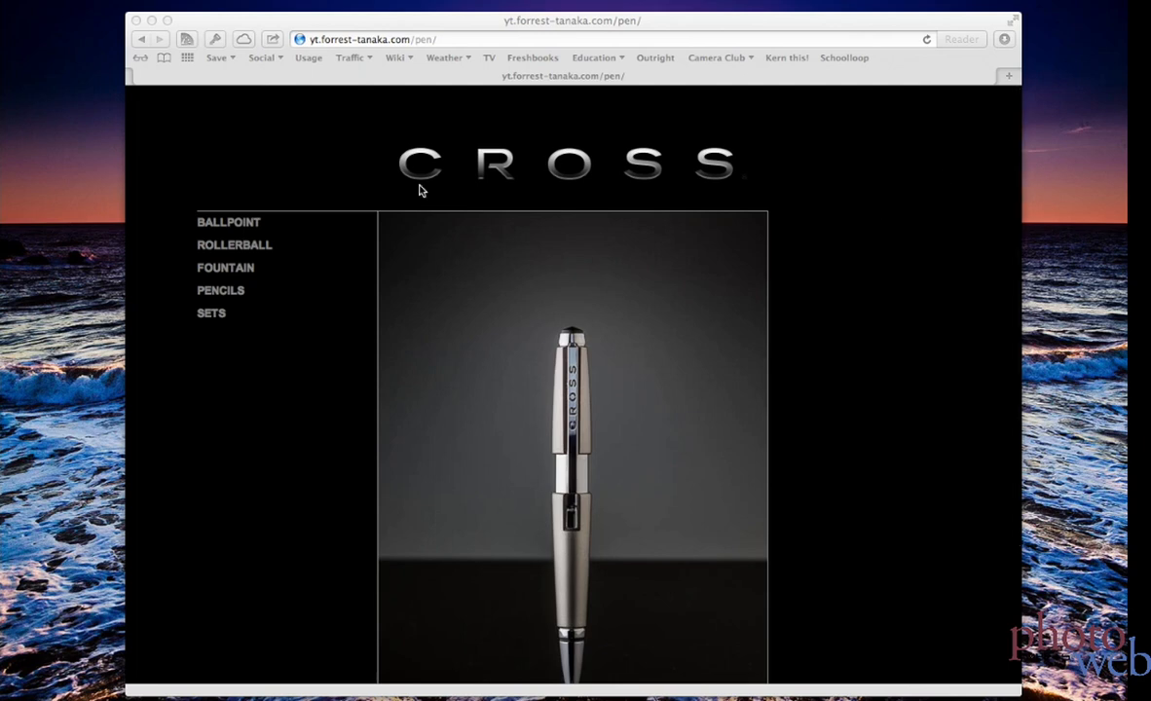
mouse_move(234, 245)
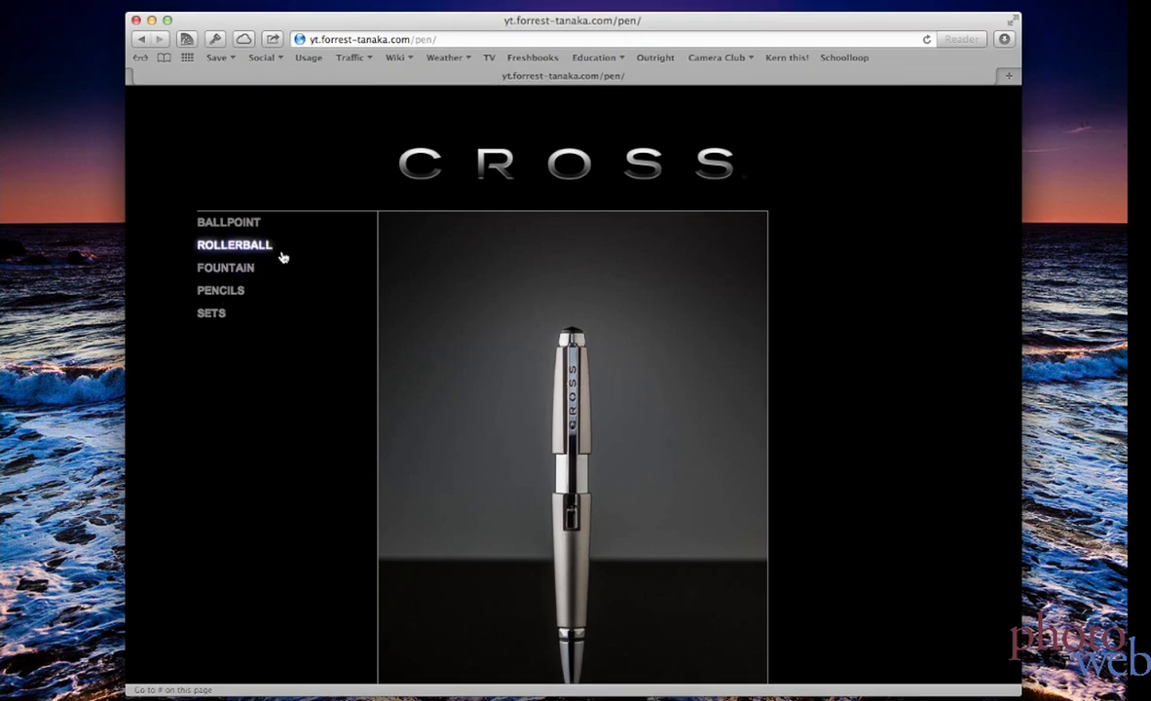
mouse_move(400, 273)
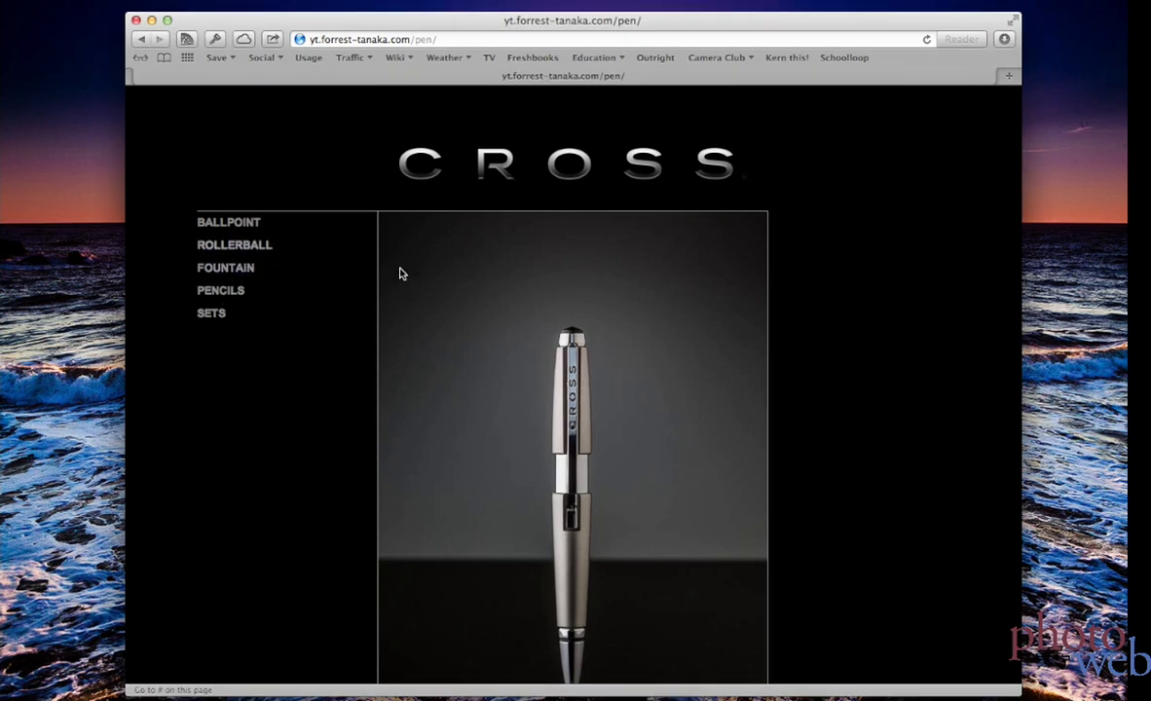
mouse_move(484, 280)
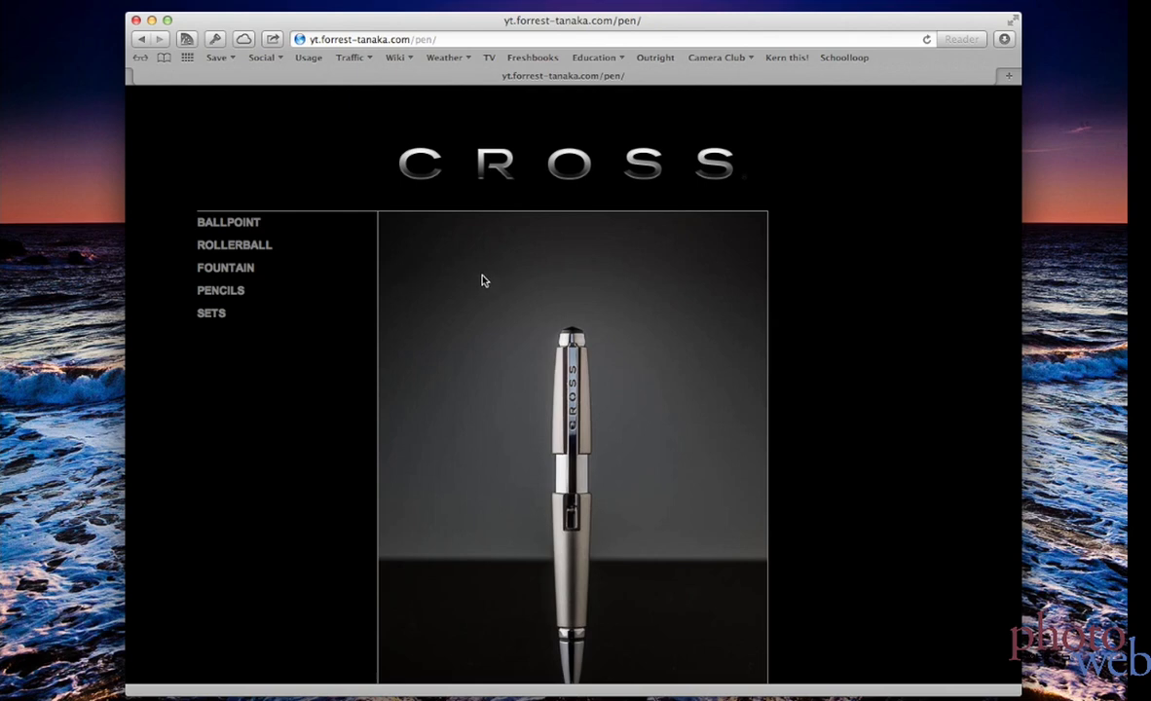
mouse_move(462, 283)
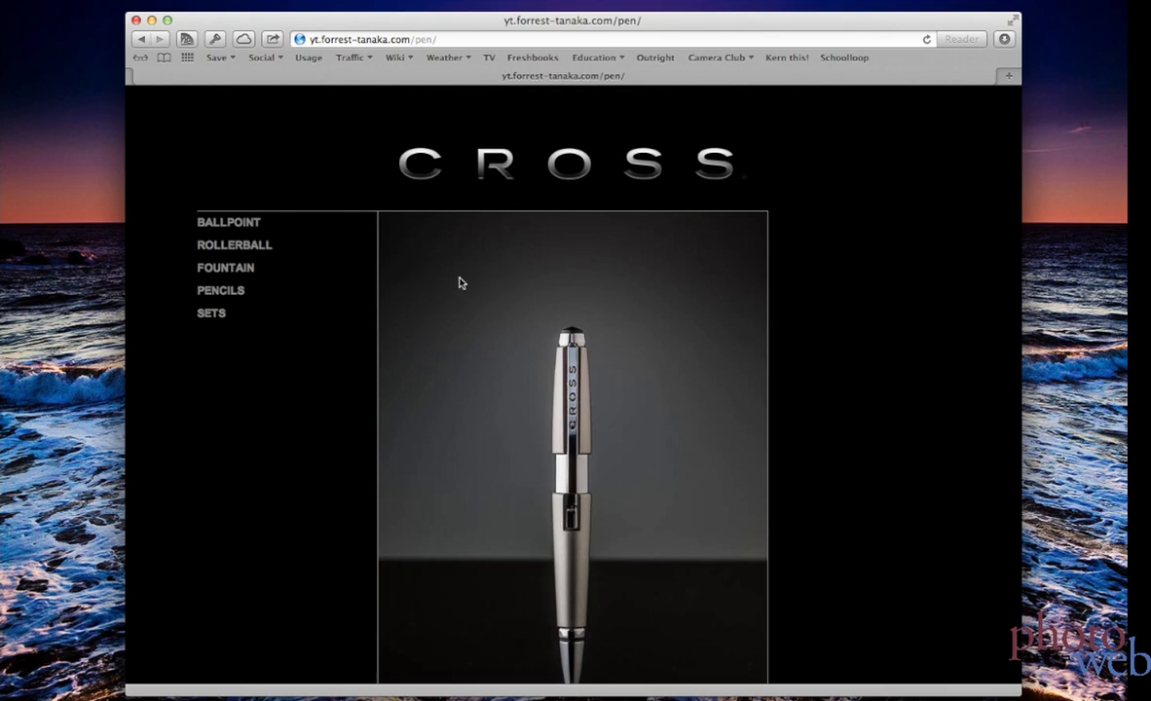
mouse_move(494, 282)
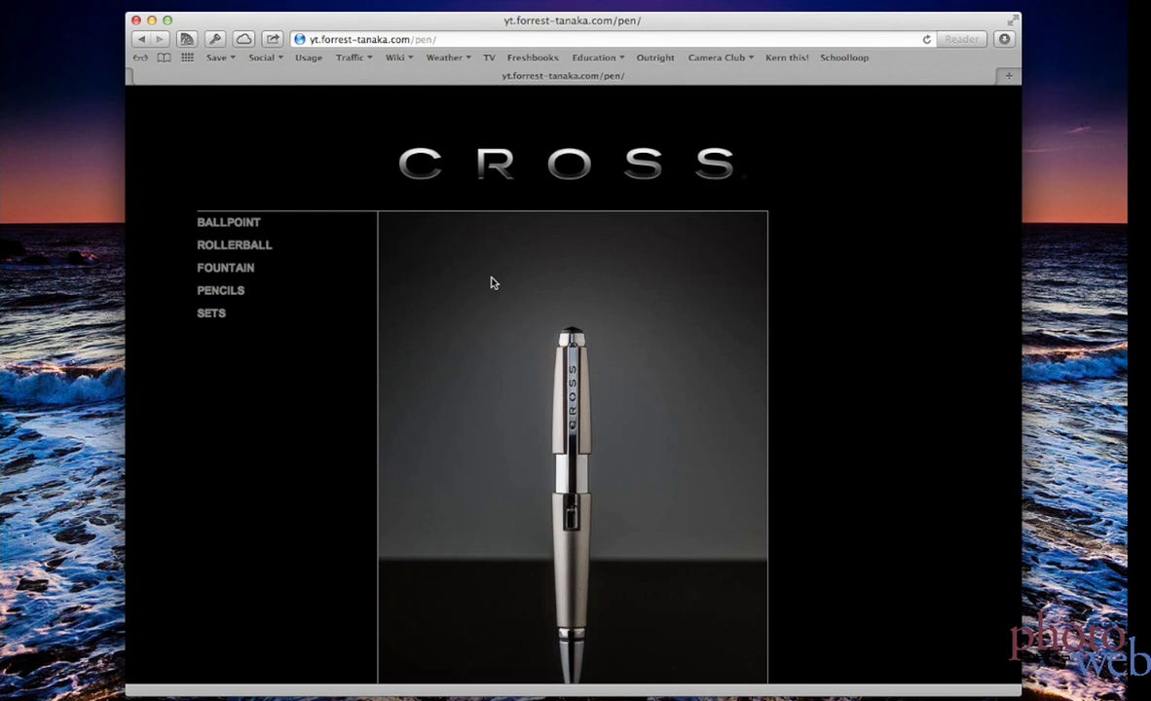
Step: Scroll the Cross pen page in Safari to review the vignetted pen photo
scroll(down, 3)
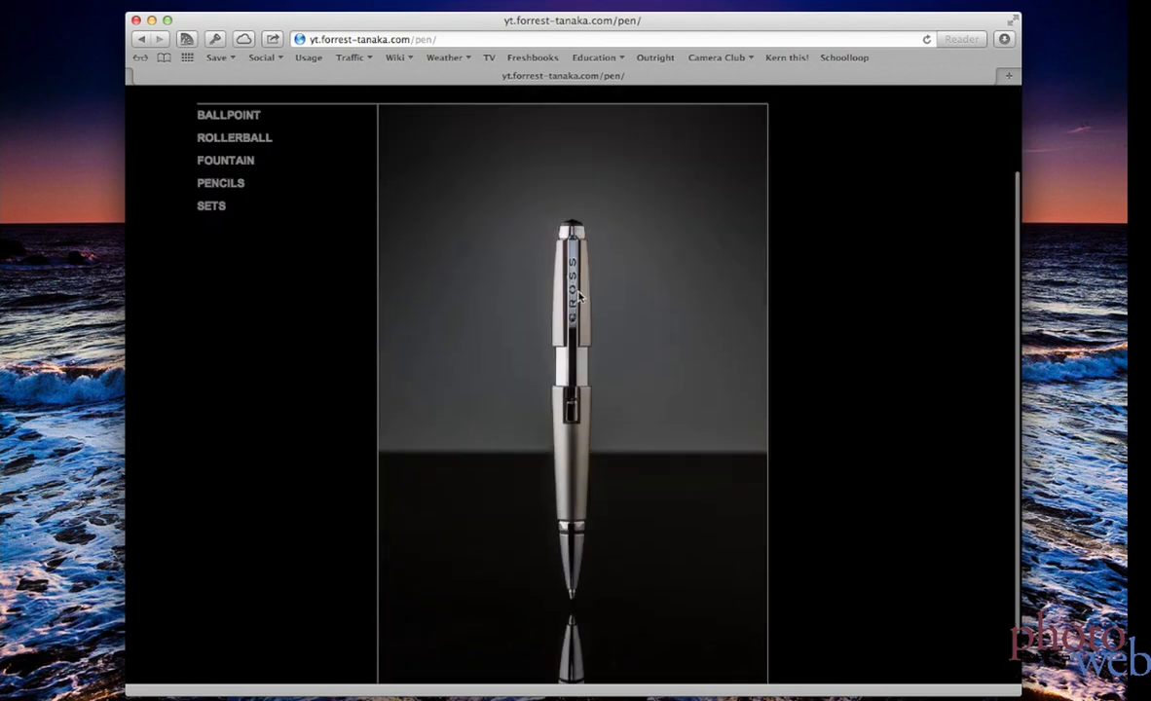
scroll(up, 3)
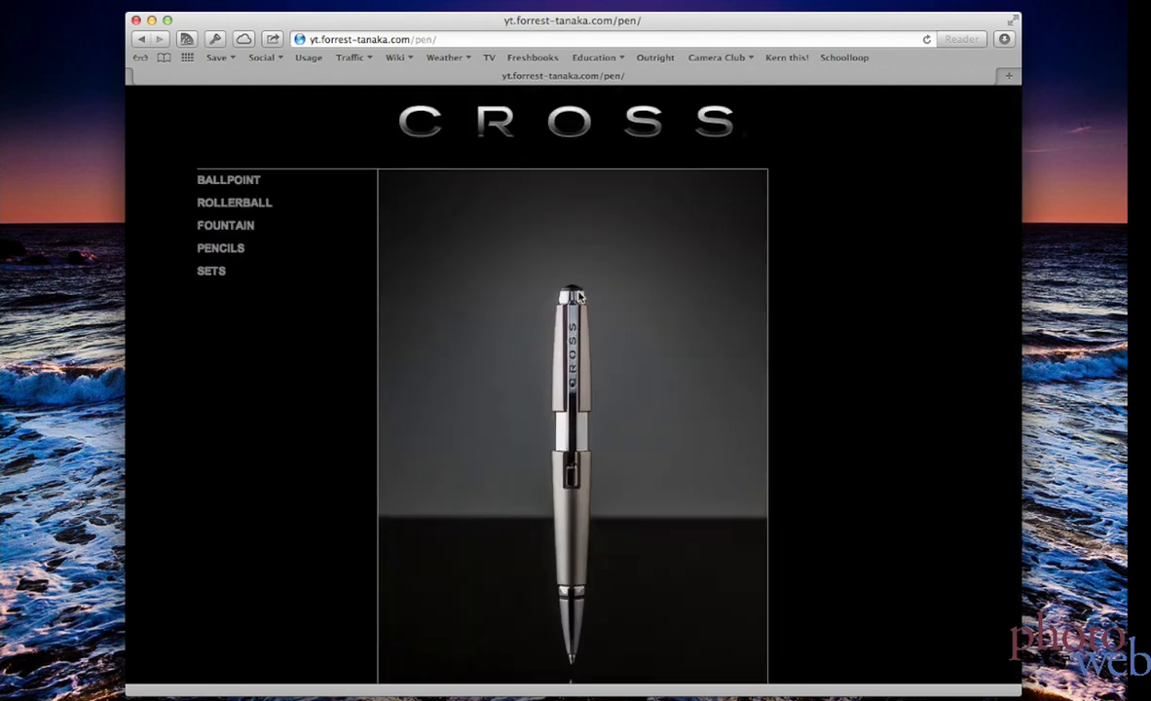